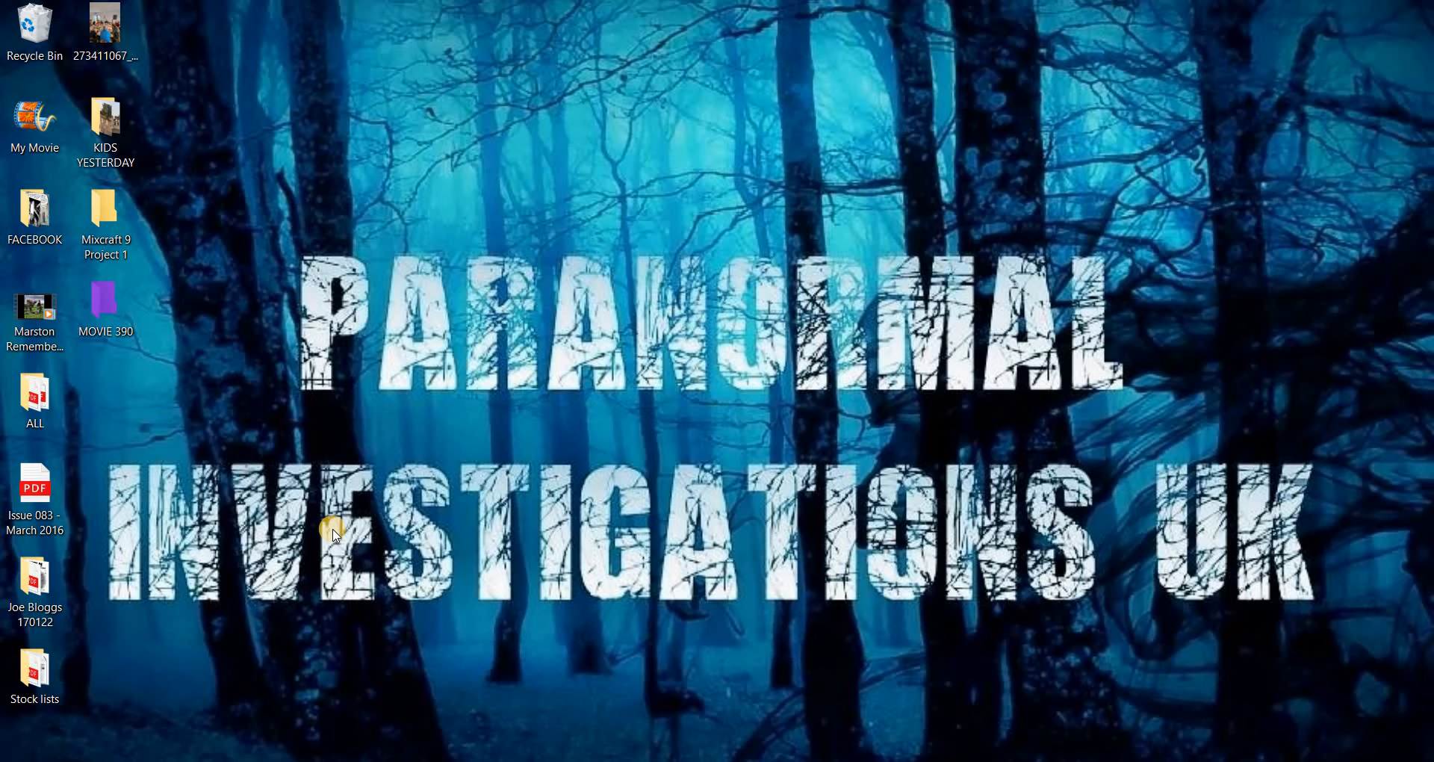
pyautogui.moveTo(4, 164)
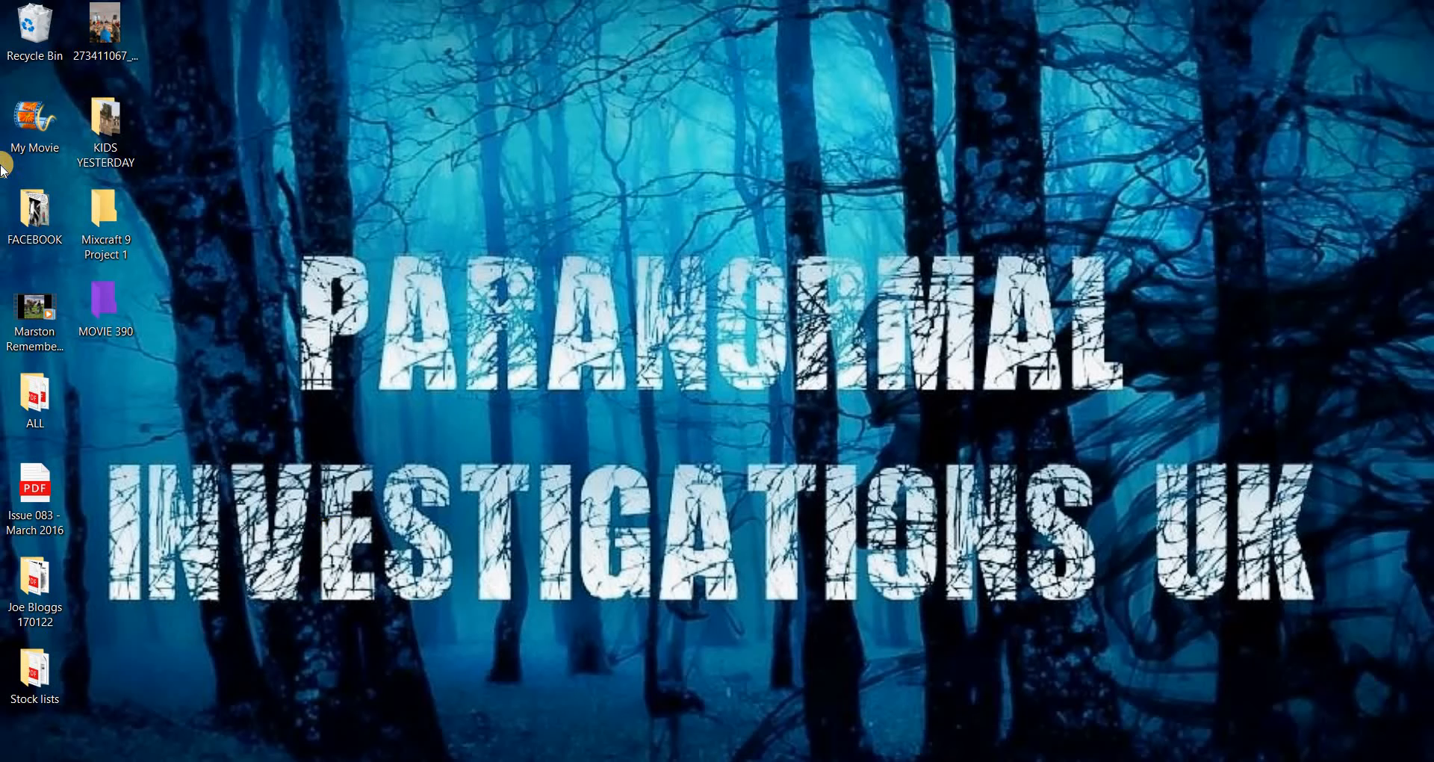
# Open the MOVIE 390 folder from the desktop so its four video clips are listed
pyautogui.doubleClick(104, 302)
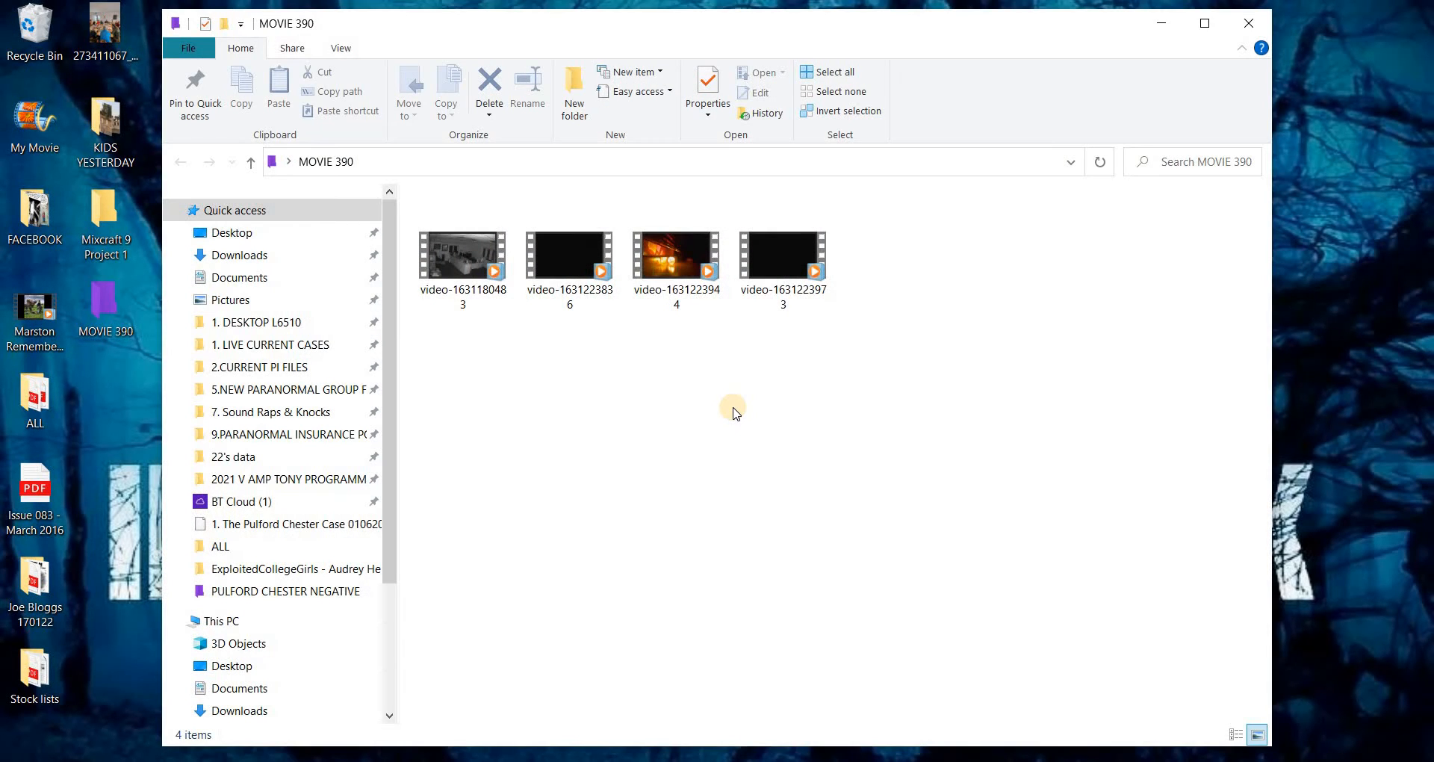
pyautogui.moveTo(988, 150)
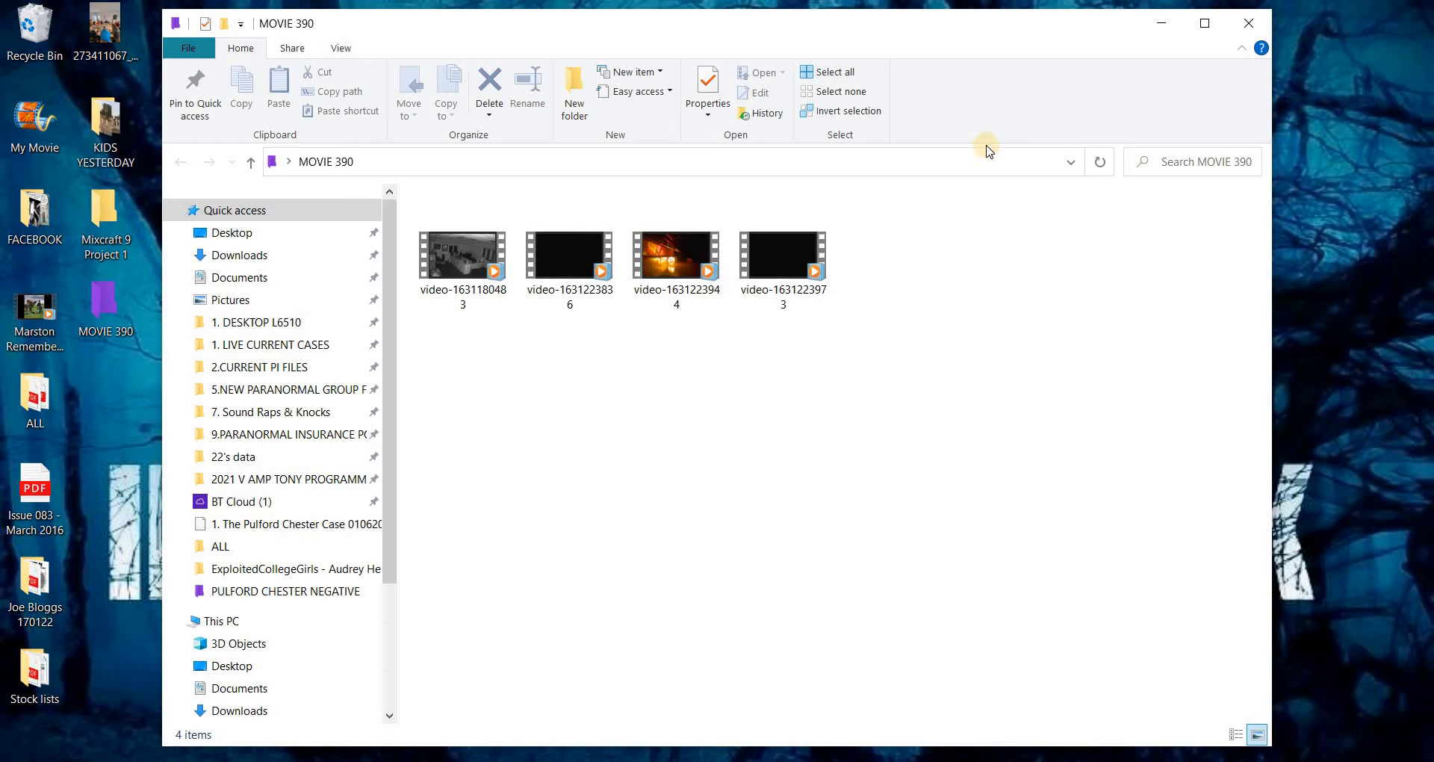
pyautogui.moveTo(861, 396)
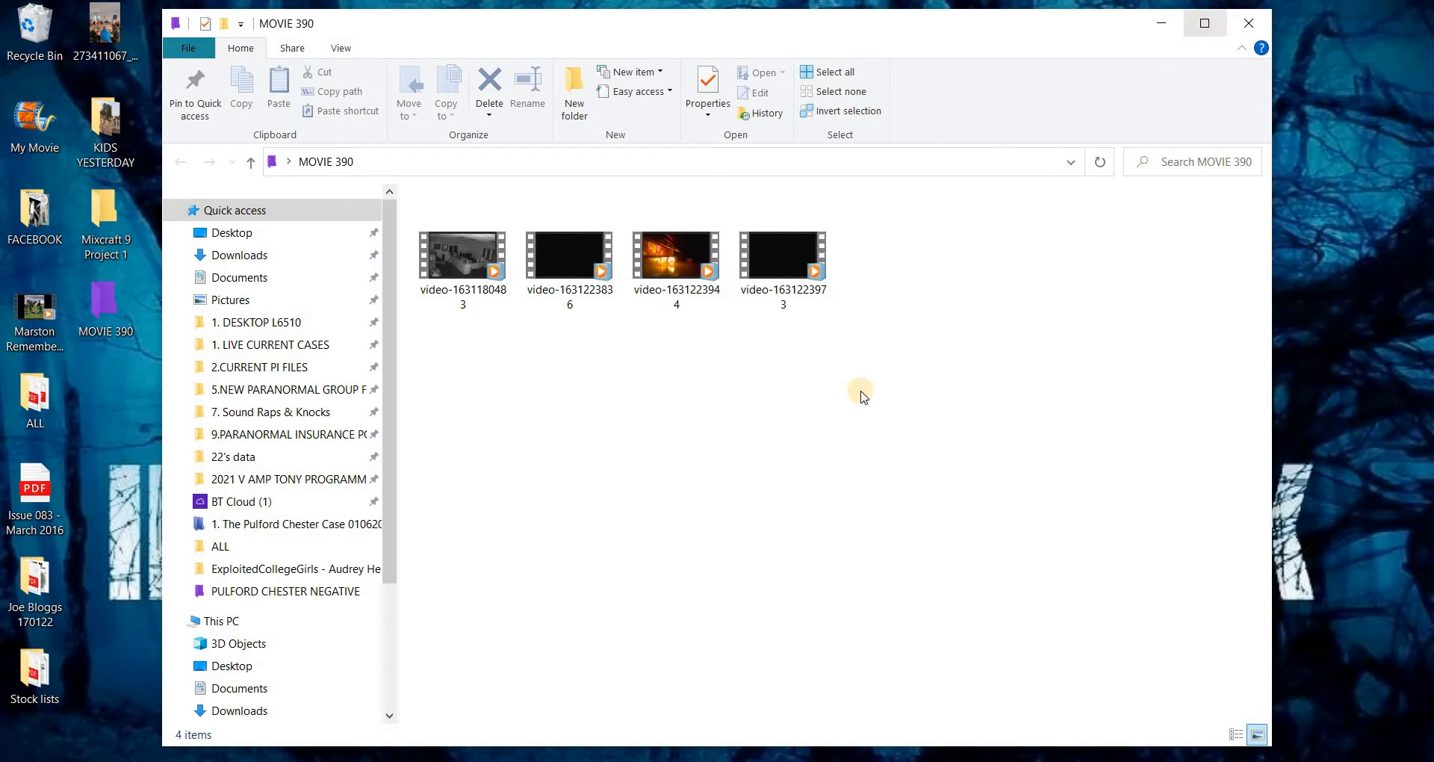
pyautogui.moveTo(777, 452)
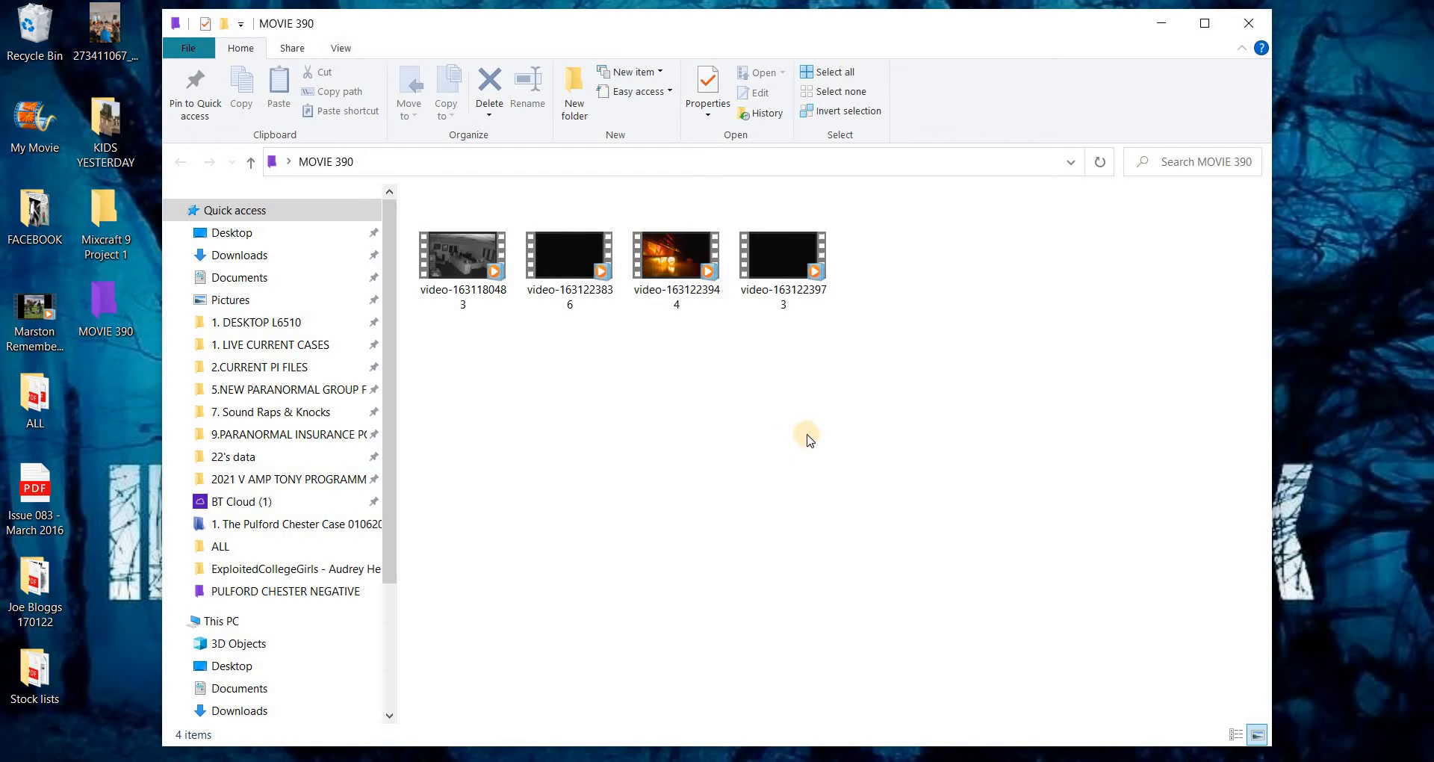
pyautogui.click(462, 254)
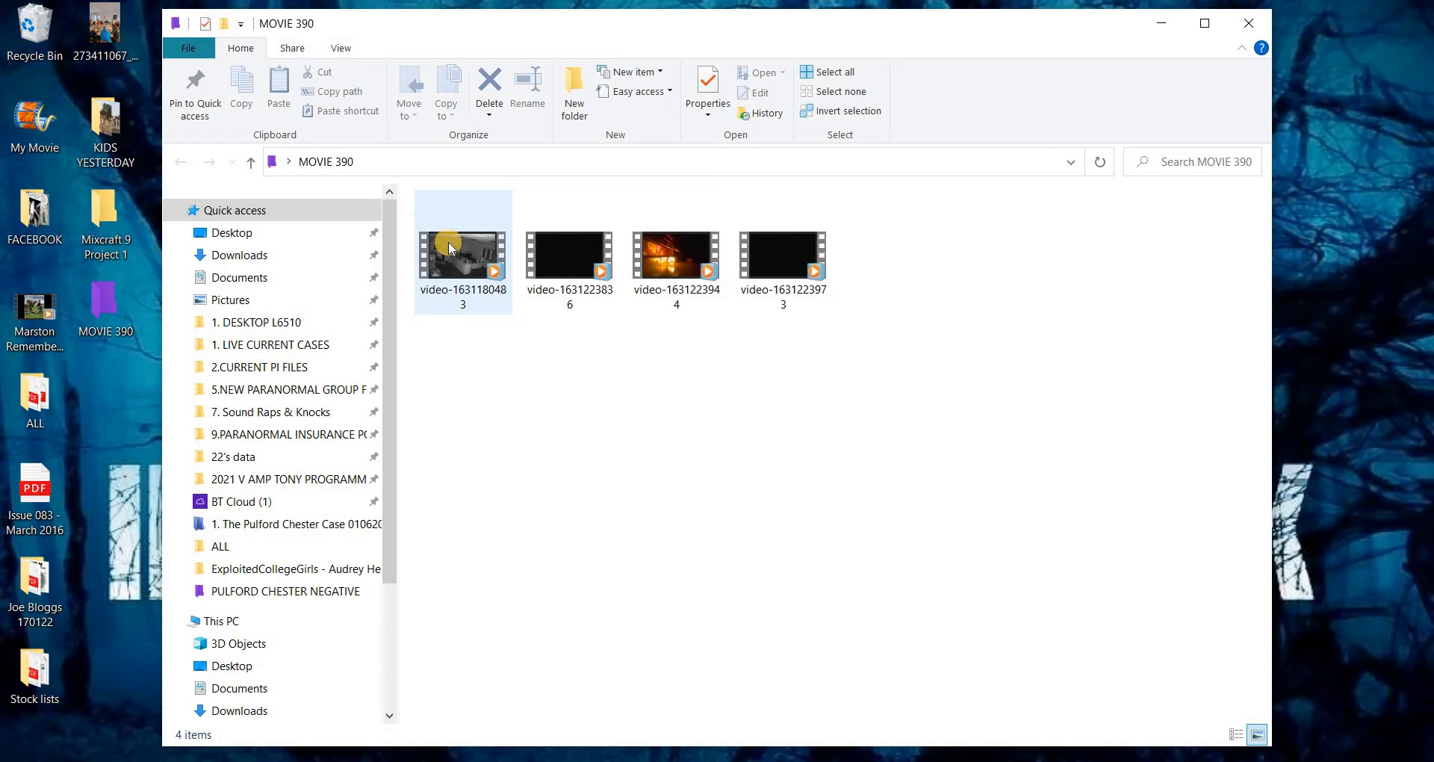
pyautogui.doubleClick(461, 246)
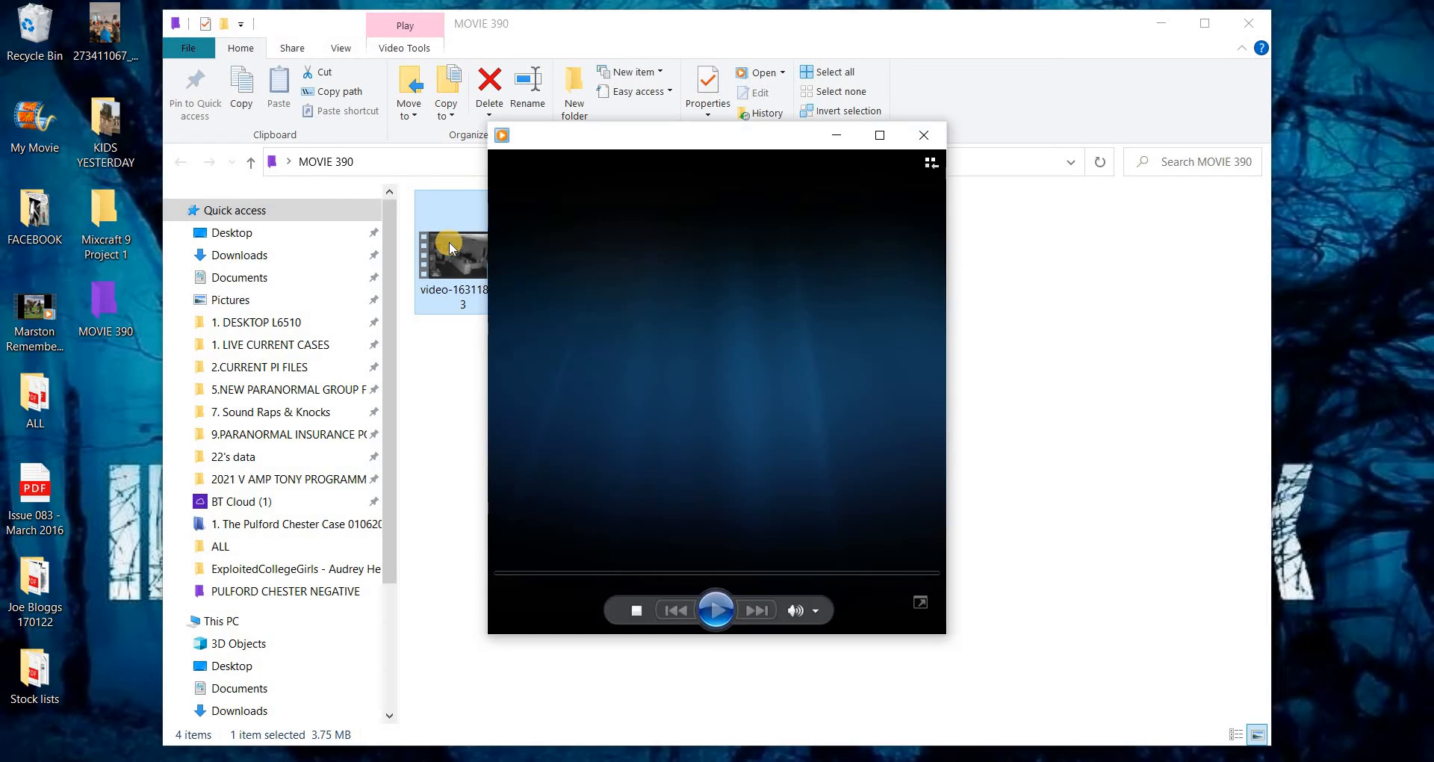
pyautogui.click(715, 610)
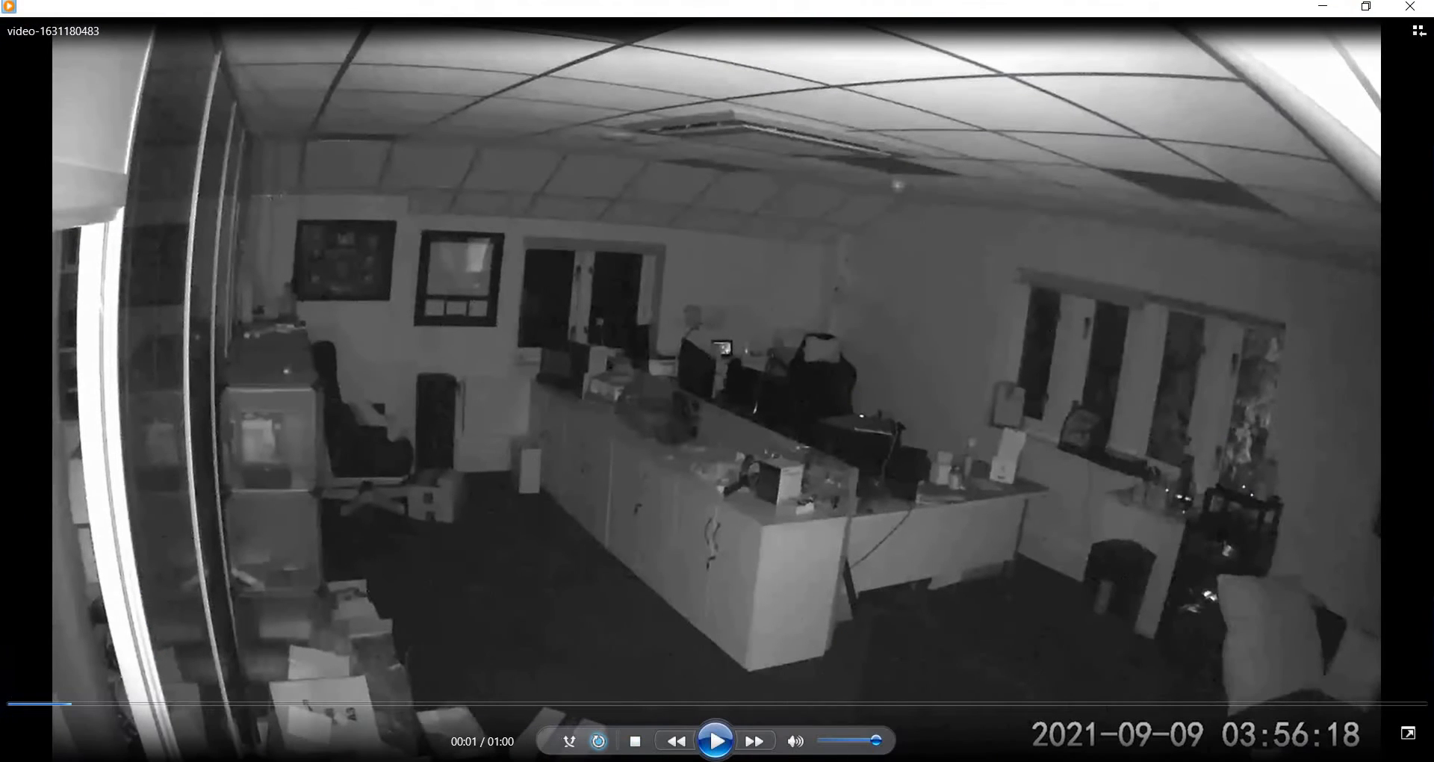
pyautogui.moveTo(840, 740); pyautogui.dragTo(886, 739)
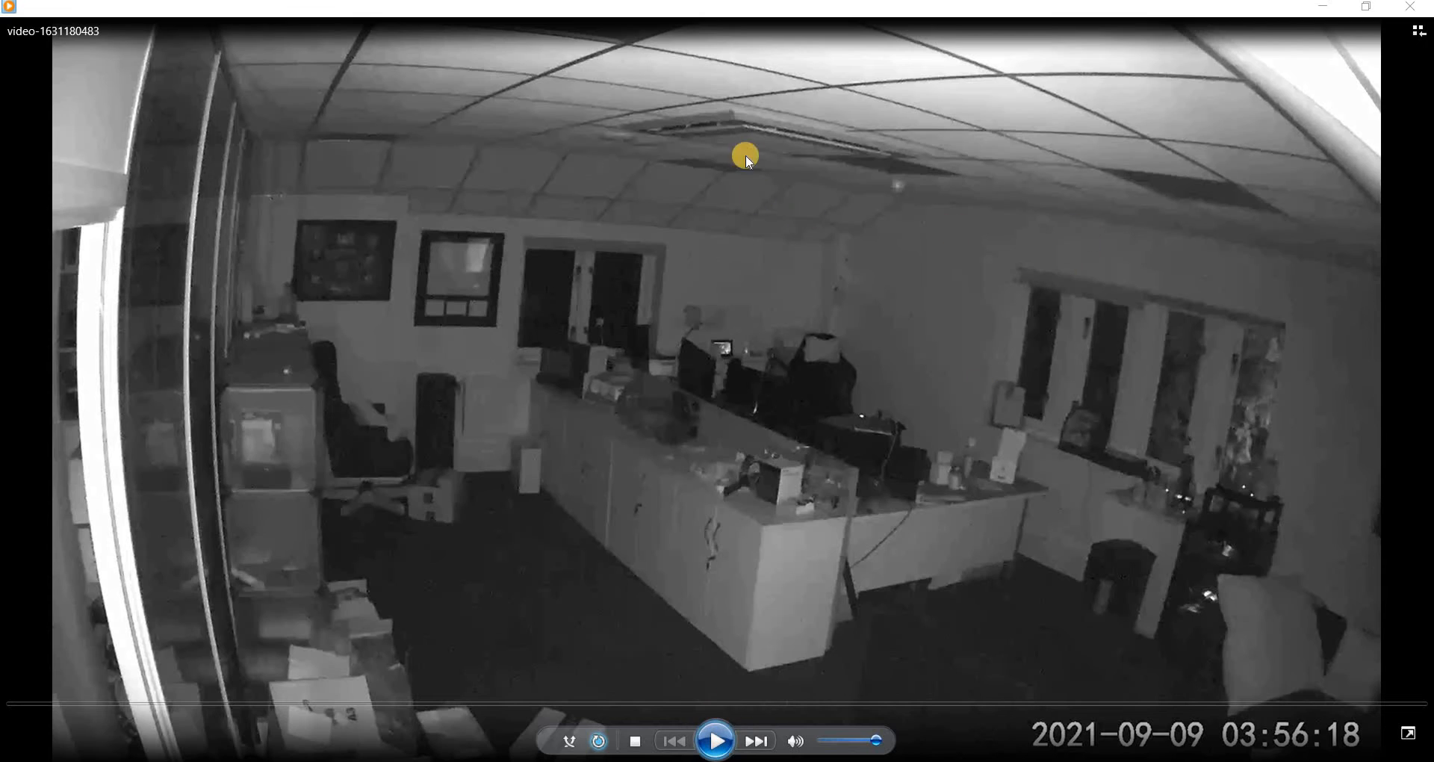
pyautogui.moveTo(742, 25)
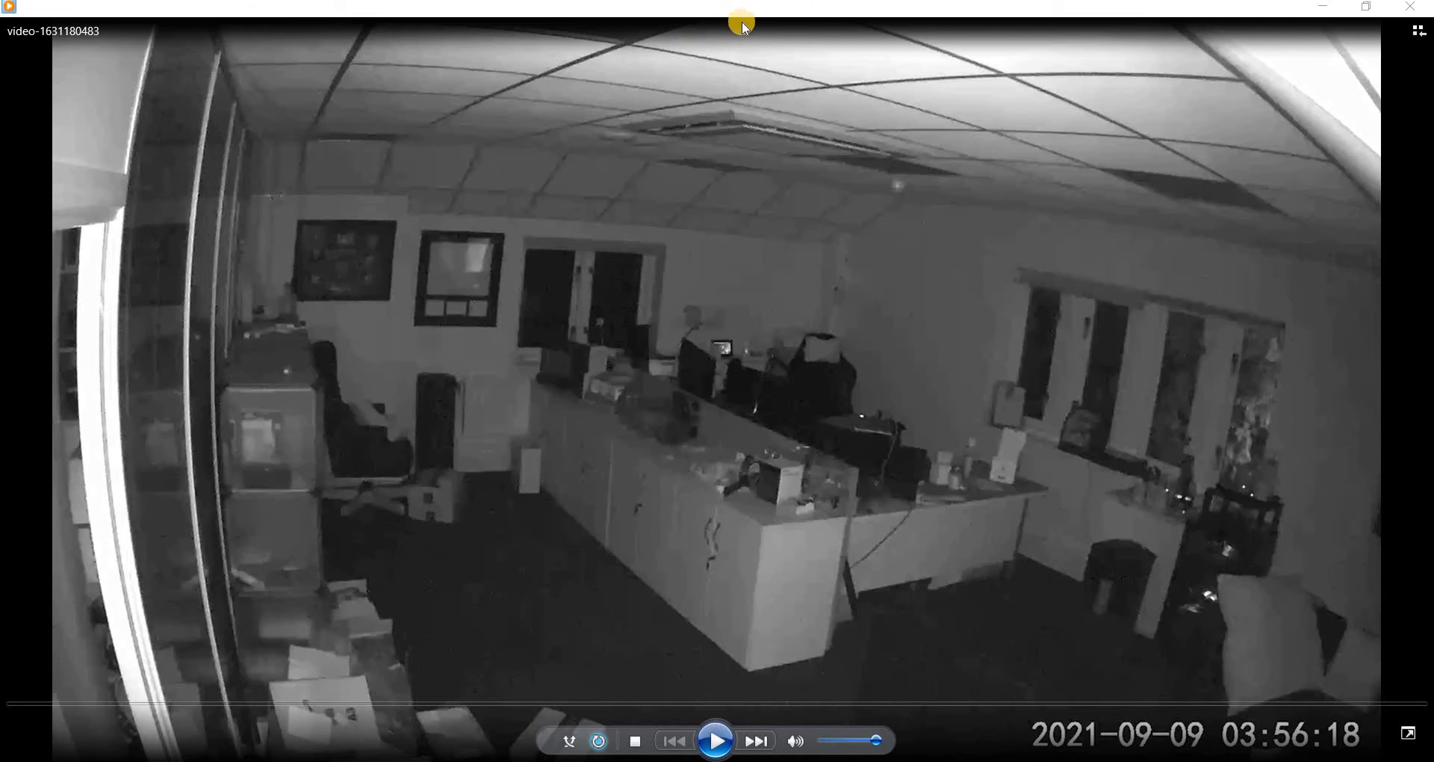
pyautogui.moveTo(722, 542)
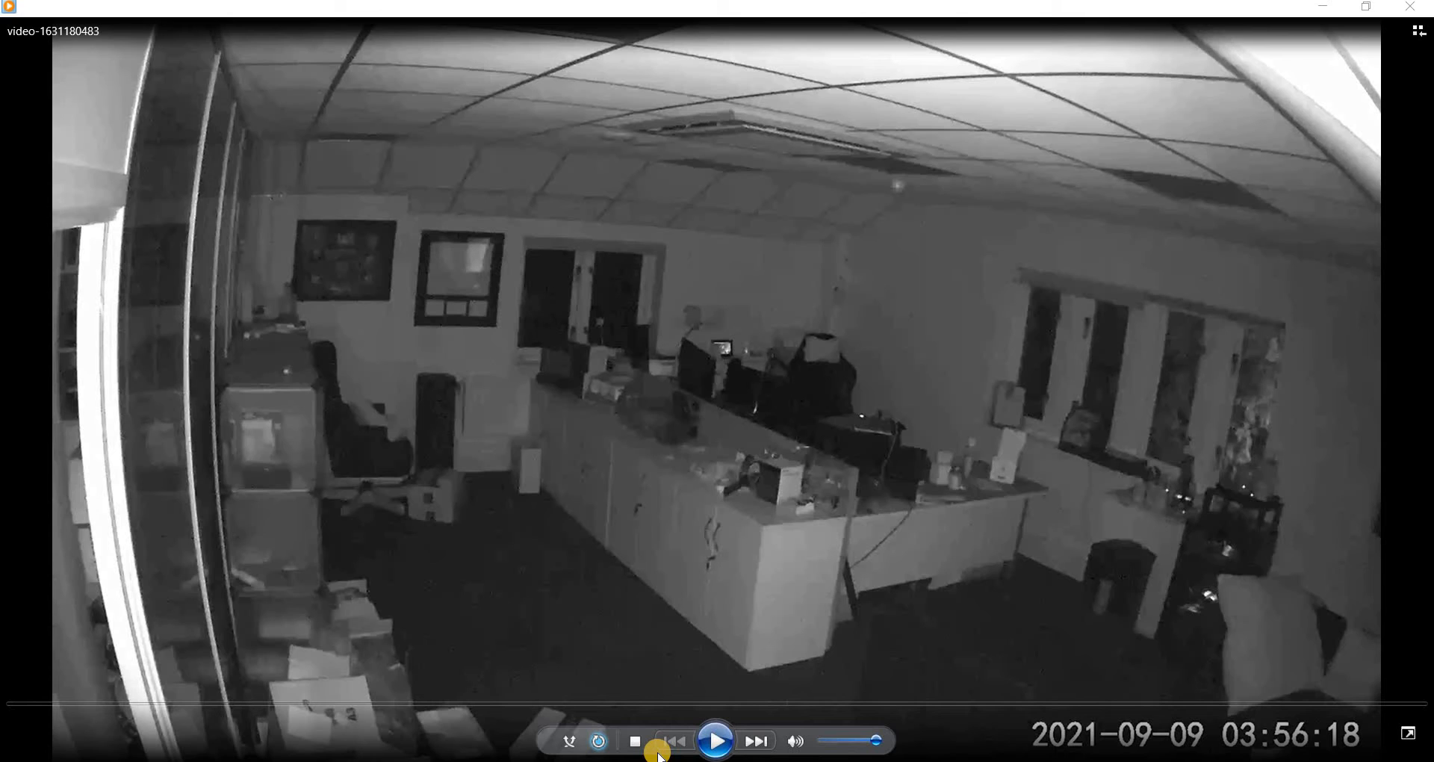
pyautogui.moveTo(691, 719)
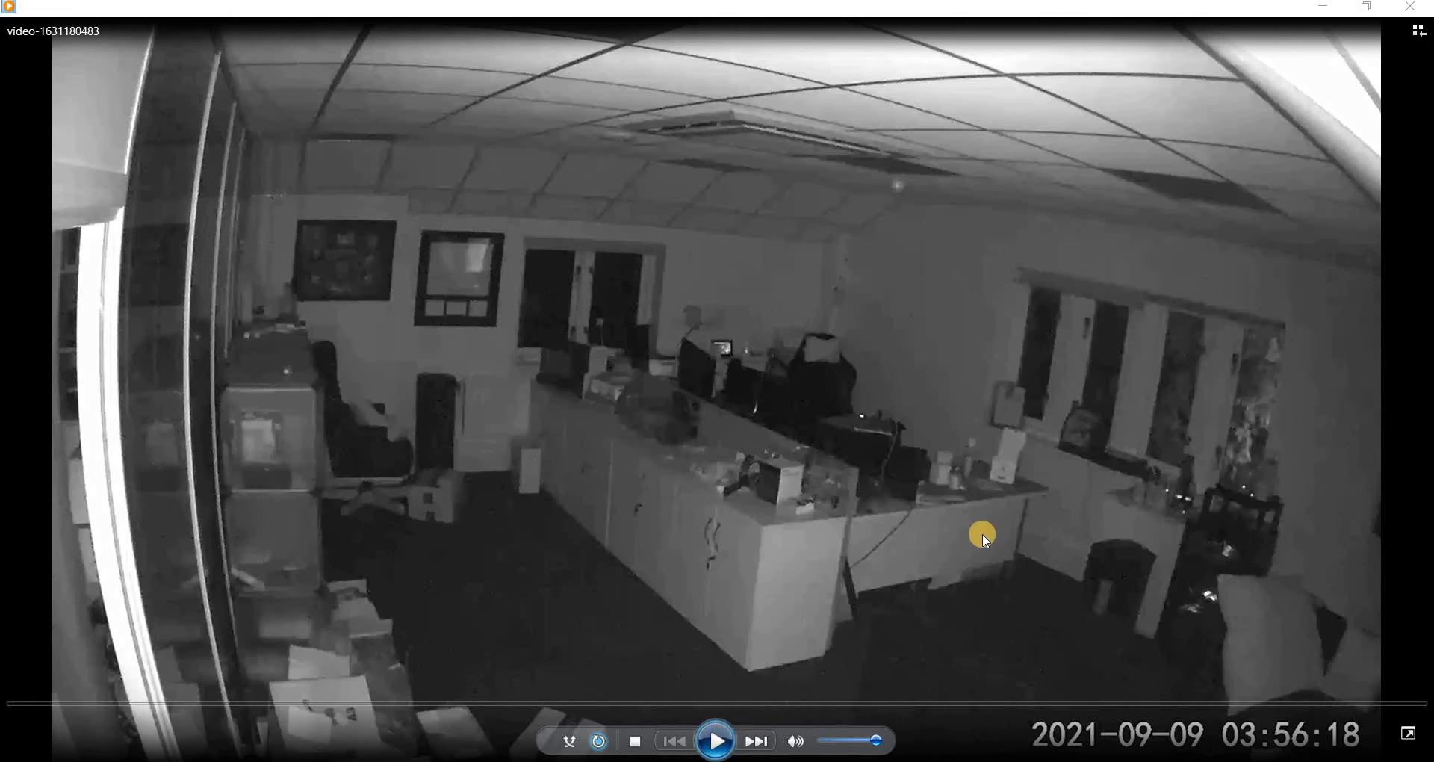
# Play the office CCTV clip through, then rewind it to the start and replay it
pyautogui.click(716, 740)
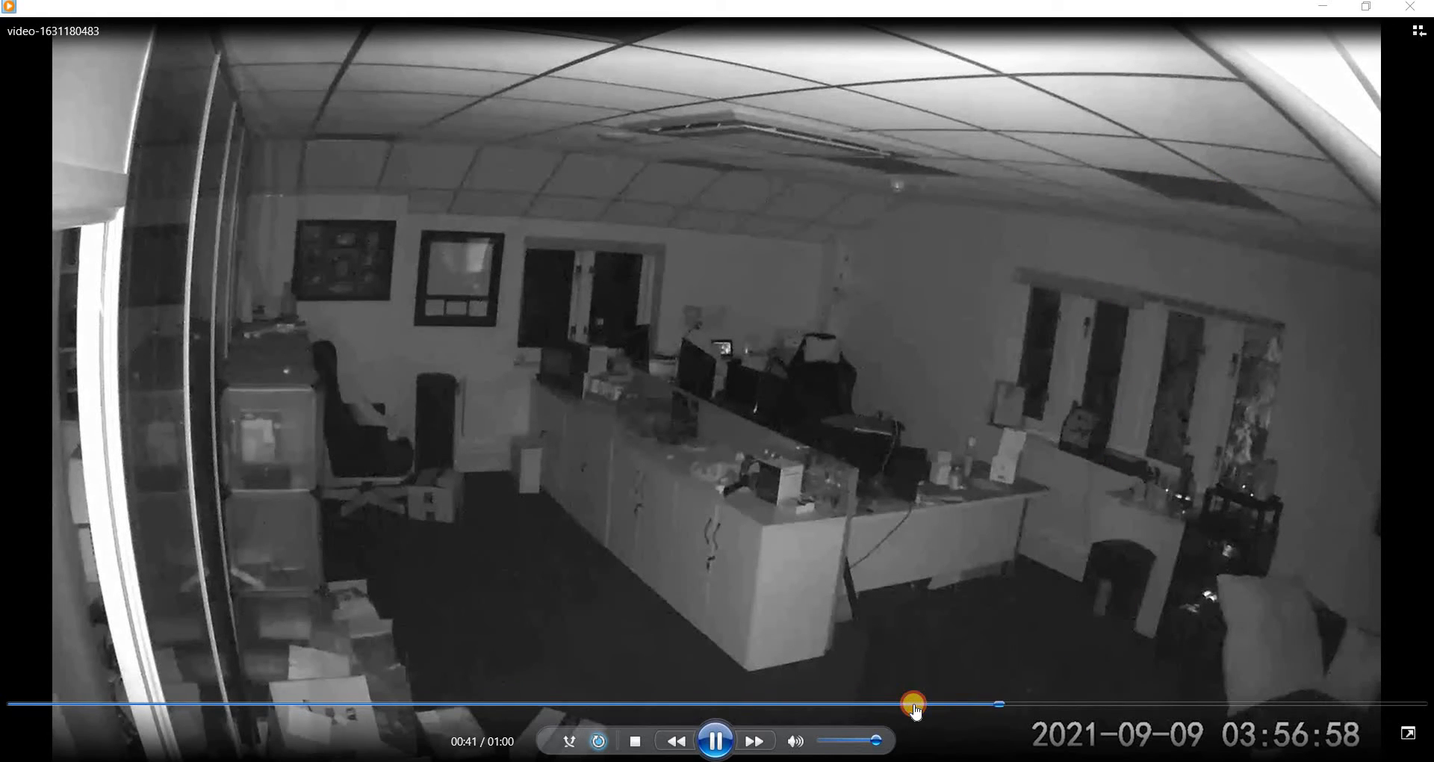
pyautogui.moveTo(914, 704); pyautogui.dragTo(913, 704)
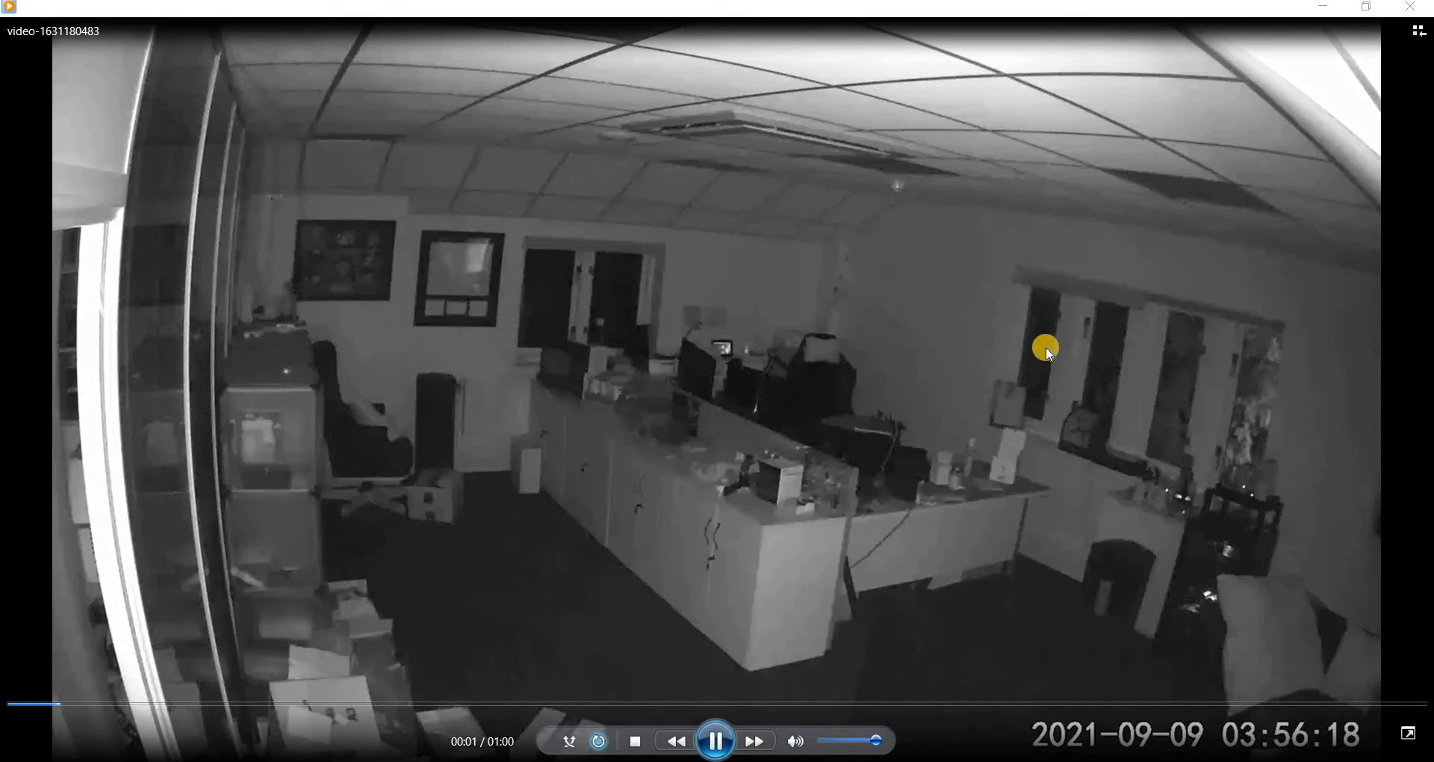
pyautogui.click(716, 739)
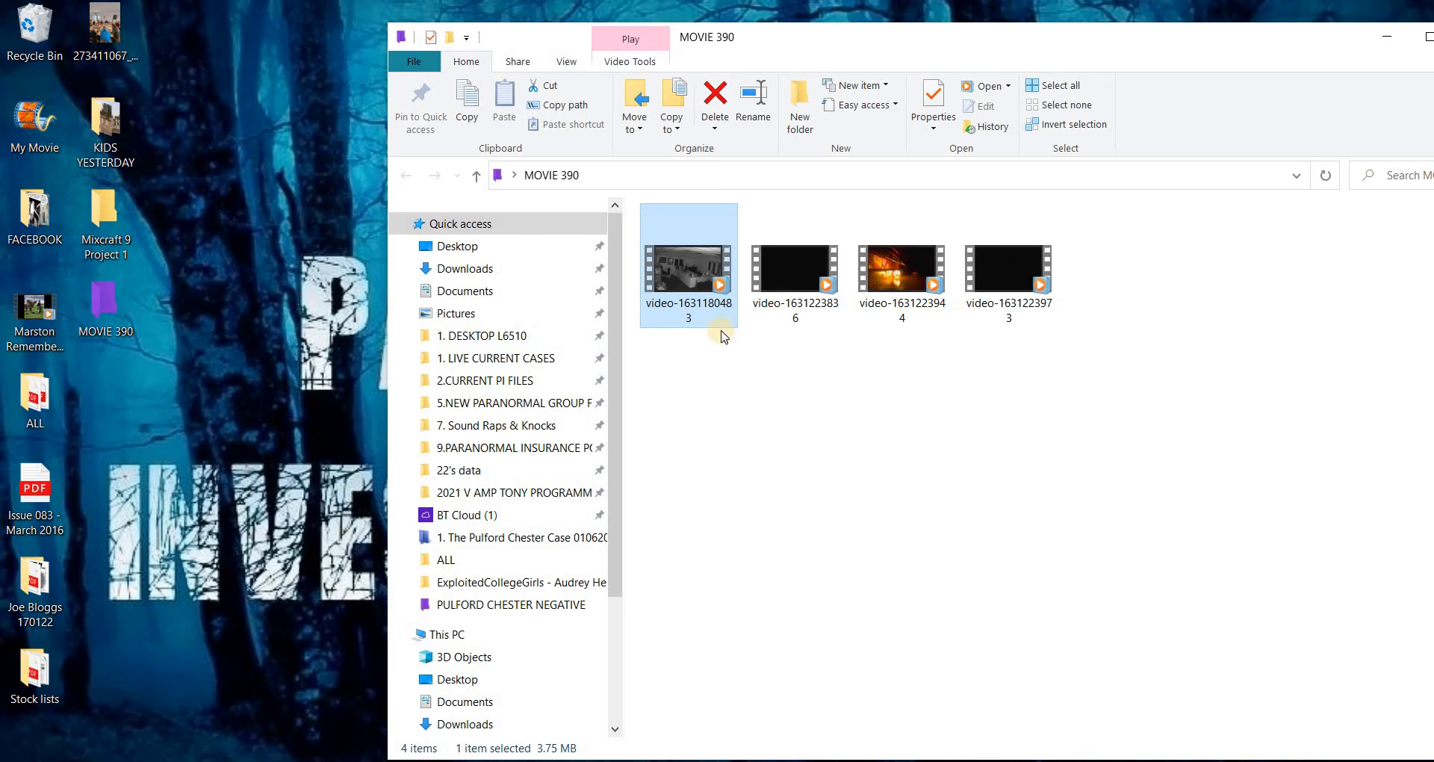
pyautogui.moveTo(673, 289)
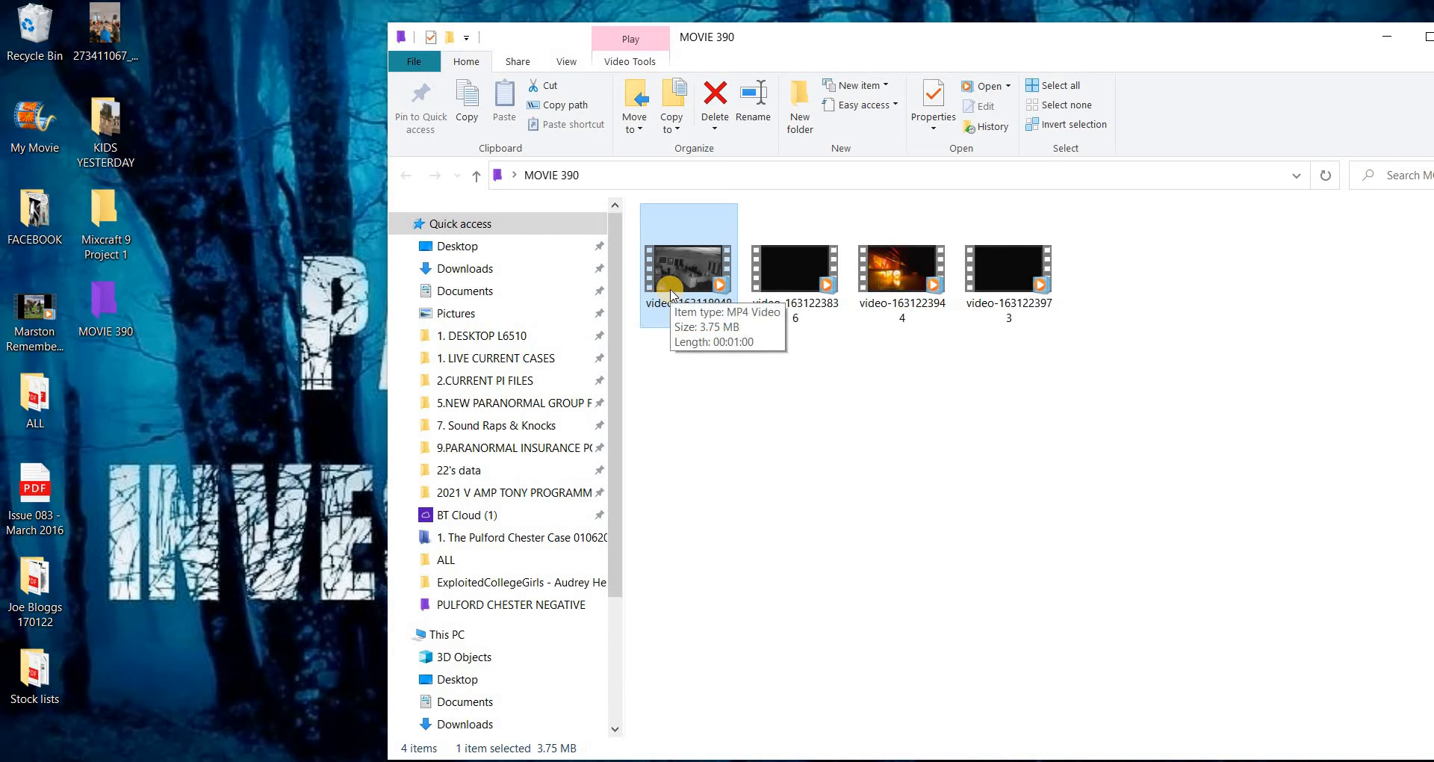
pyautogui.rightClick(687, 266)
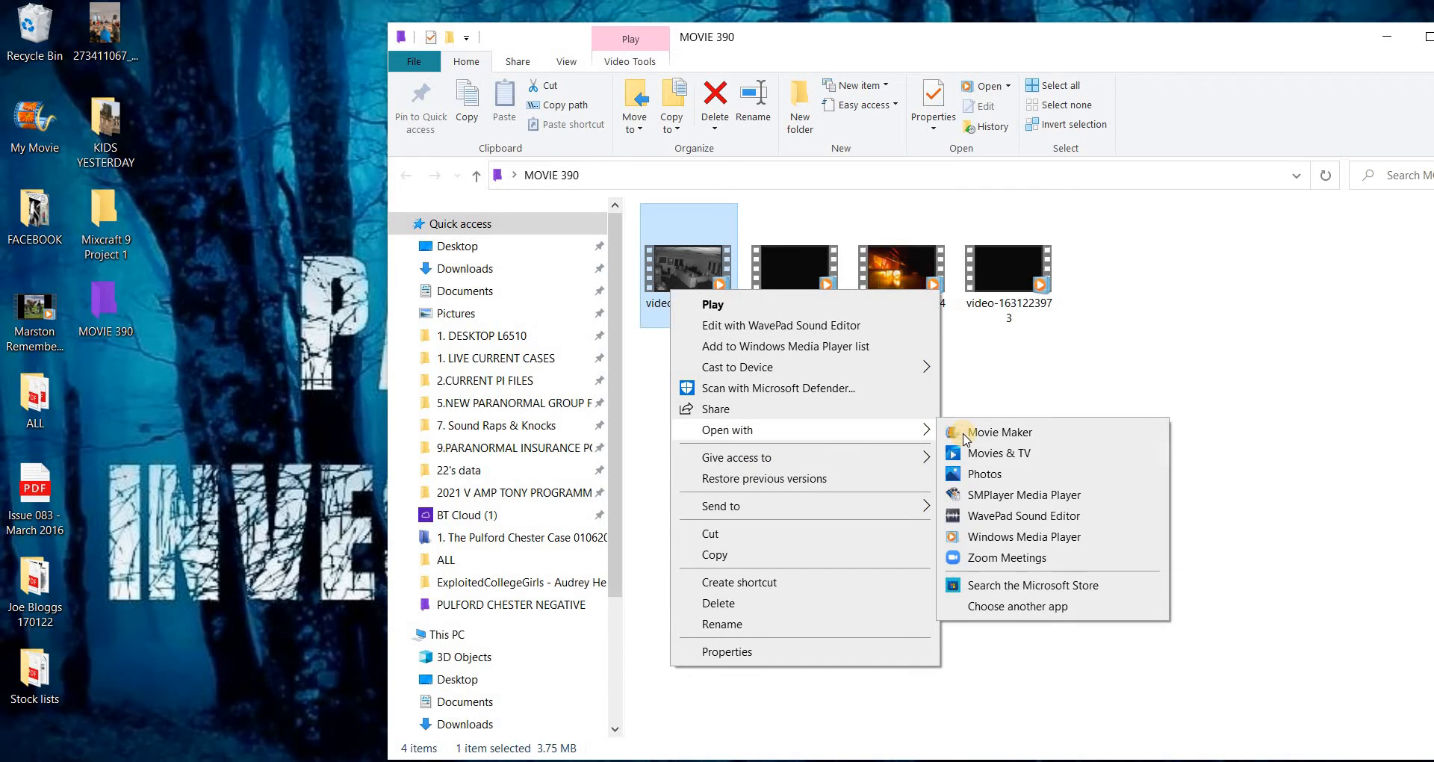
pyautogui.click(999, 431)
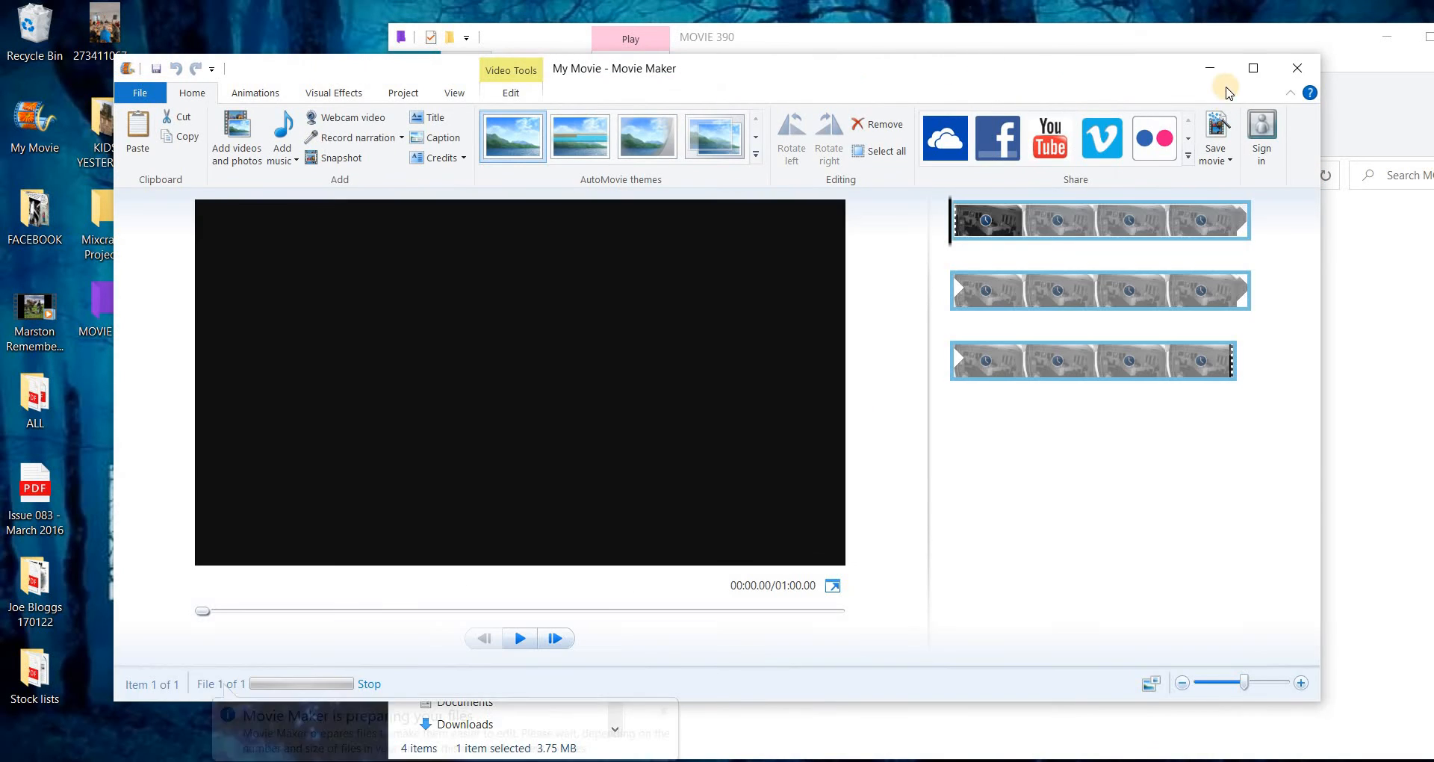
pyautogui.click(1254, 67)
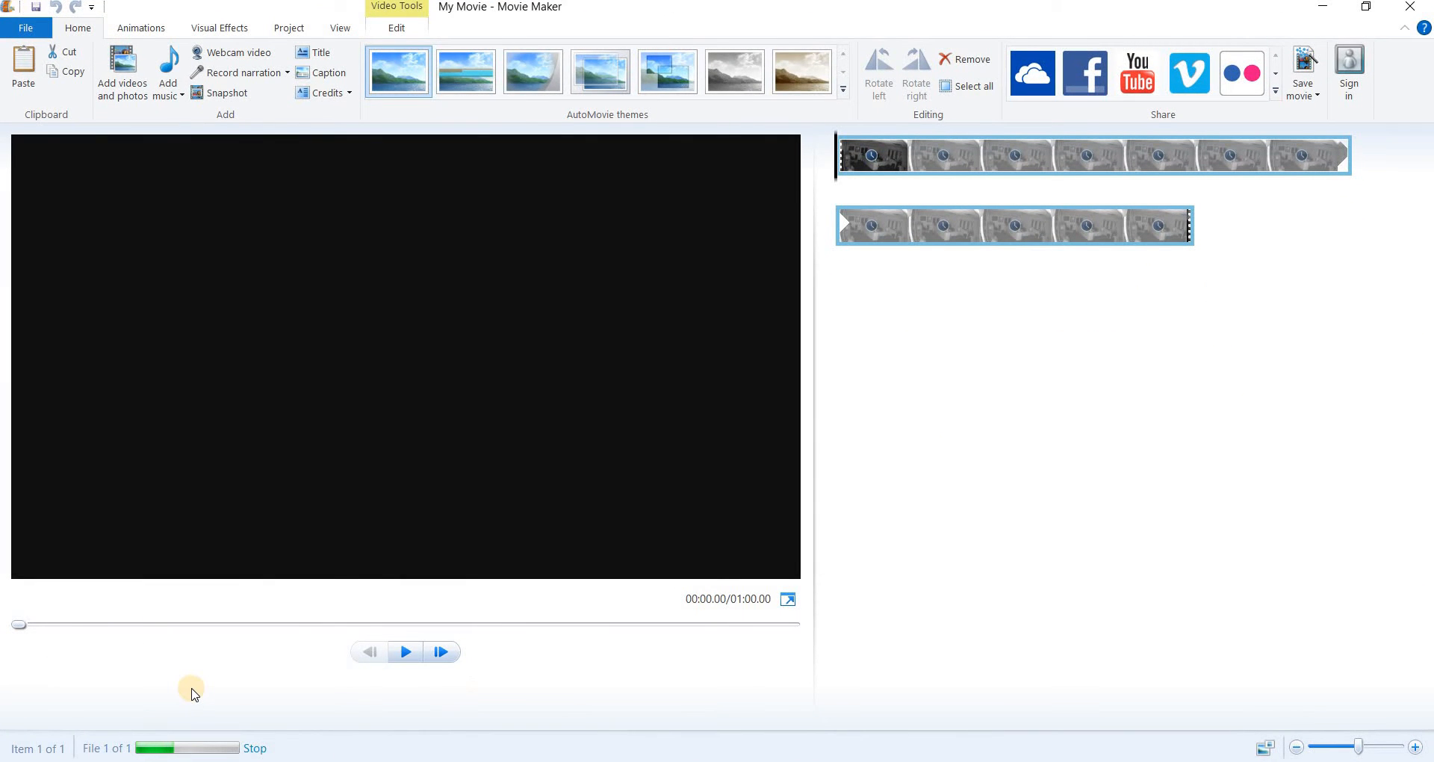
pyautogui.moveTo(175, 687)
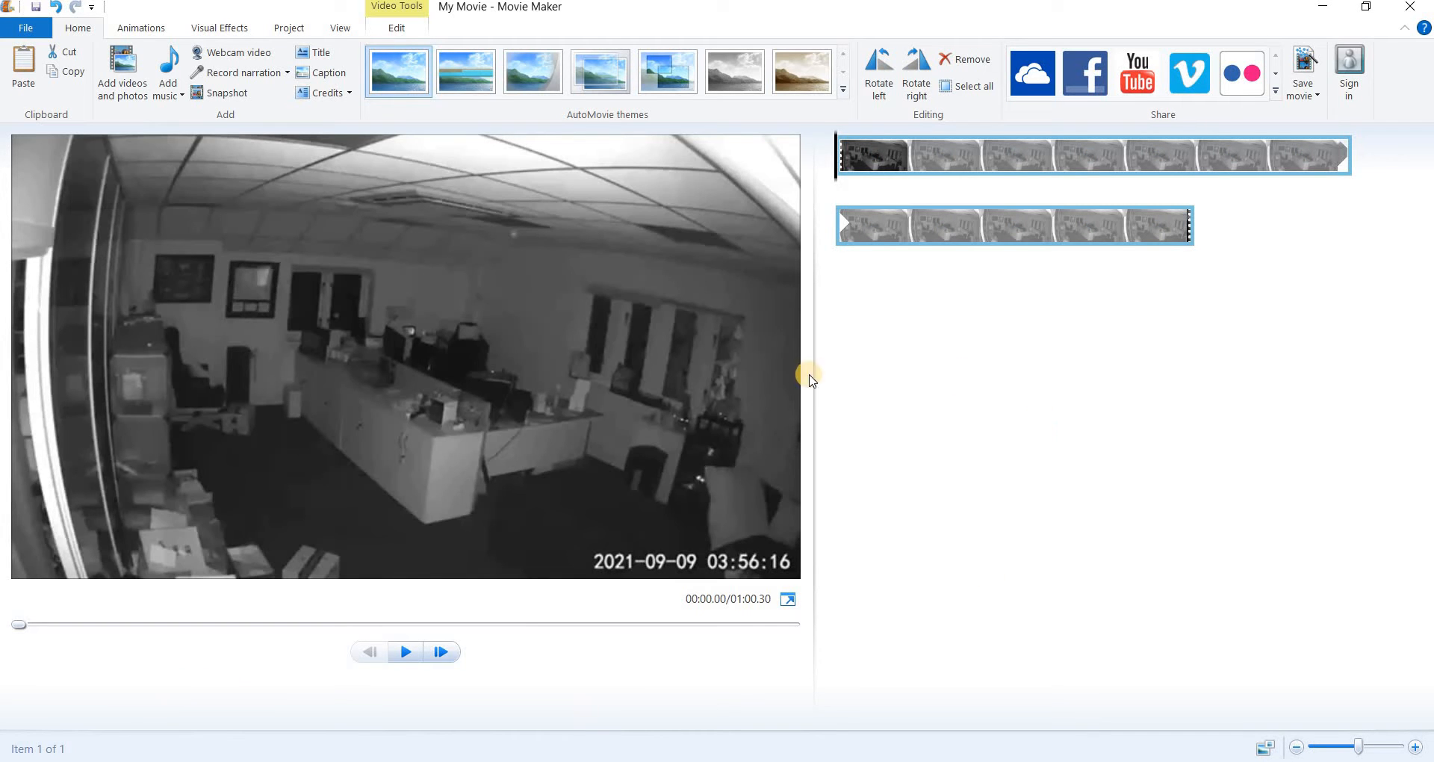
pyautogui.moveTo(405, 675)
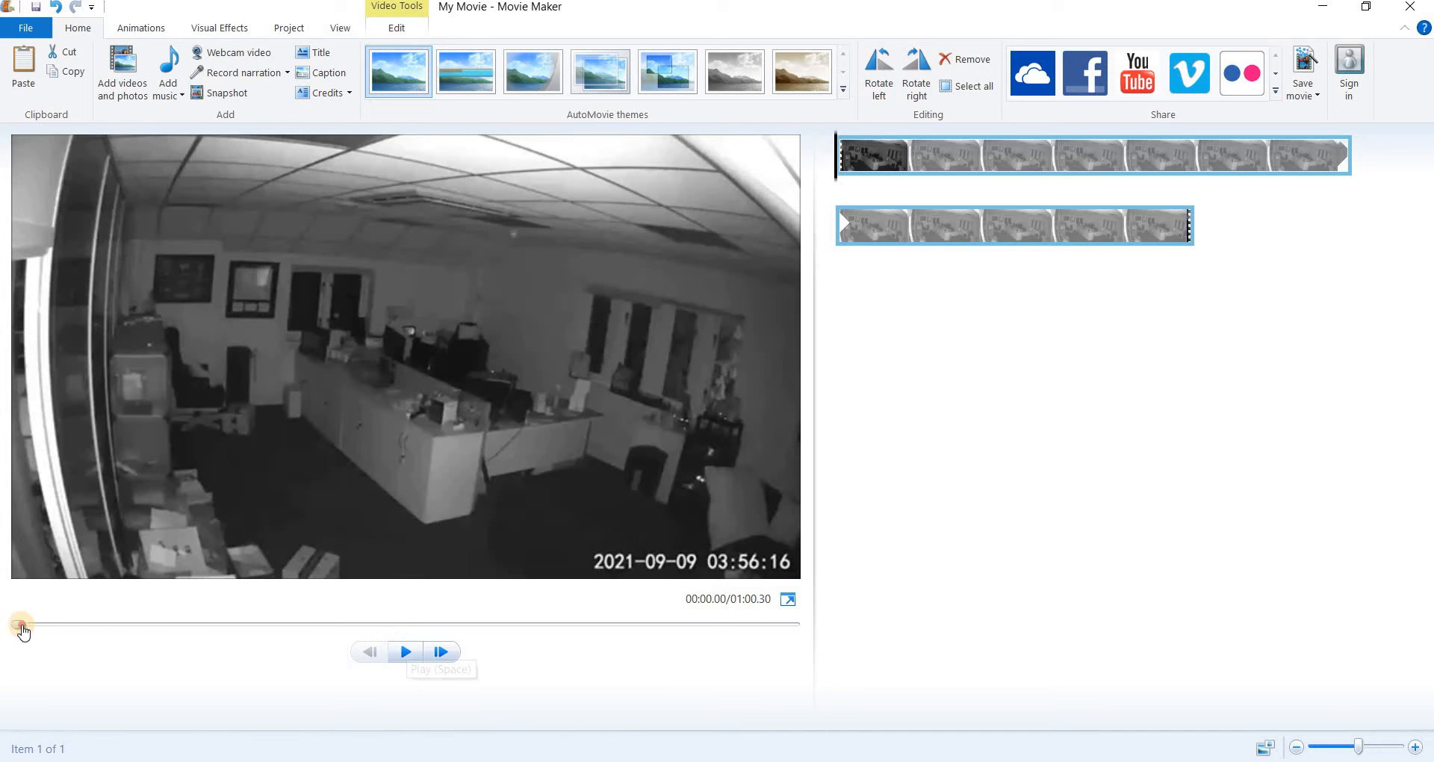
pyautogui.moveTo(21, 624); pyautogui.dragTo(73, 624)
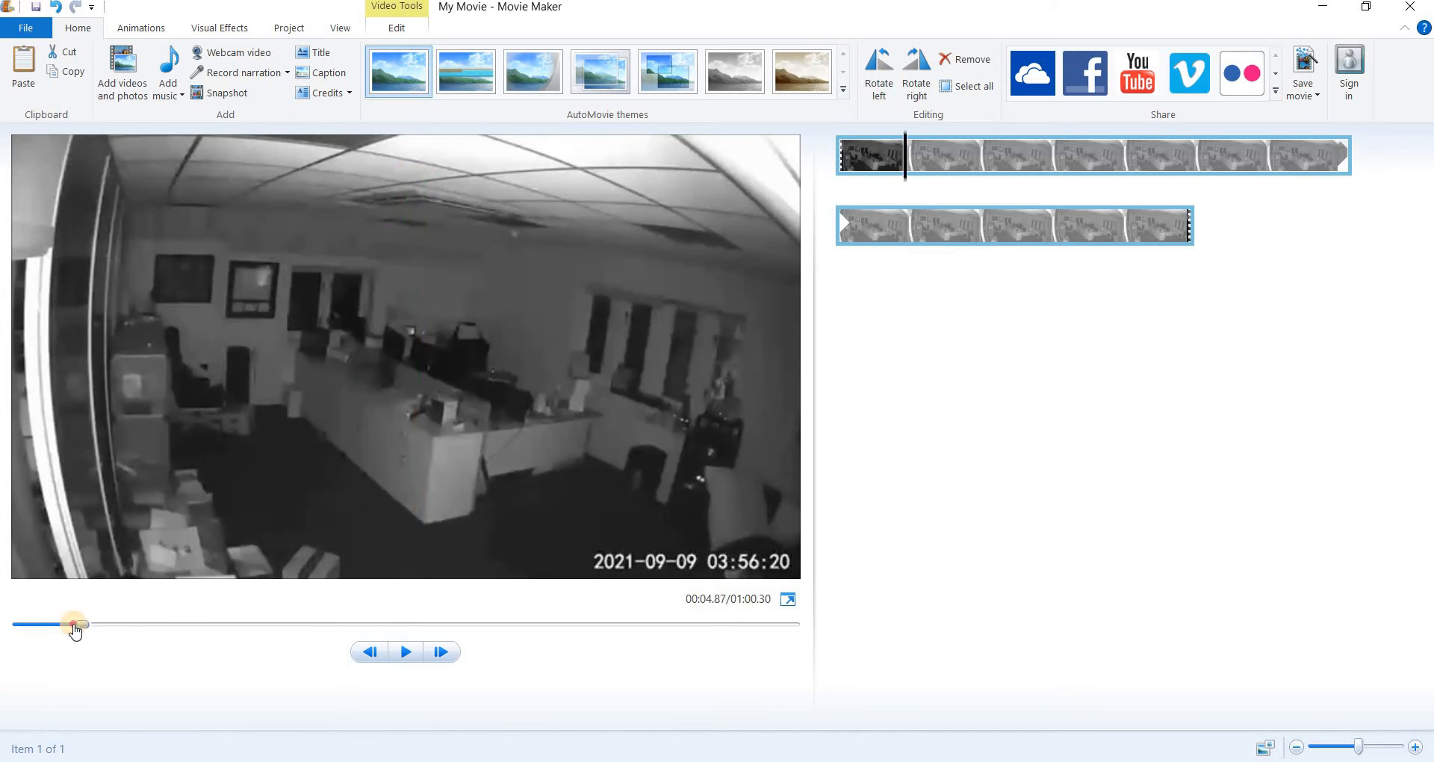
pyautogui.moveTo(74, 631); pyautogui.dragTo(64, 630)
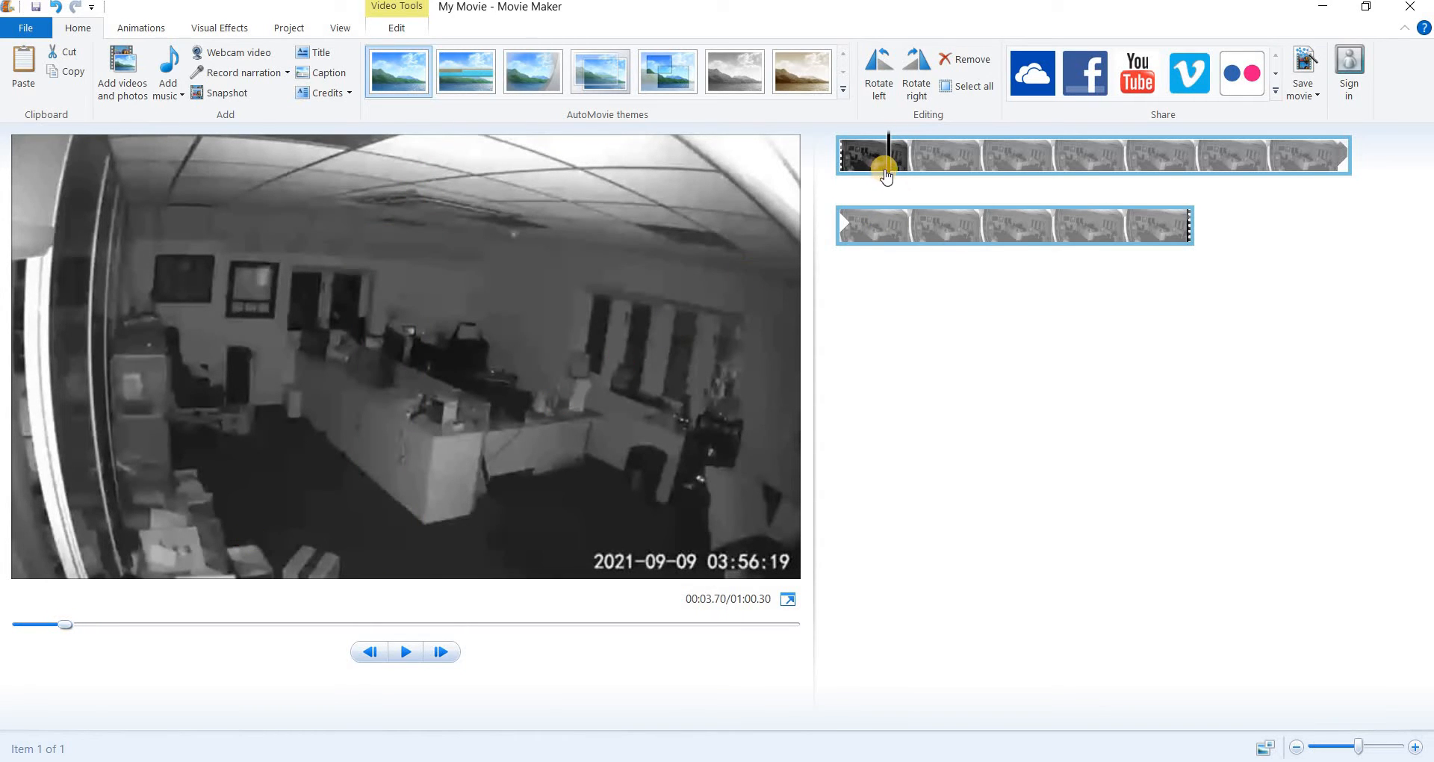
pyautogui.rightClick(883, 169)
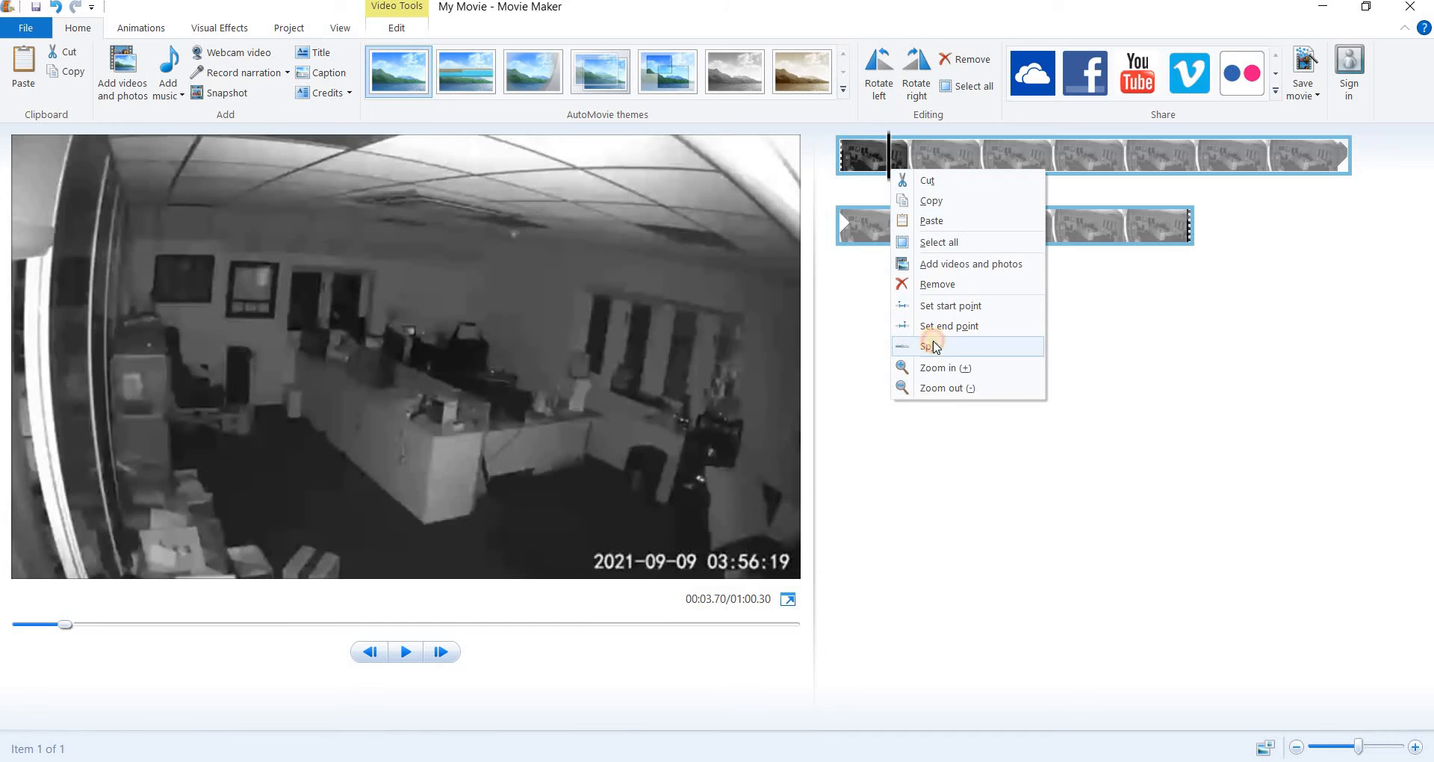
pyautogui.click(931, 345)
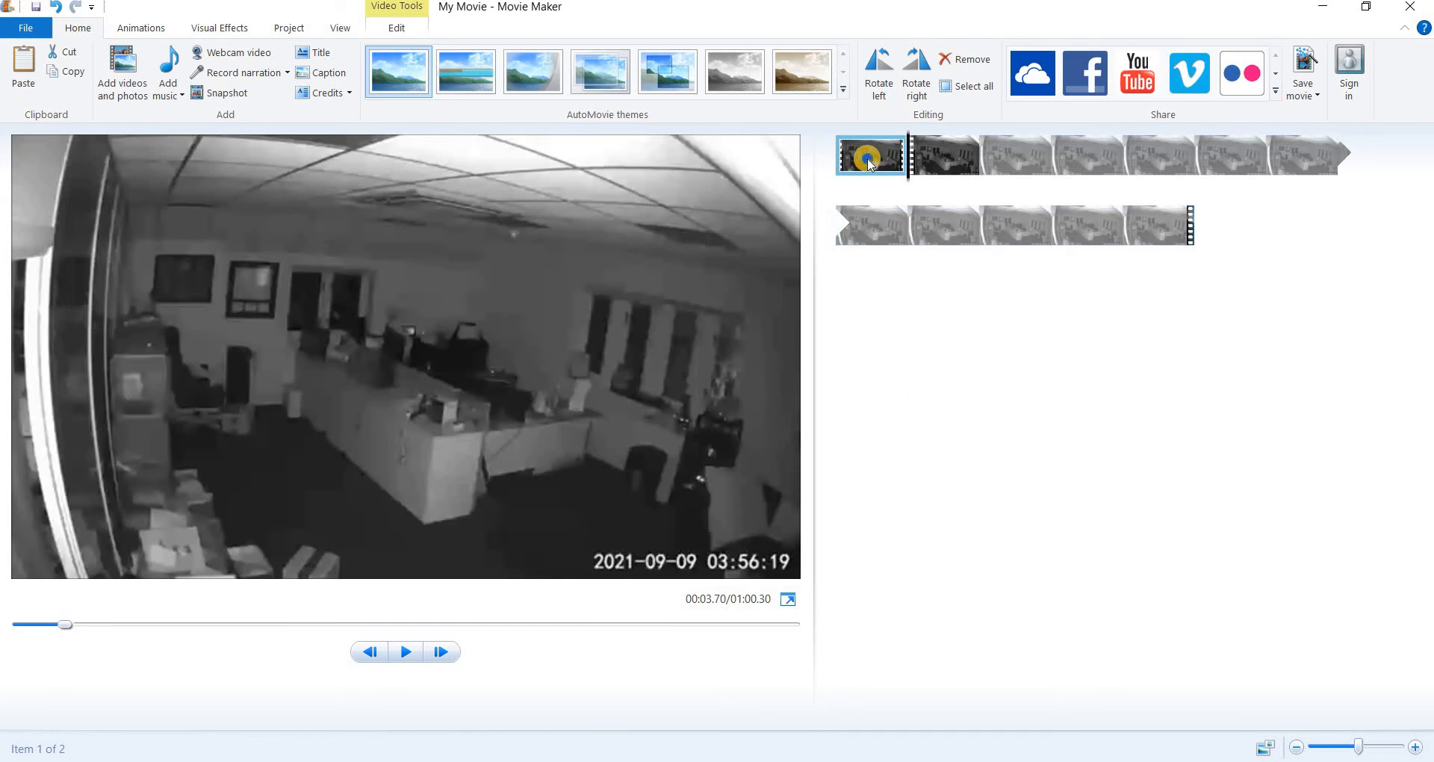
pyautogui.rightClick(870, 155)
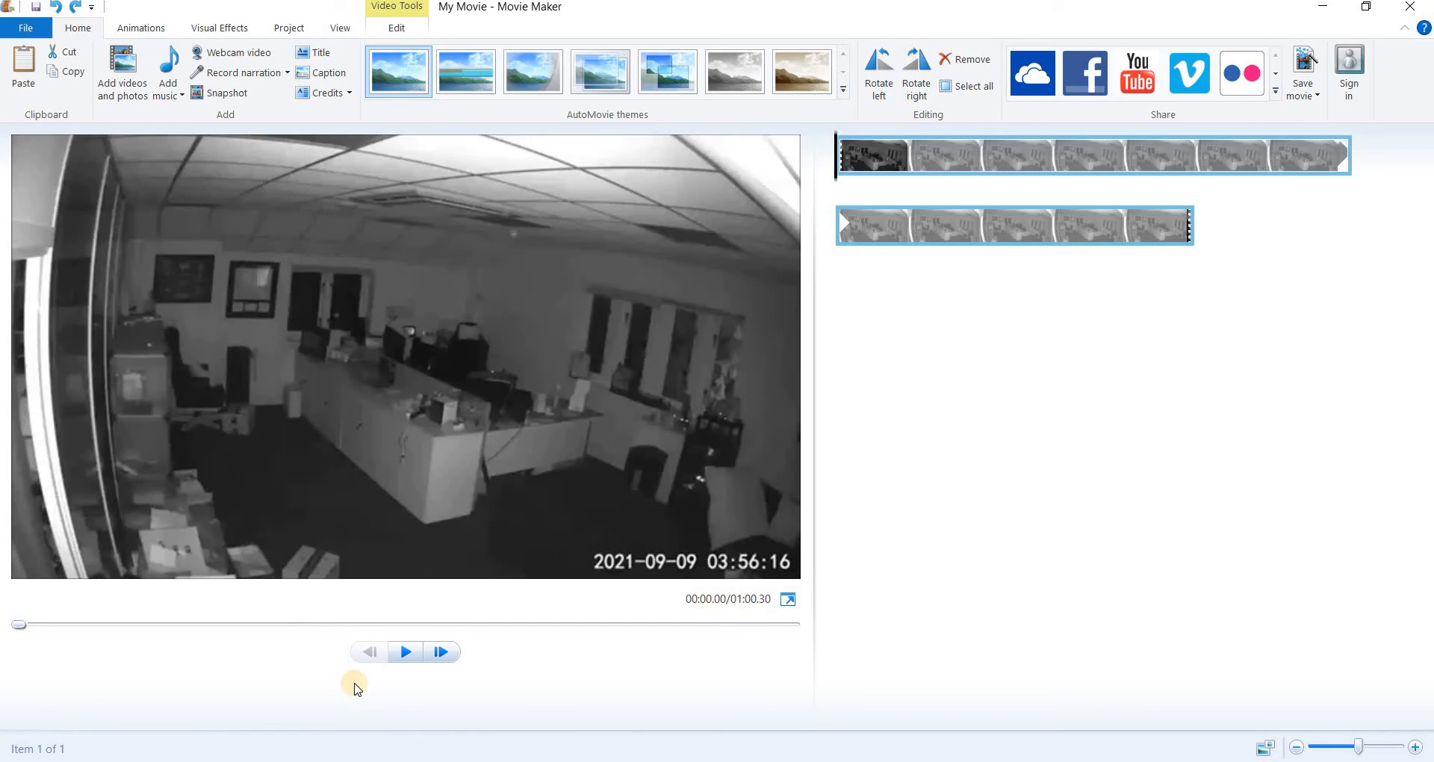
pyautogui.click(405, 651)
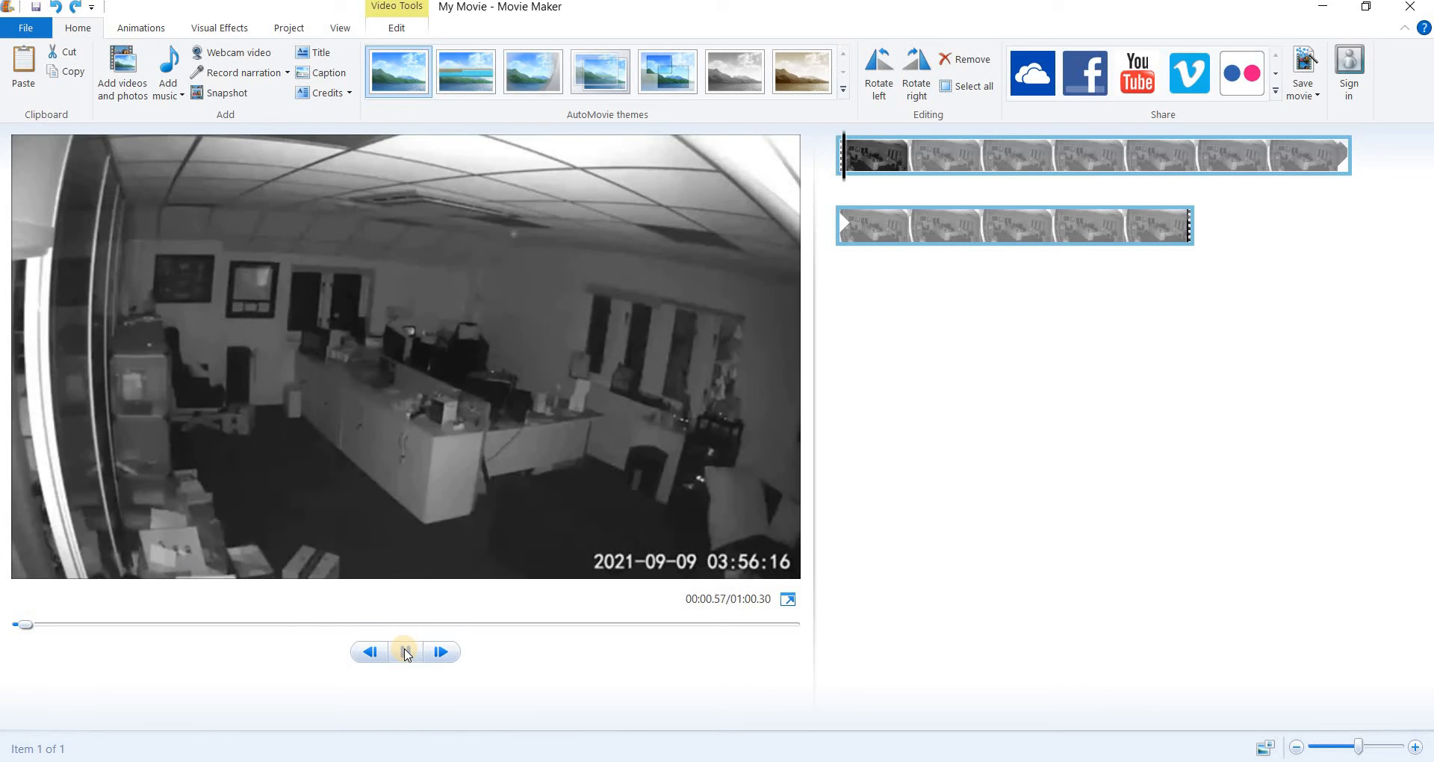
pyautogui.click(405, 651)
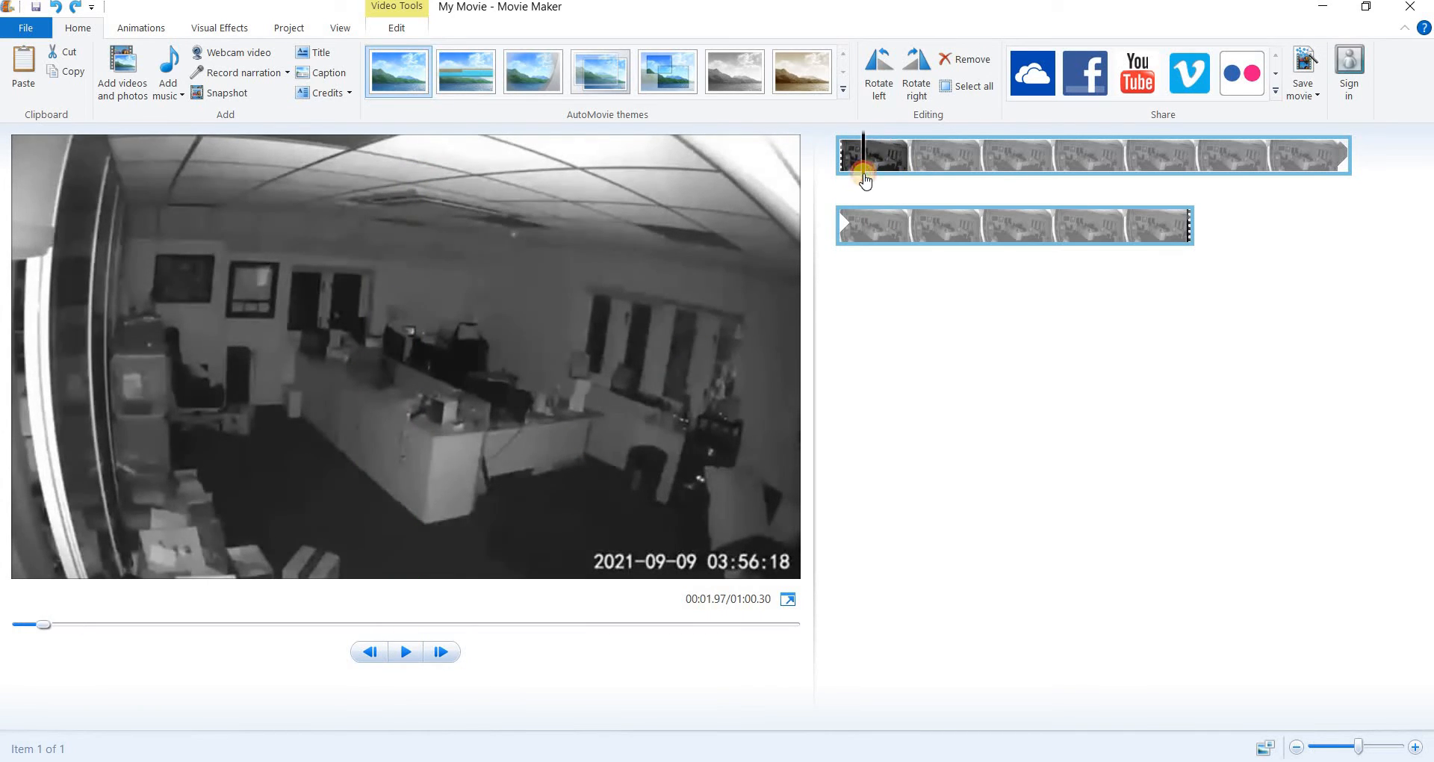
# Split the clip at 4 seconds and remove everything after the first four seconds
pyautogui.rightClick(865, 178)
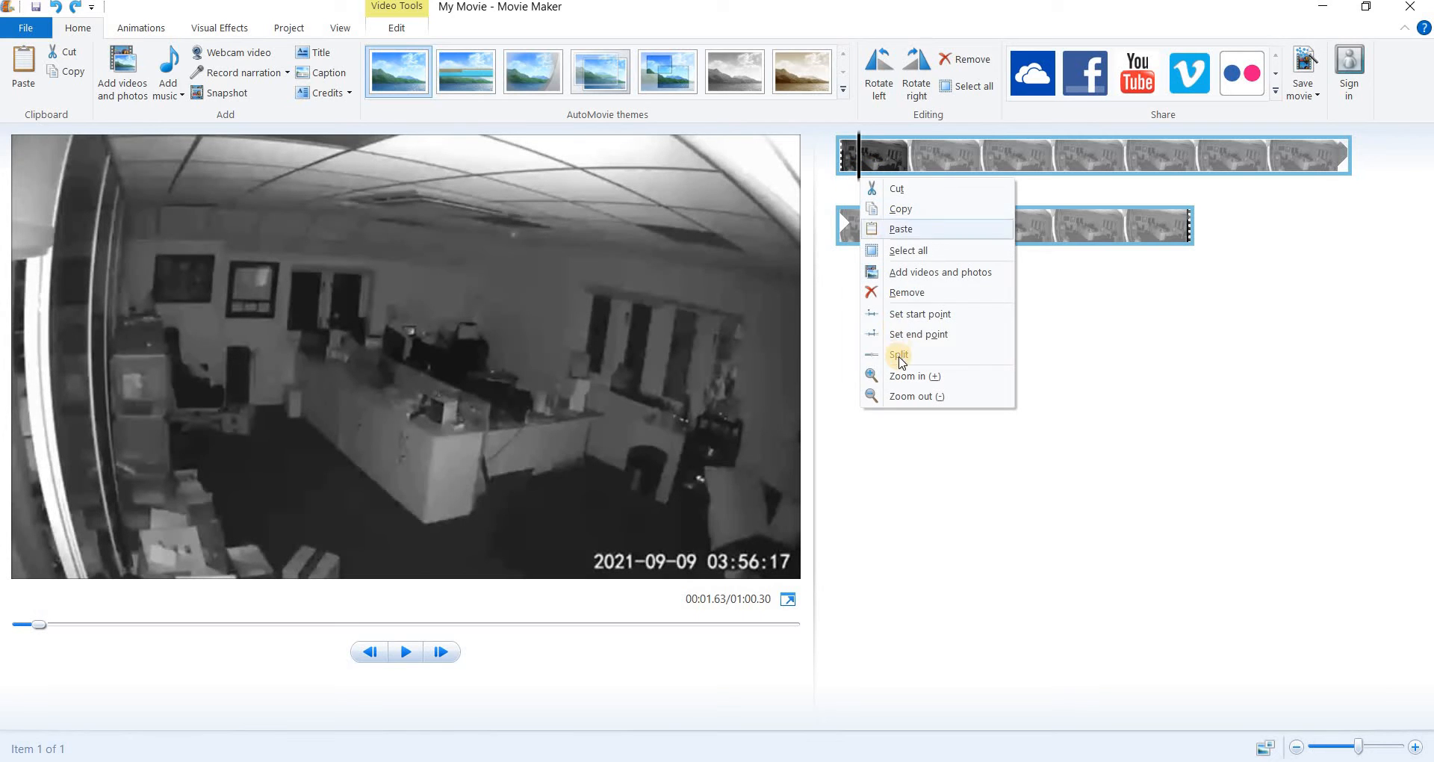
pyautogui.click(900, 355)
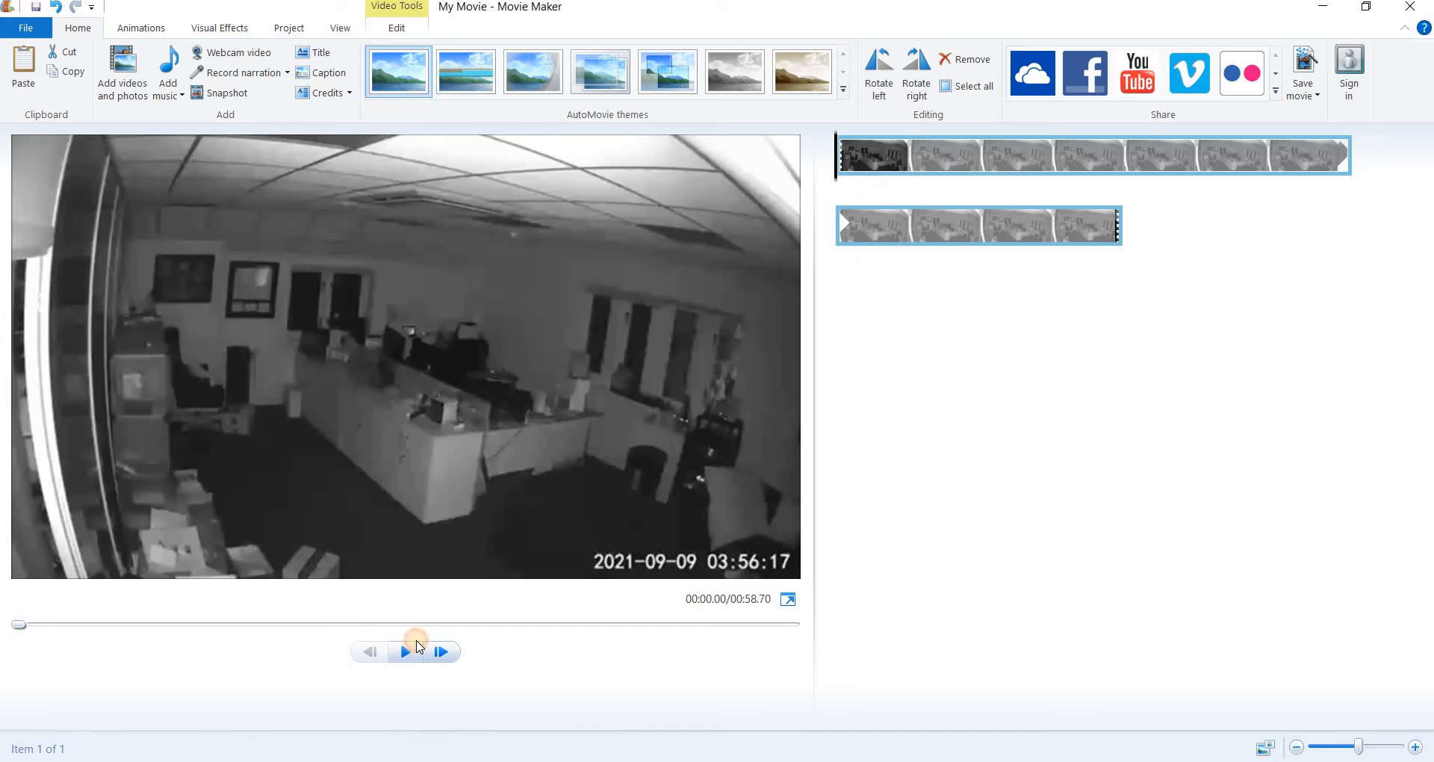
pyautogui.click(403, 651)
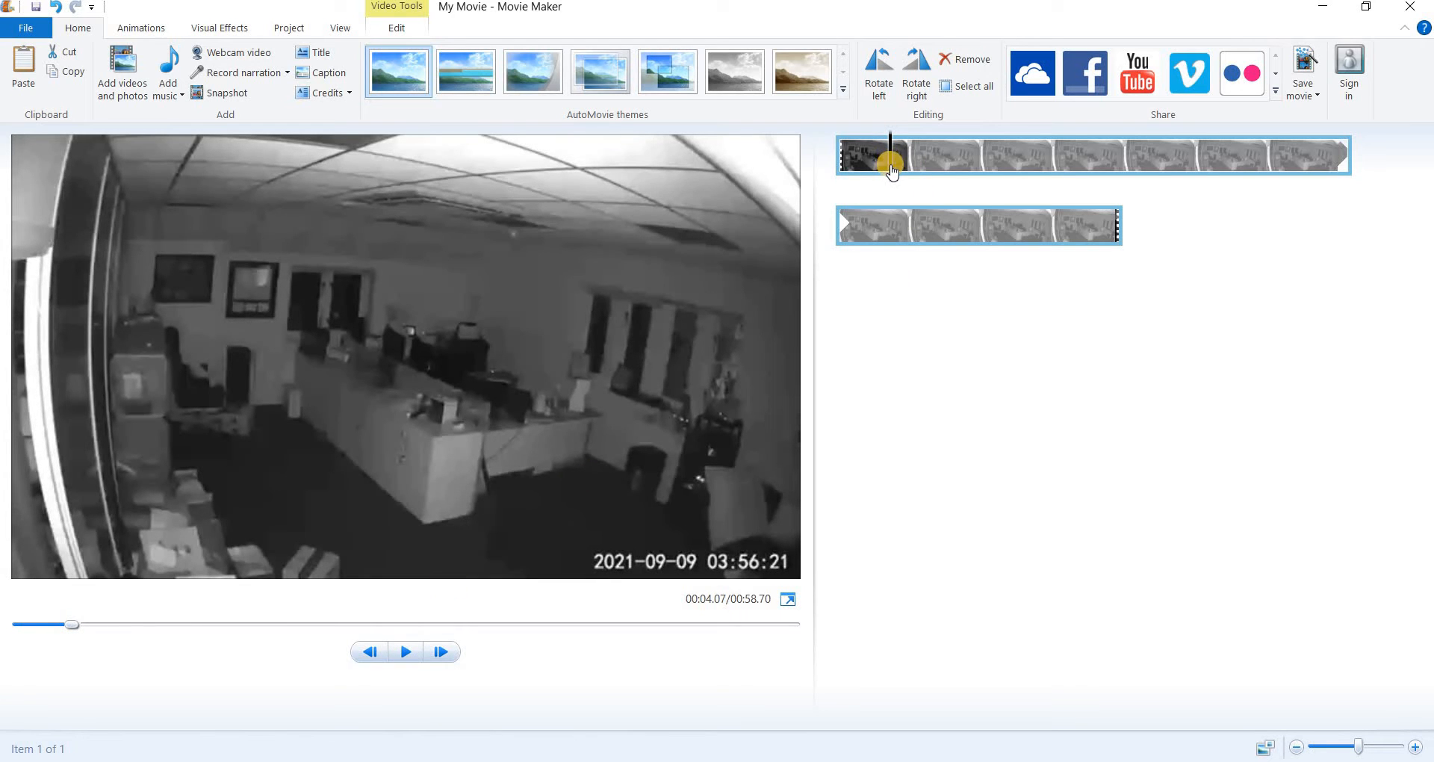
pyautogui.rightClick(892, 156)
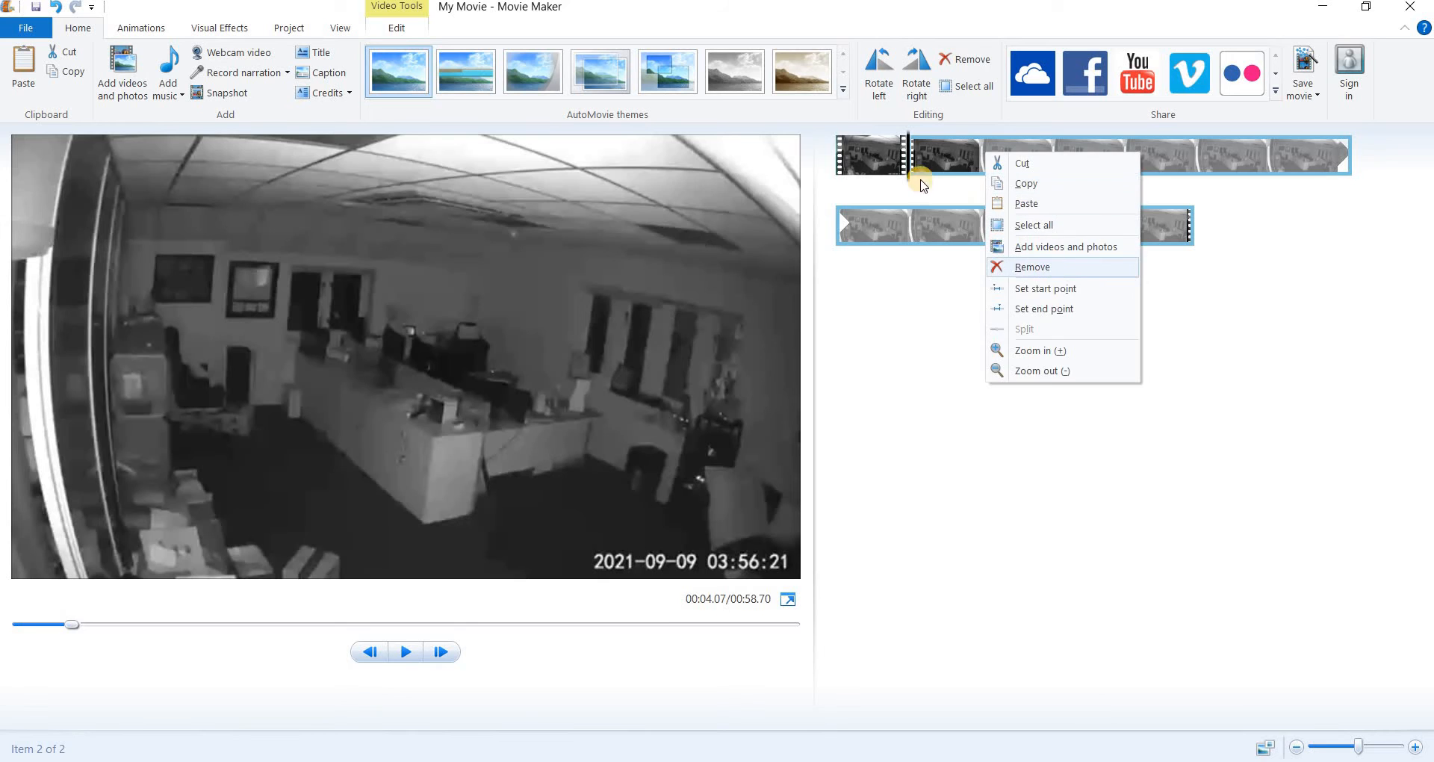
pyautogui.click(1032, 266)
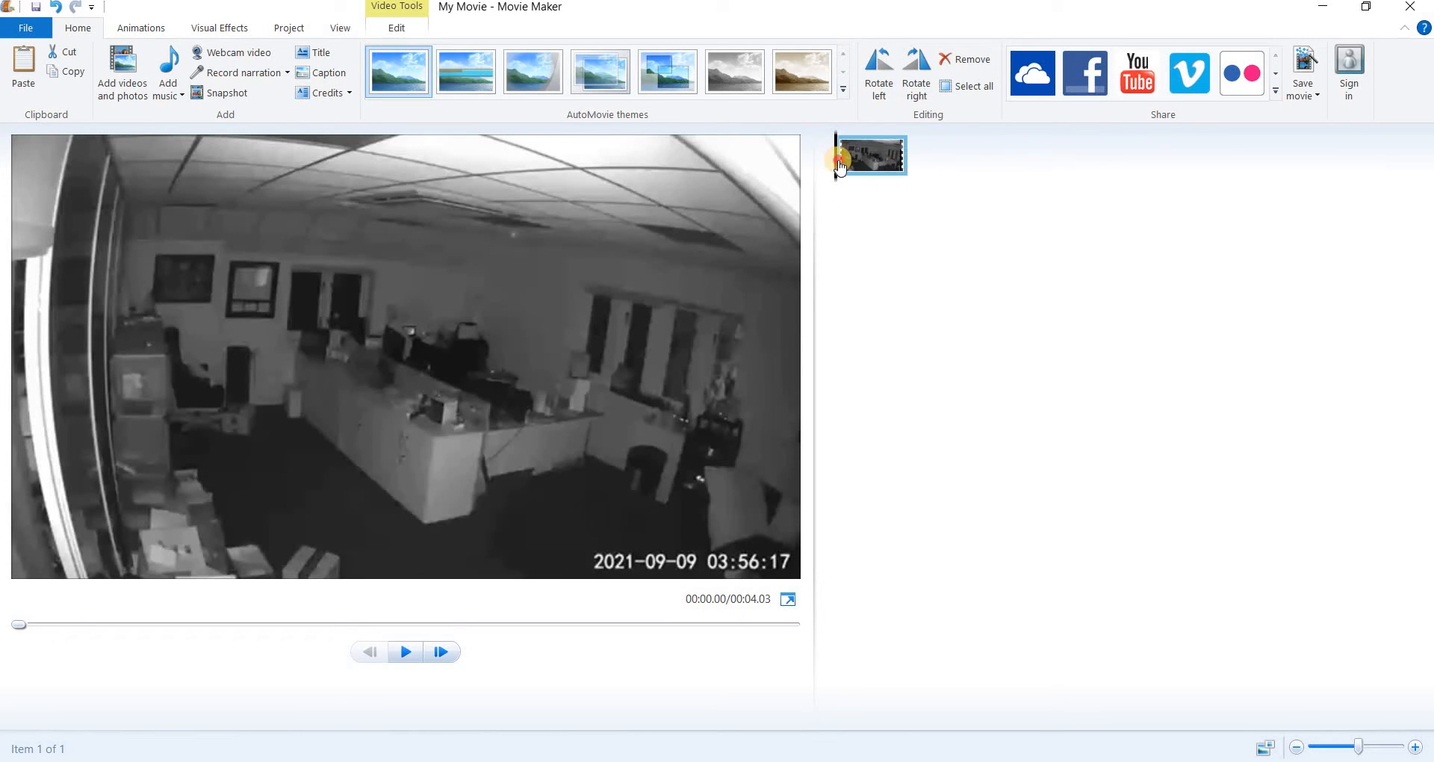
# Paste the copied clip after the short clip, making an 8.07-second project
pyautogui.rightClick(869, 154)
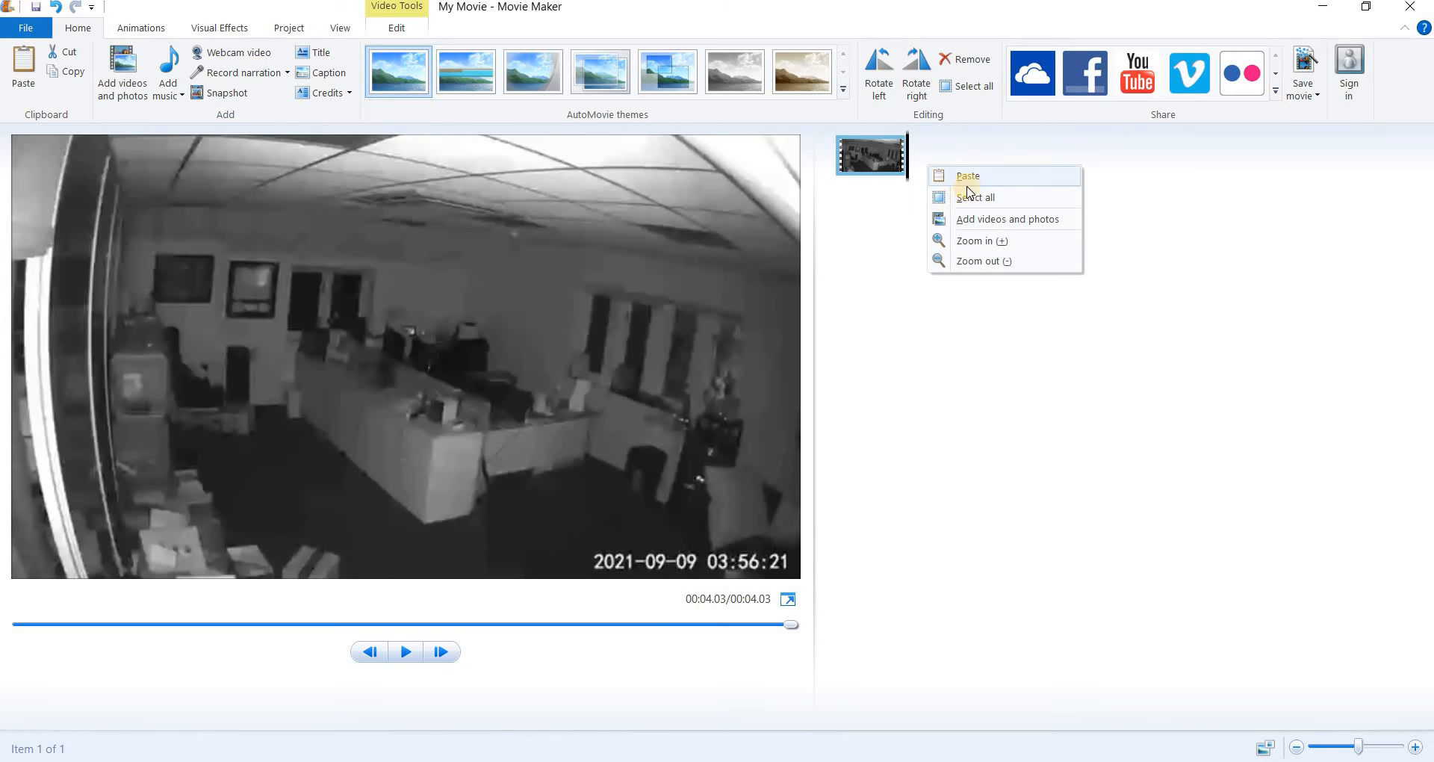
pyautogui.click(967, 175)
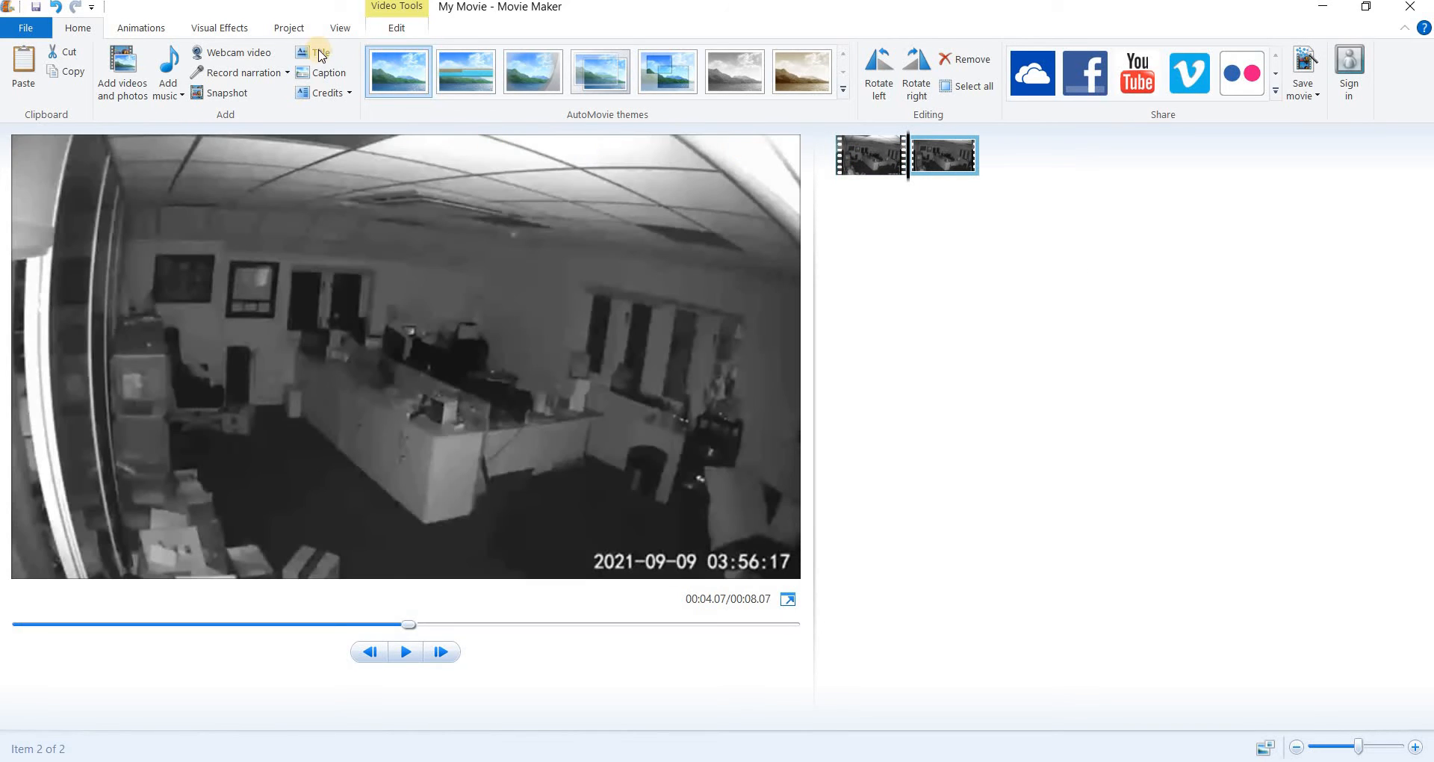
pyautogui.moveTo(382, 18)
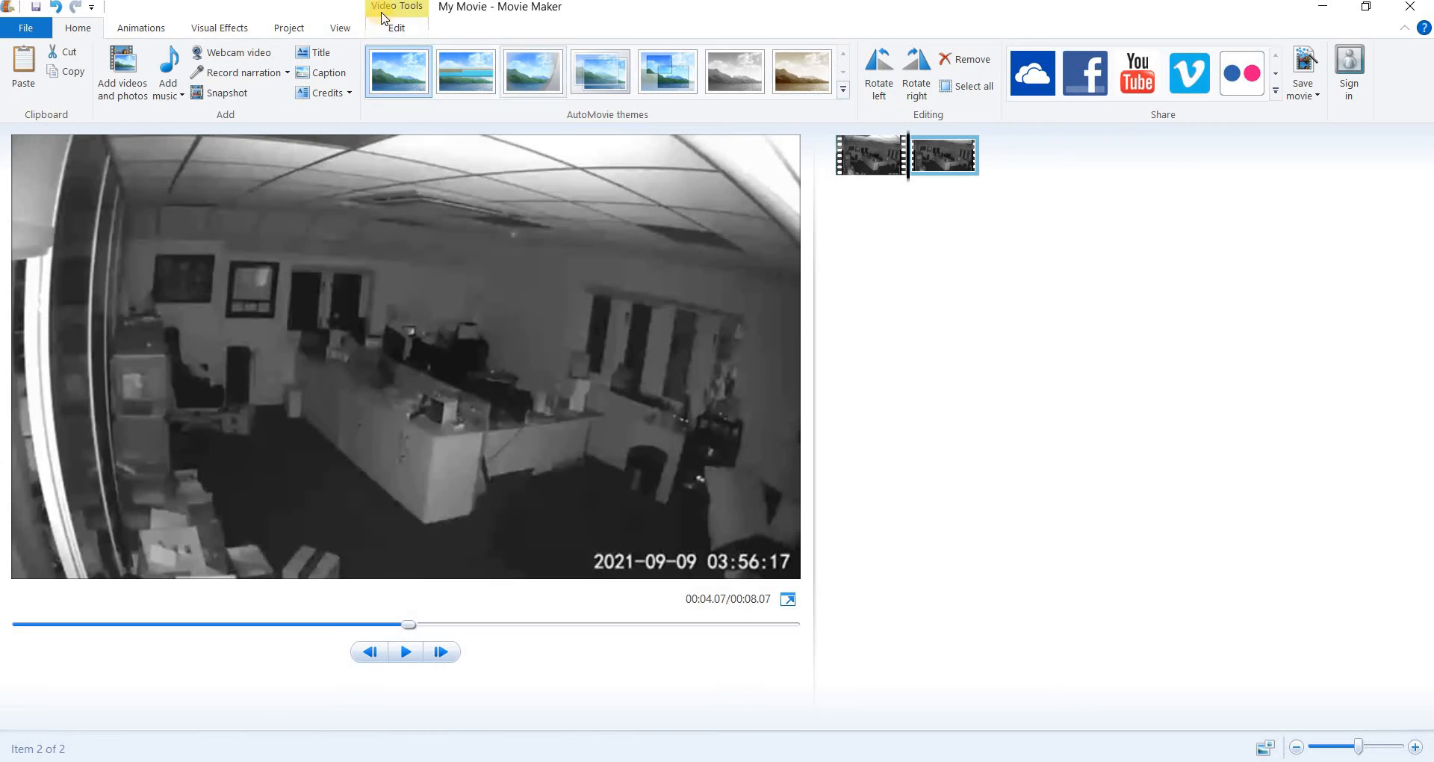
# Remove the opening and trailing sections of the 0.125x clip, leaving a 14-second movie
pyautogui.click(396, 27)
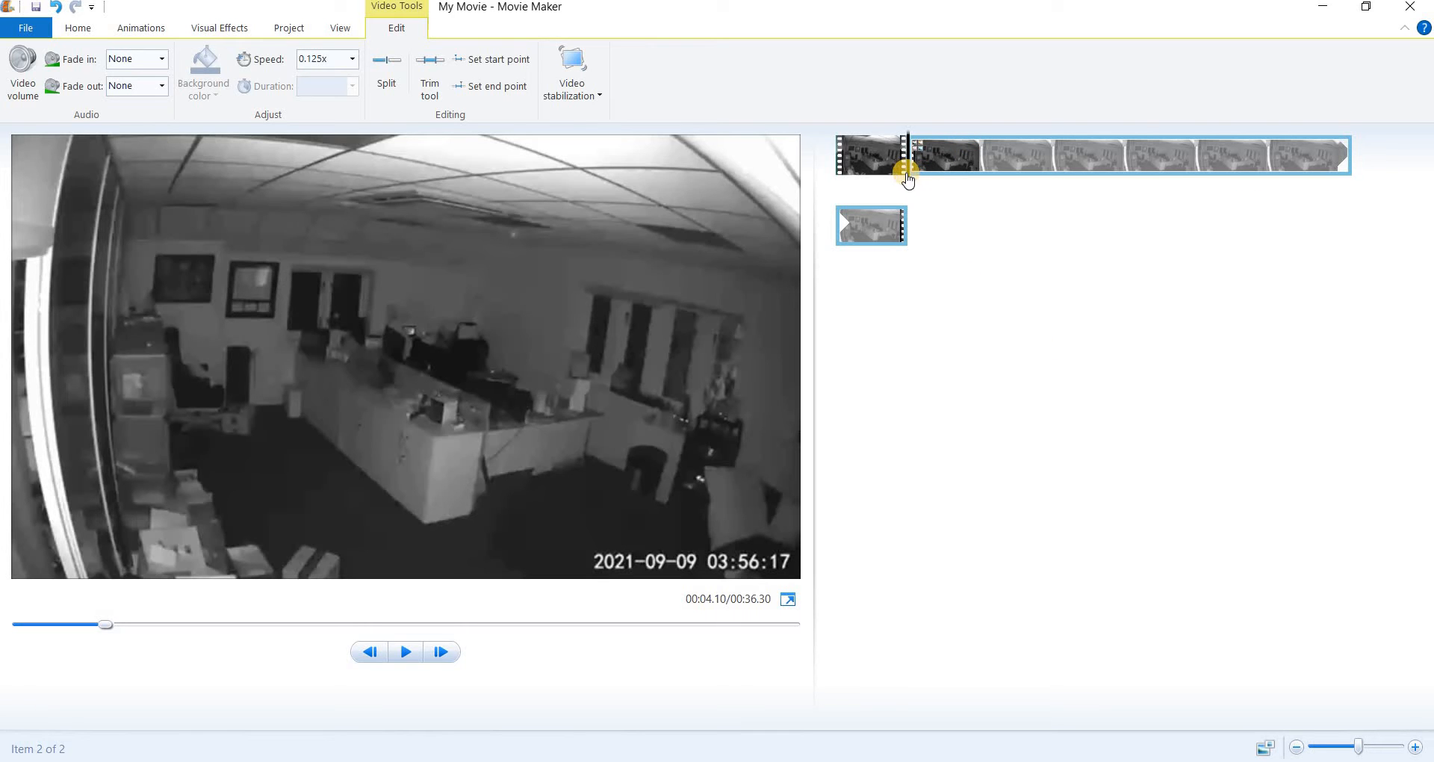
pyautogui.click(1052, 177)
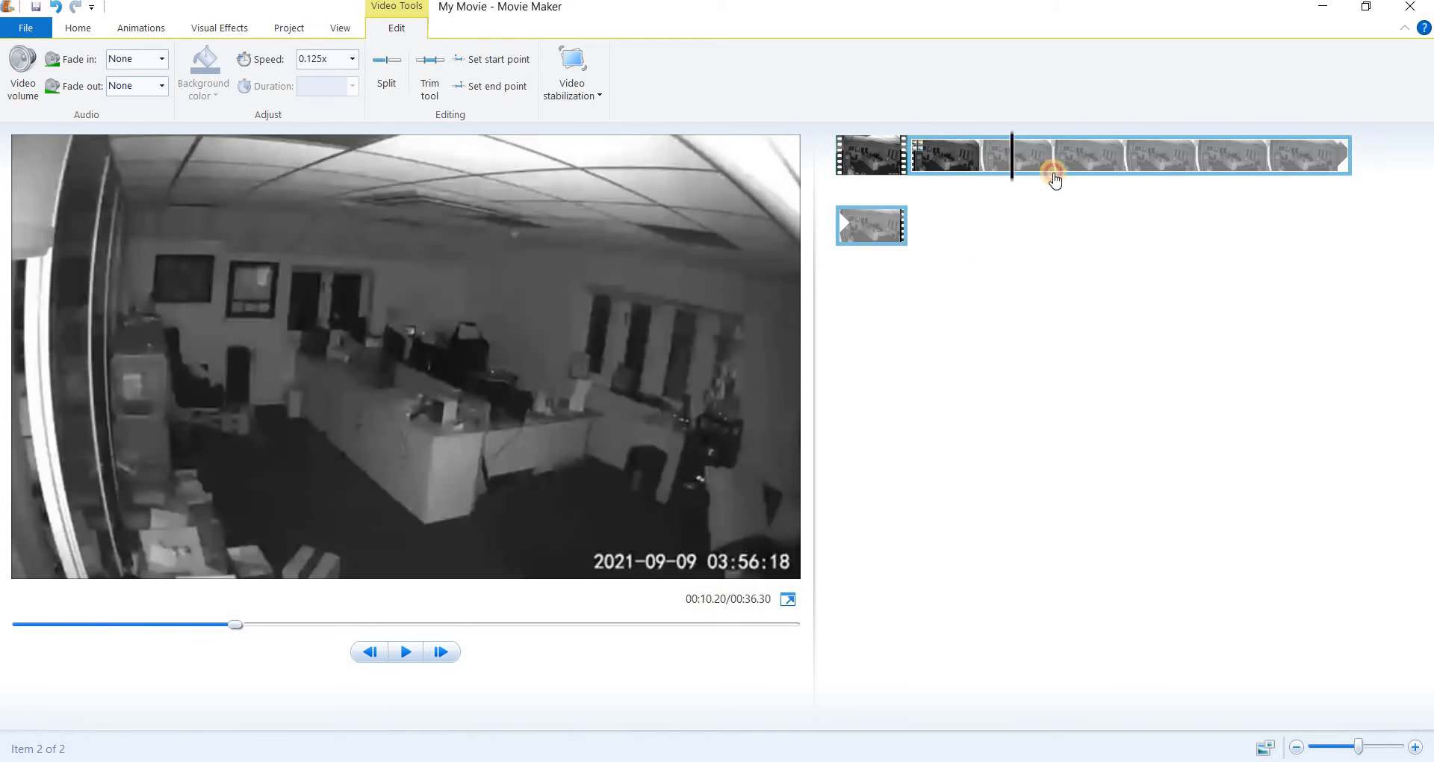
pyautogui.click(1135, 156)
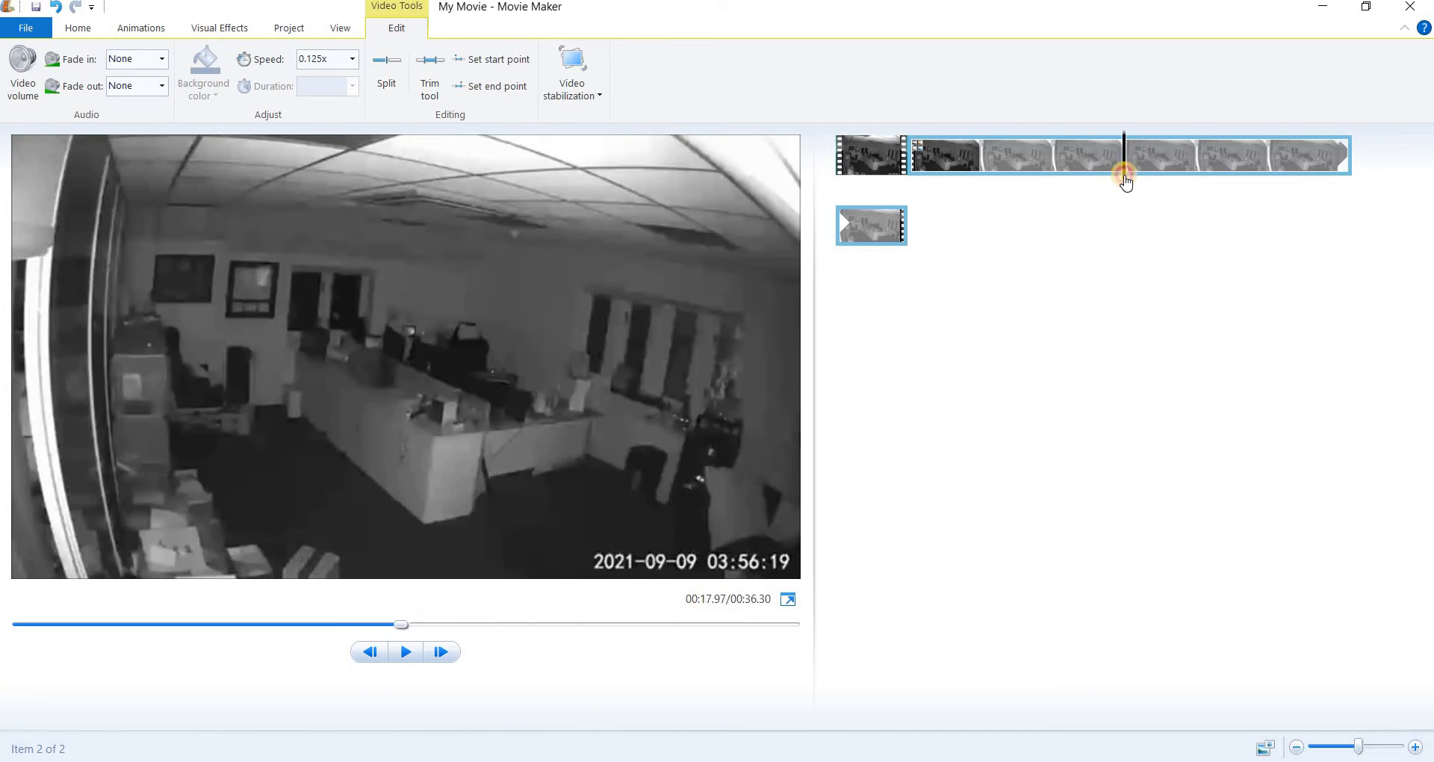
pyautogui.rightClick(1125, 178)
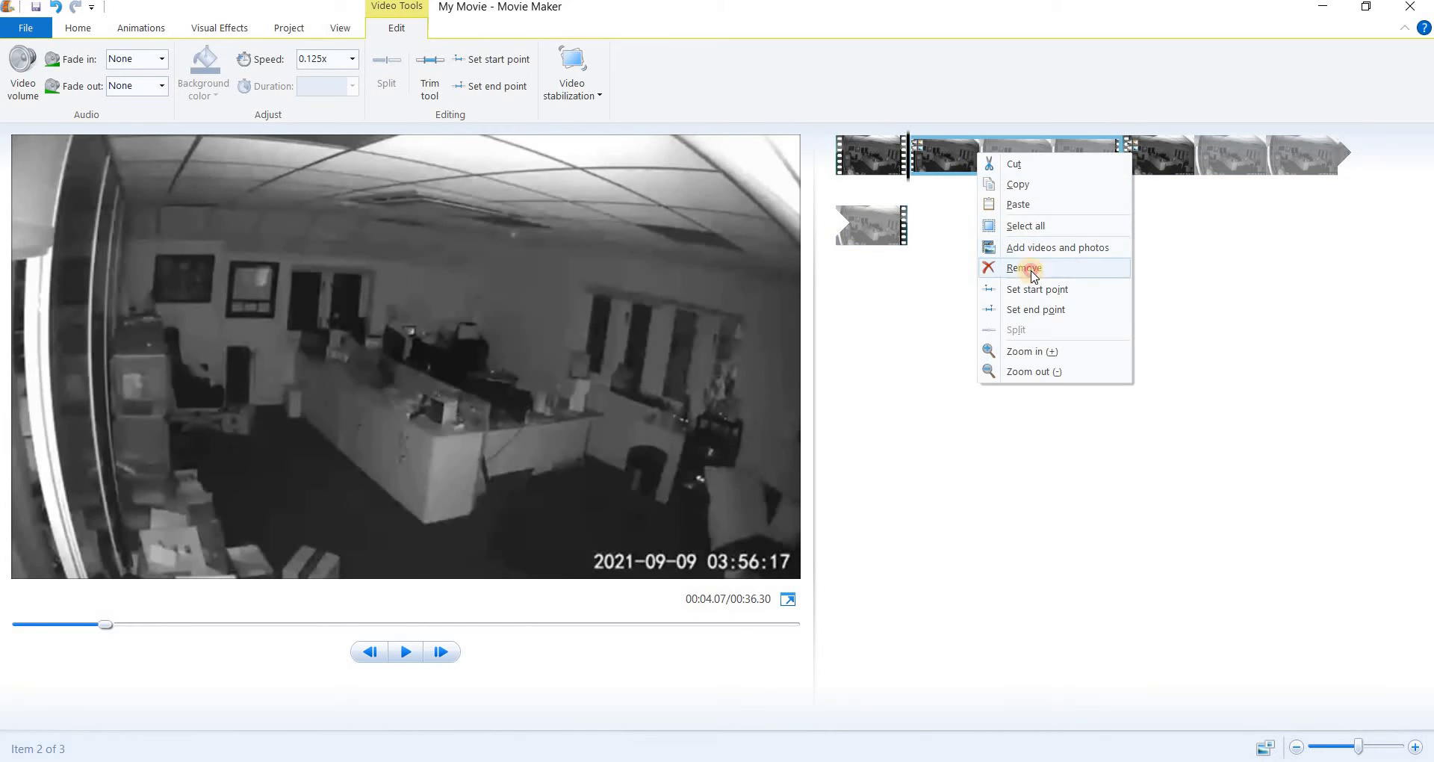
pyautogui.click(1023, 268)
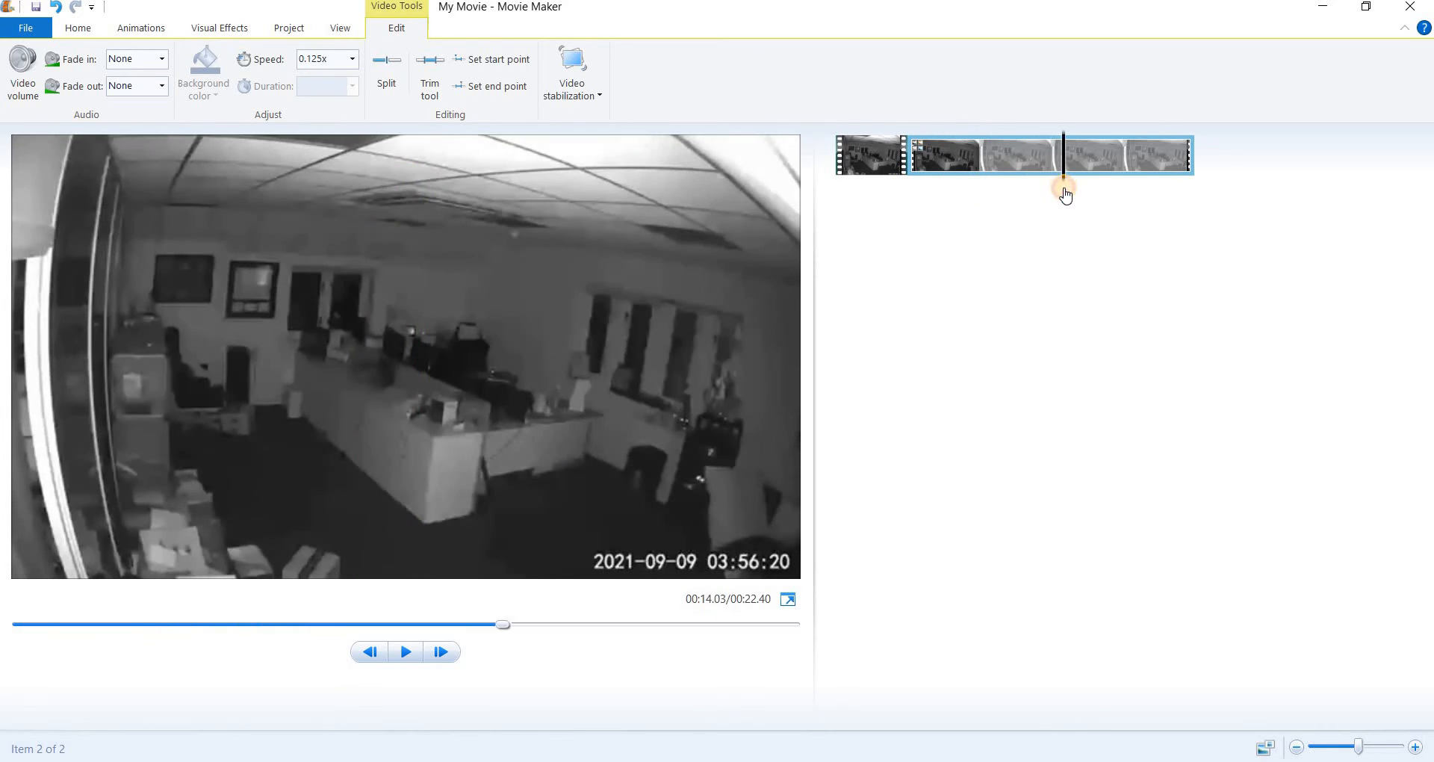
pyautogui.rightClick(1064, 193)
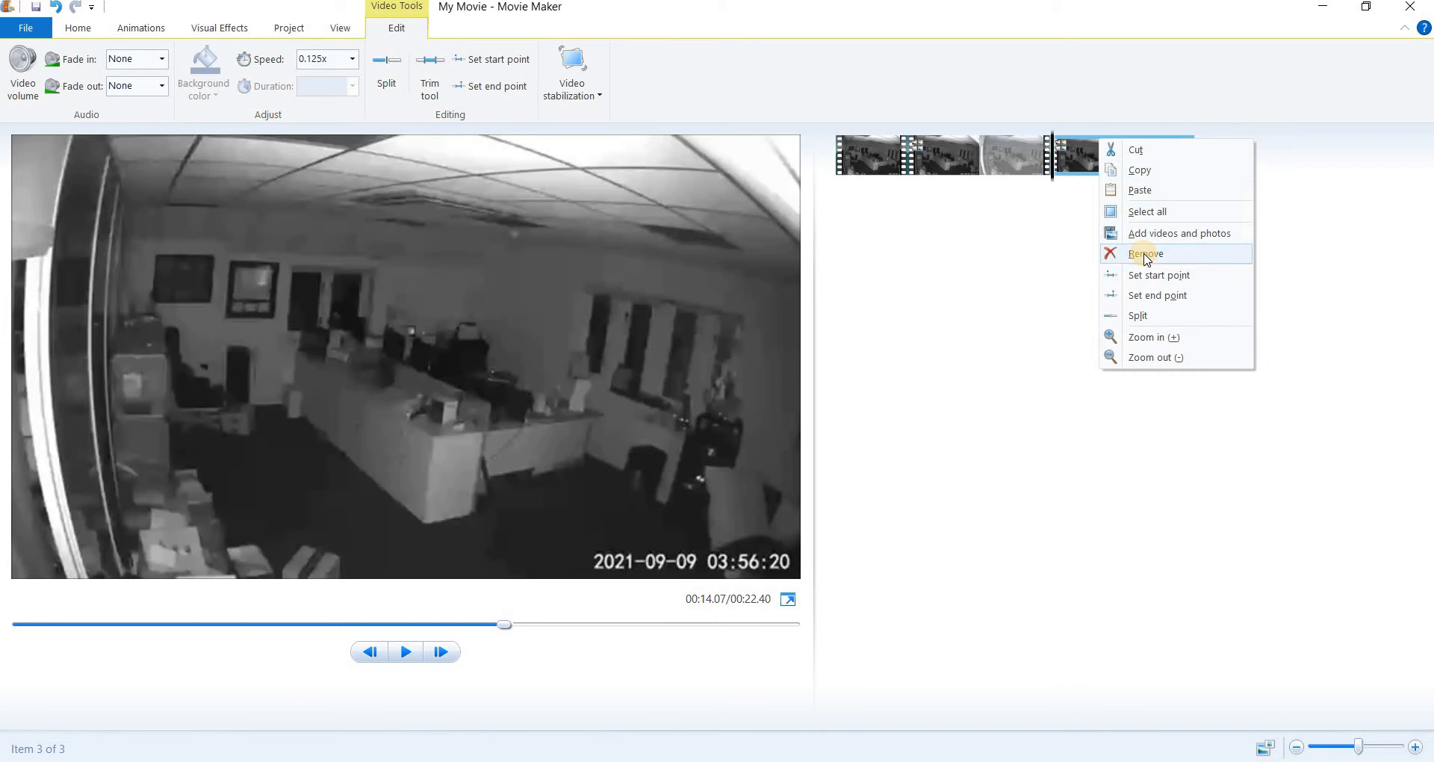
pyautogui.click(1146, 254)
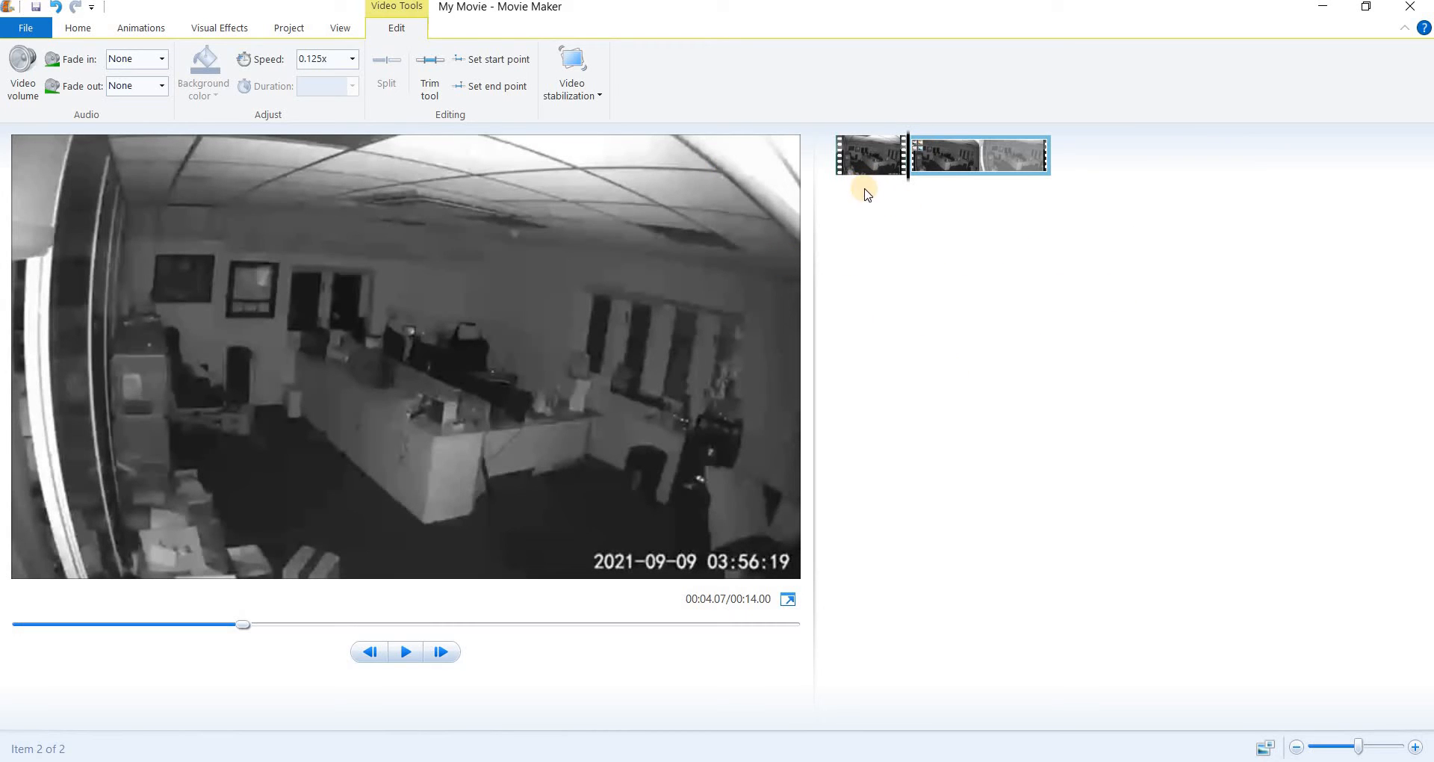
pyautogui.moveTo(904, 310)
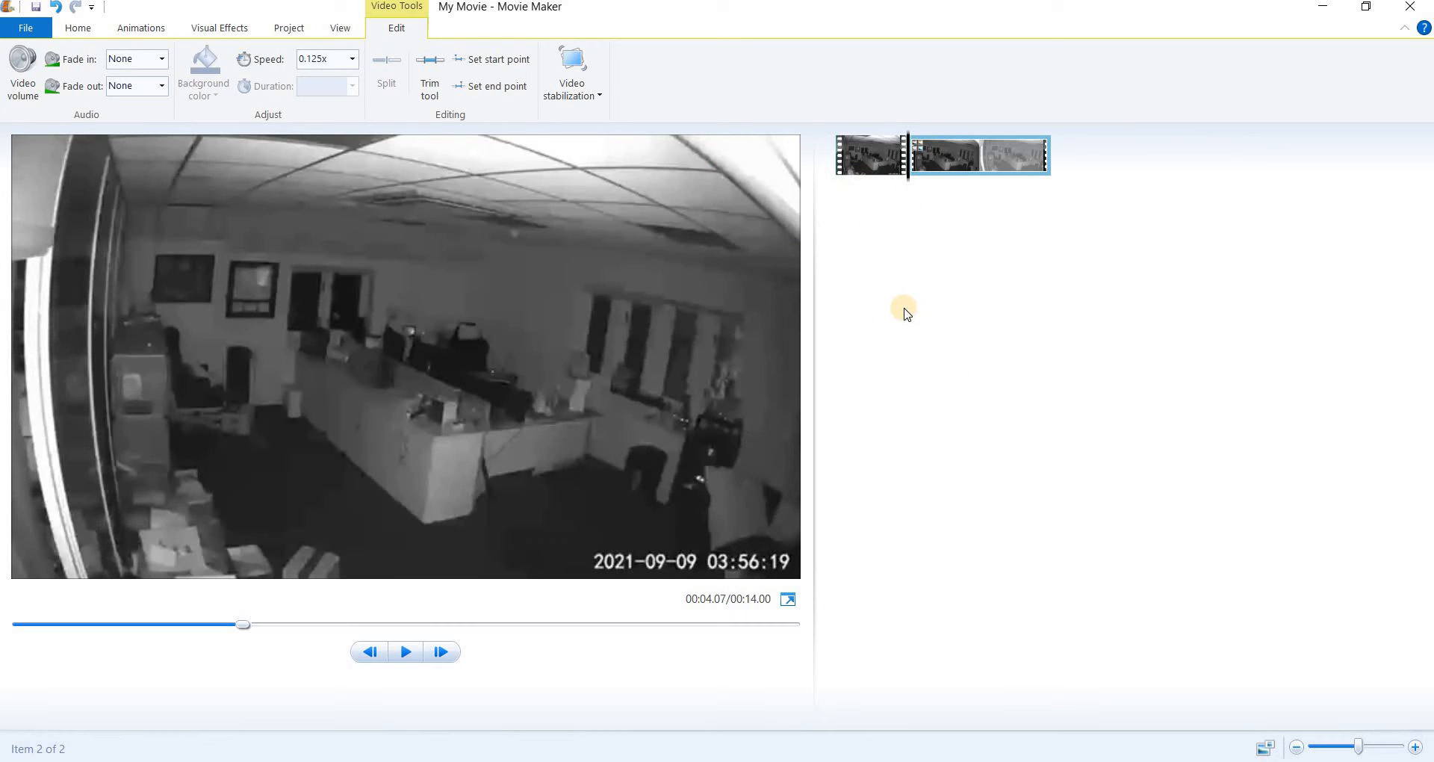
pyautogui.moveTo(909, 319)
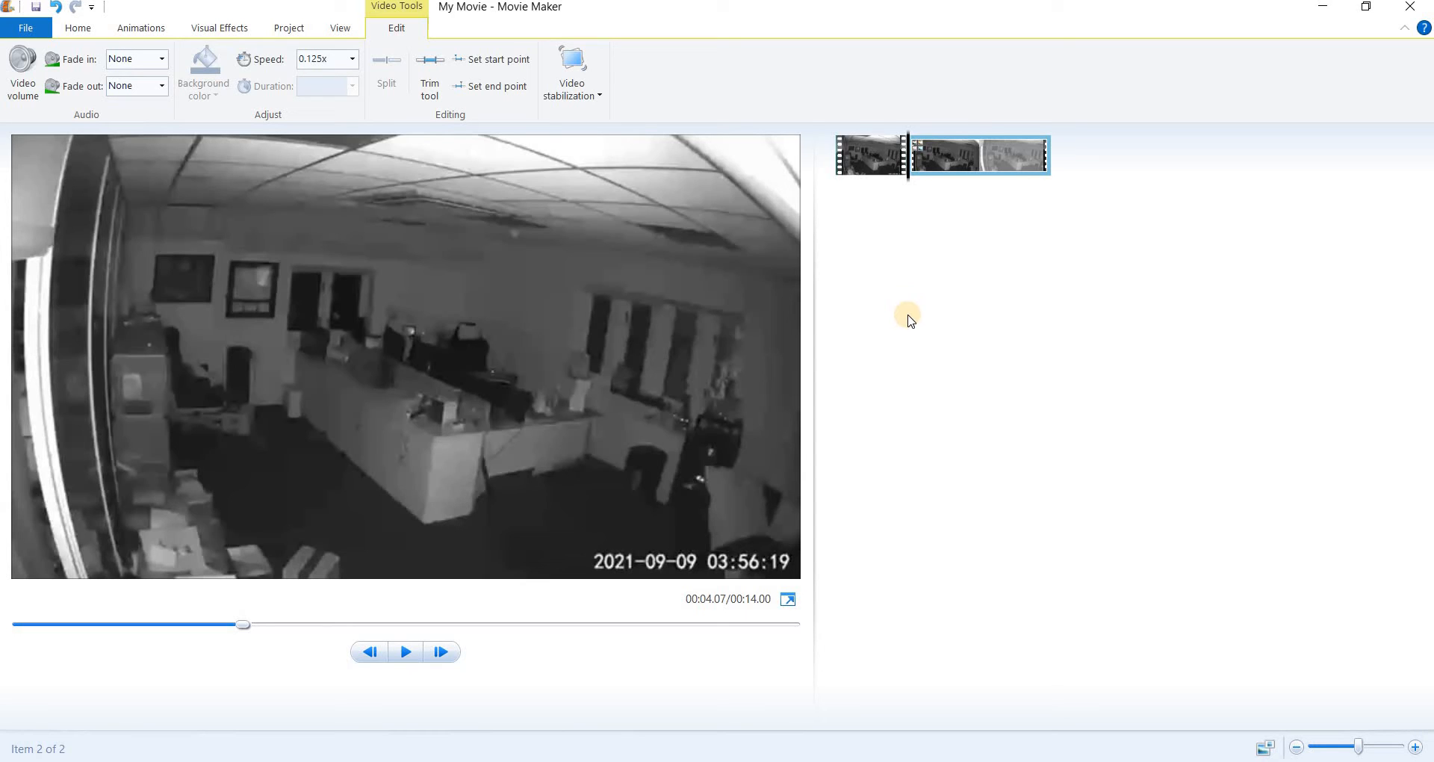
pyautogui.moveTo(1184, 412)
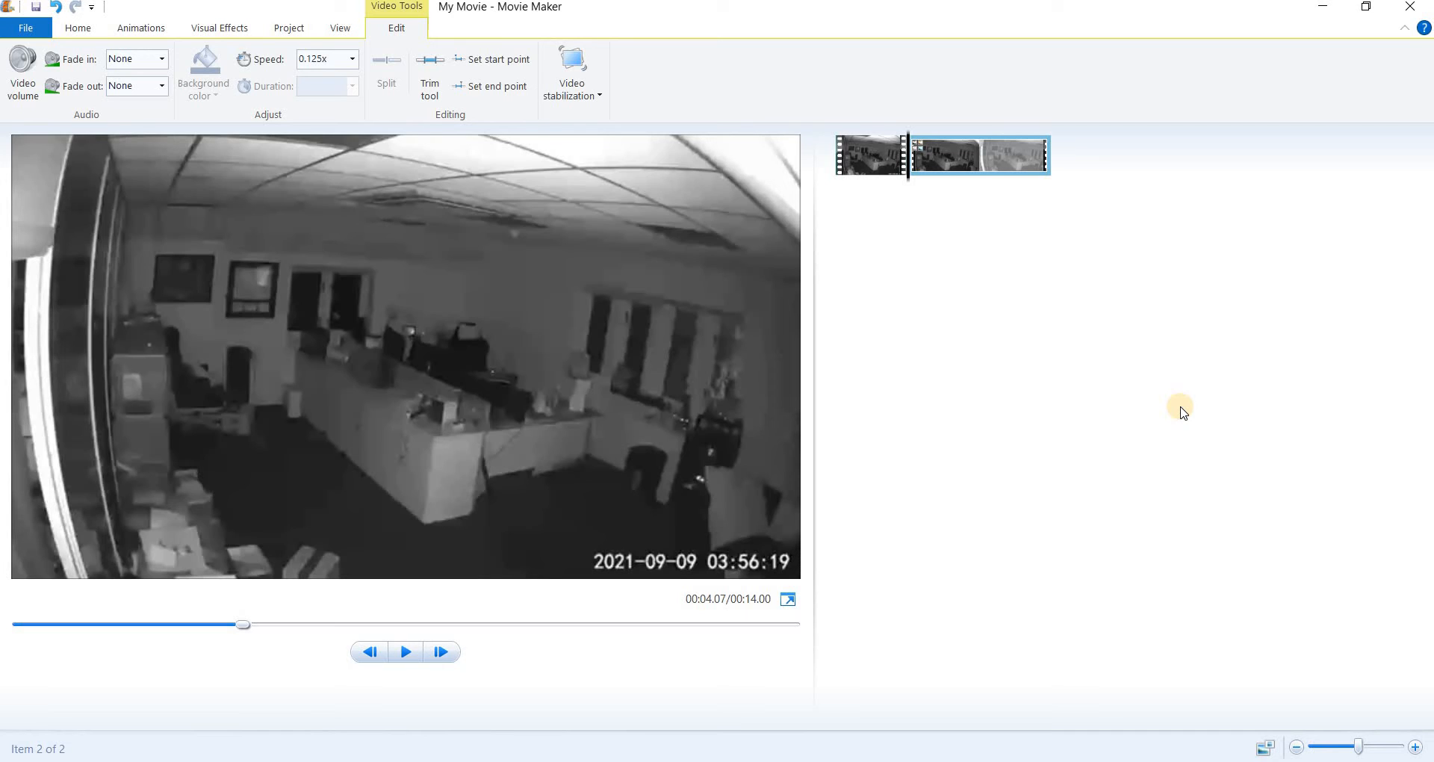
pyautogui.moveTo(996, 311)
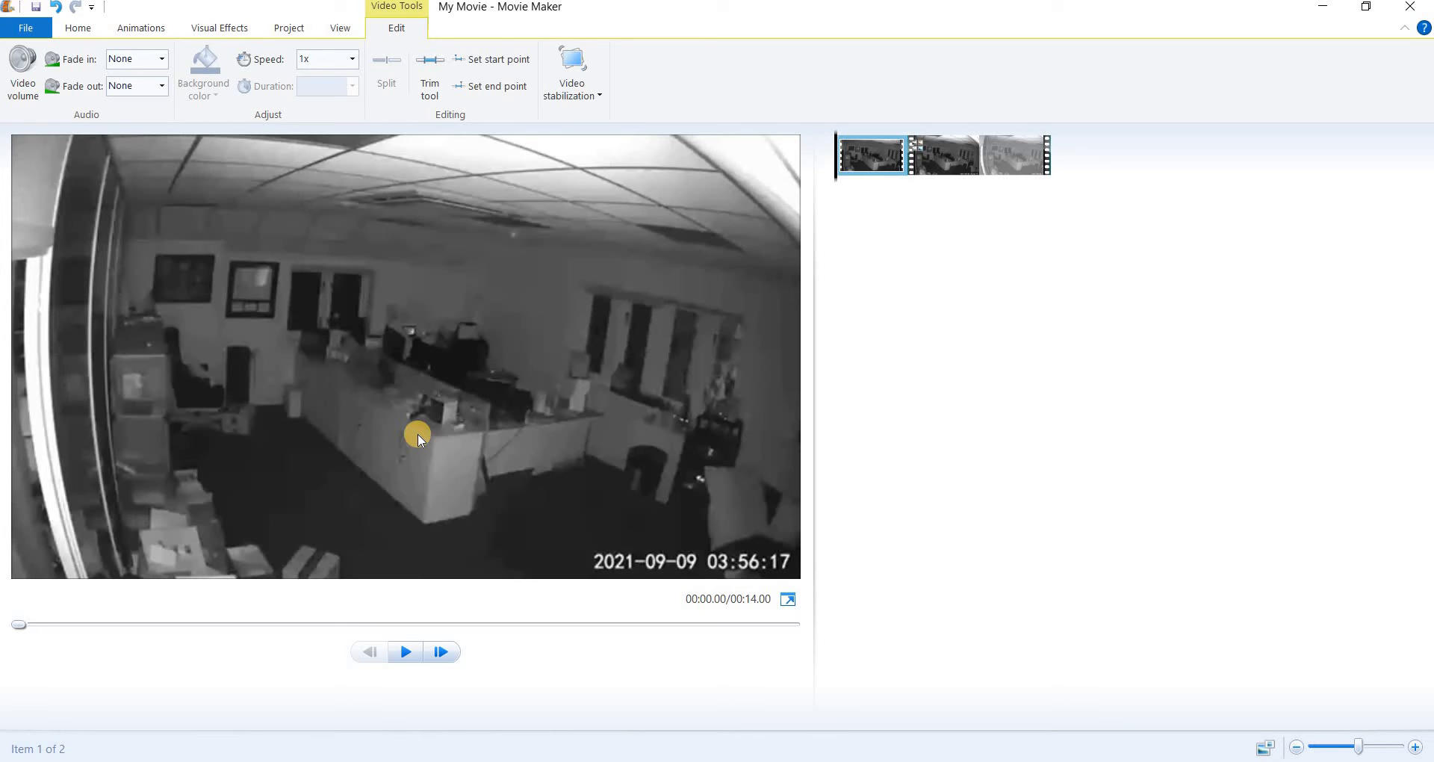
pyautogui.moveTo(295, 605)
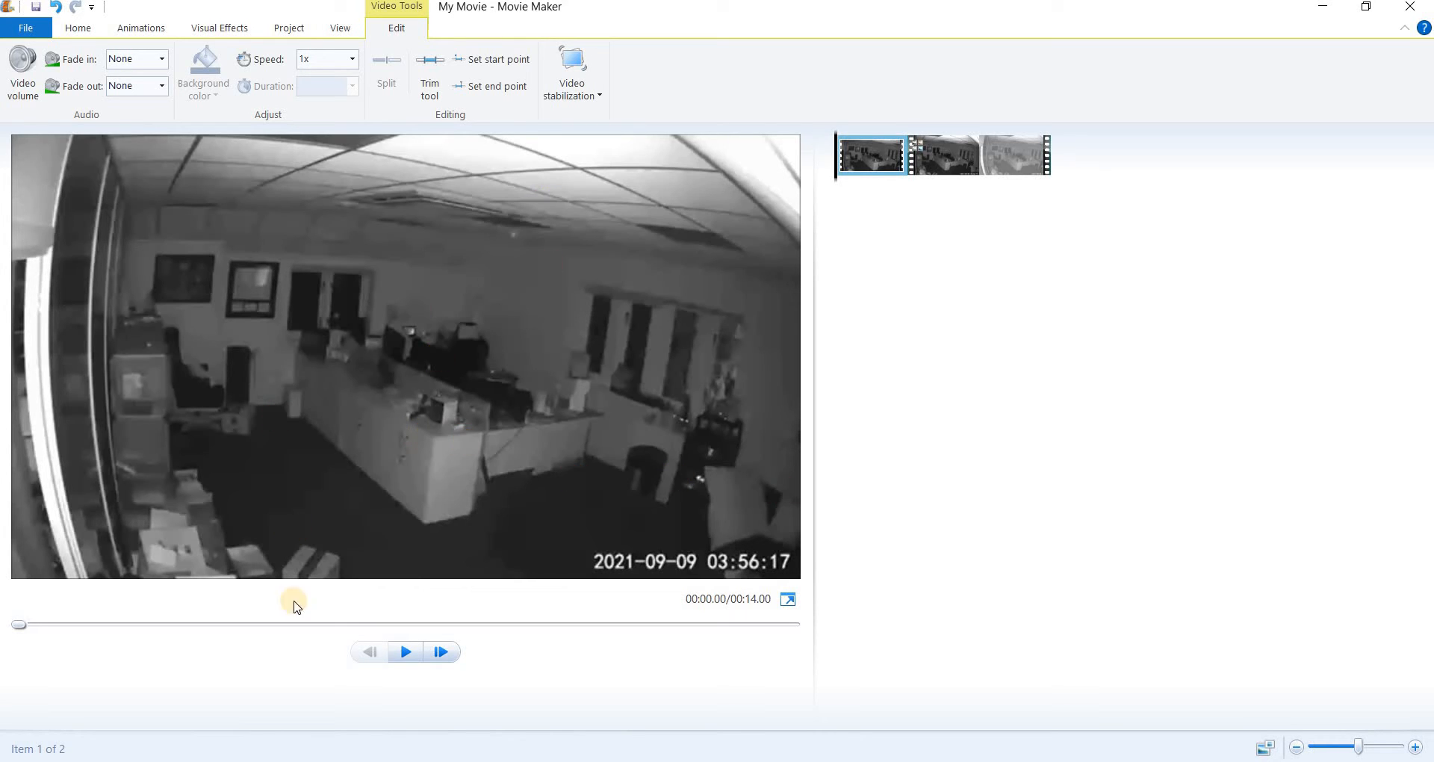
pyautogui.moveTo(306, 589)
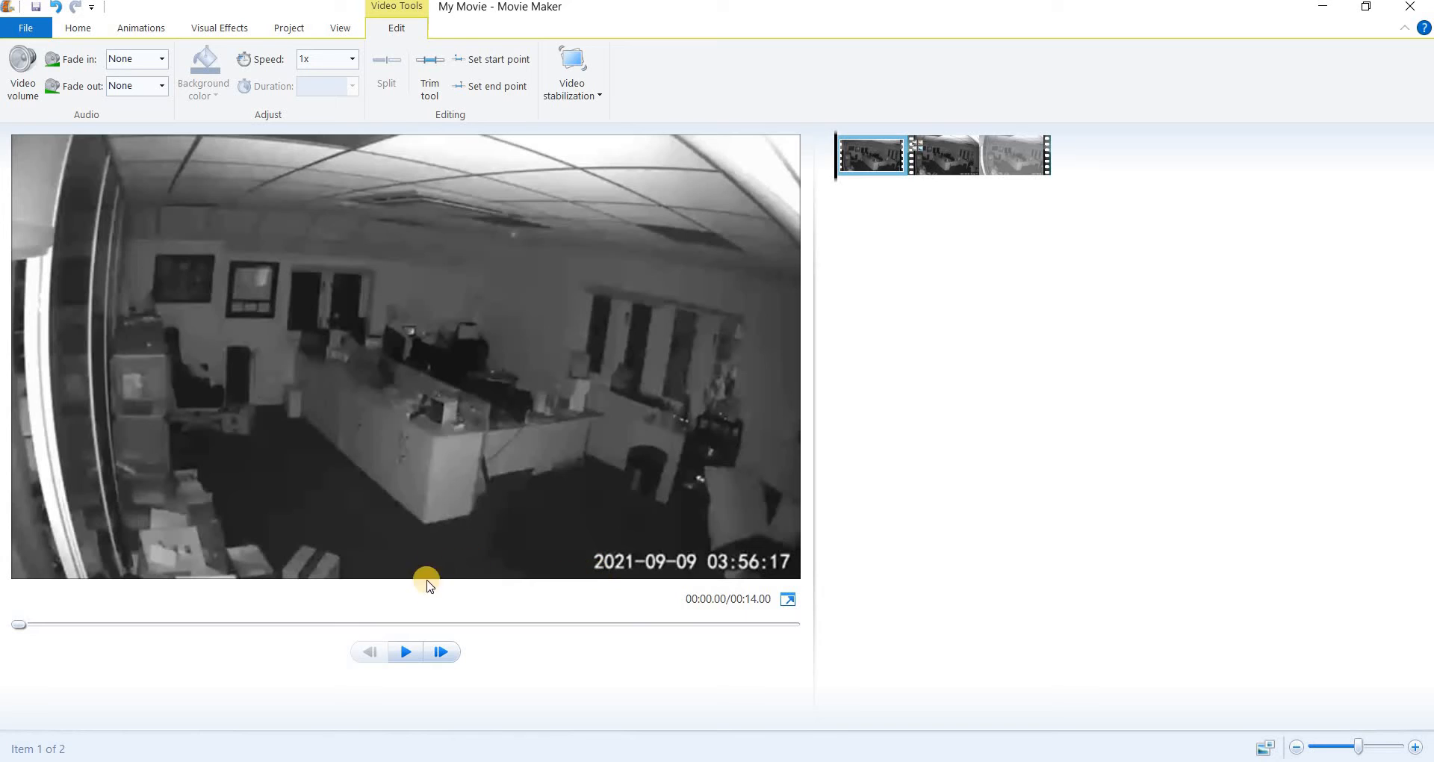
pyautogui.moveTo(551, 373)
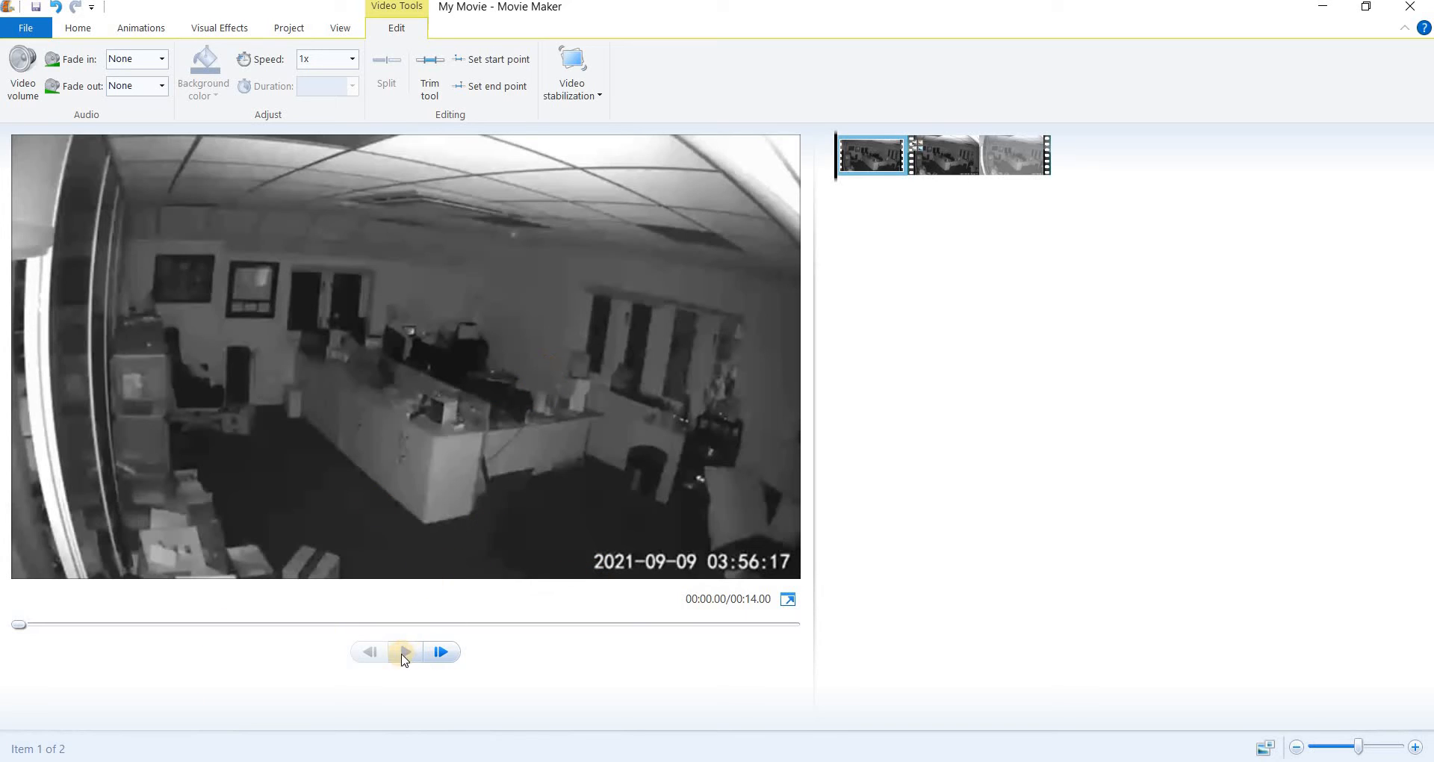
# Play the movie, pause at the dust streak and scrub back to about 7.67 seconds
pyautogui.click(403, 651)
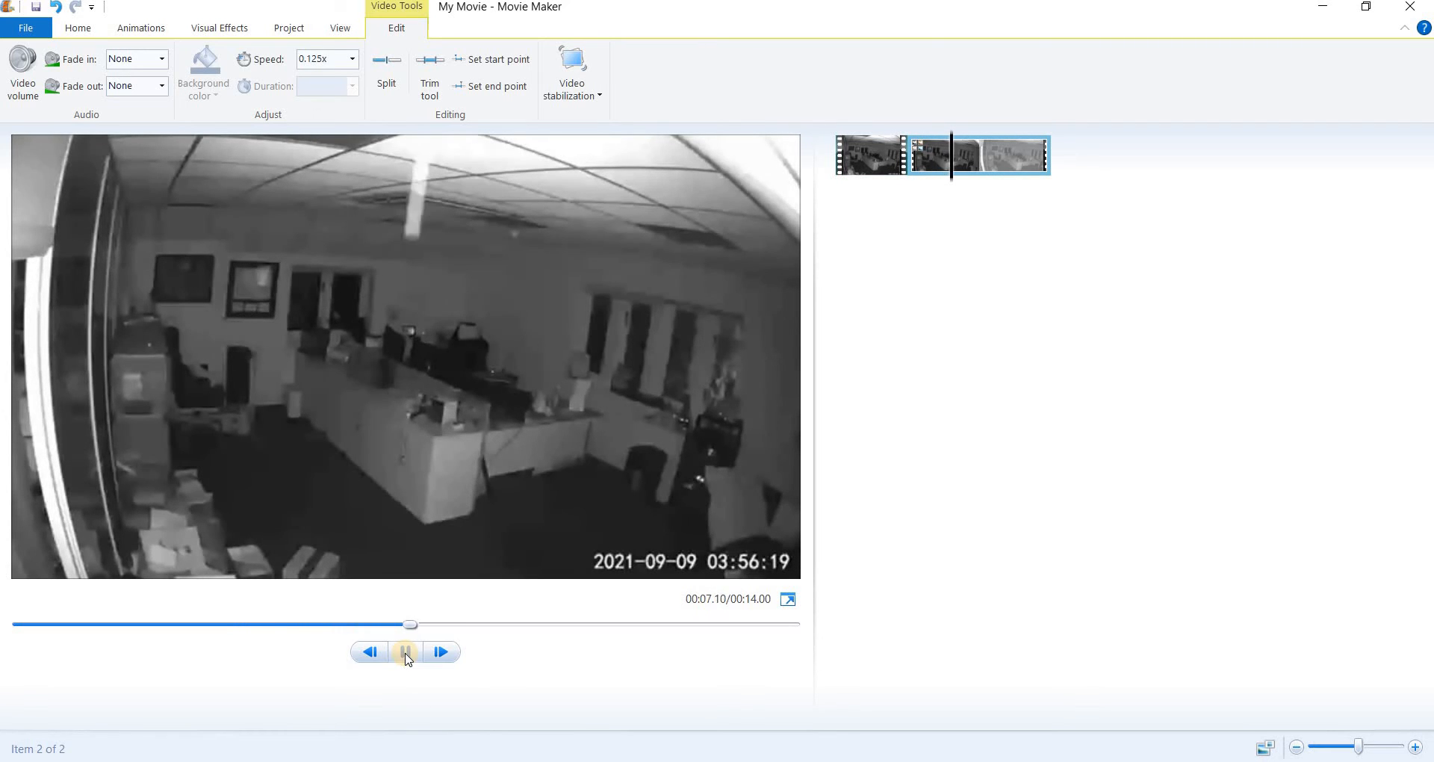
pyautogui.click(405, 652)
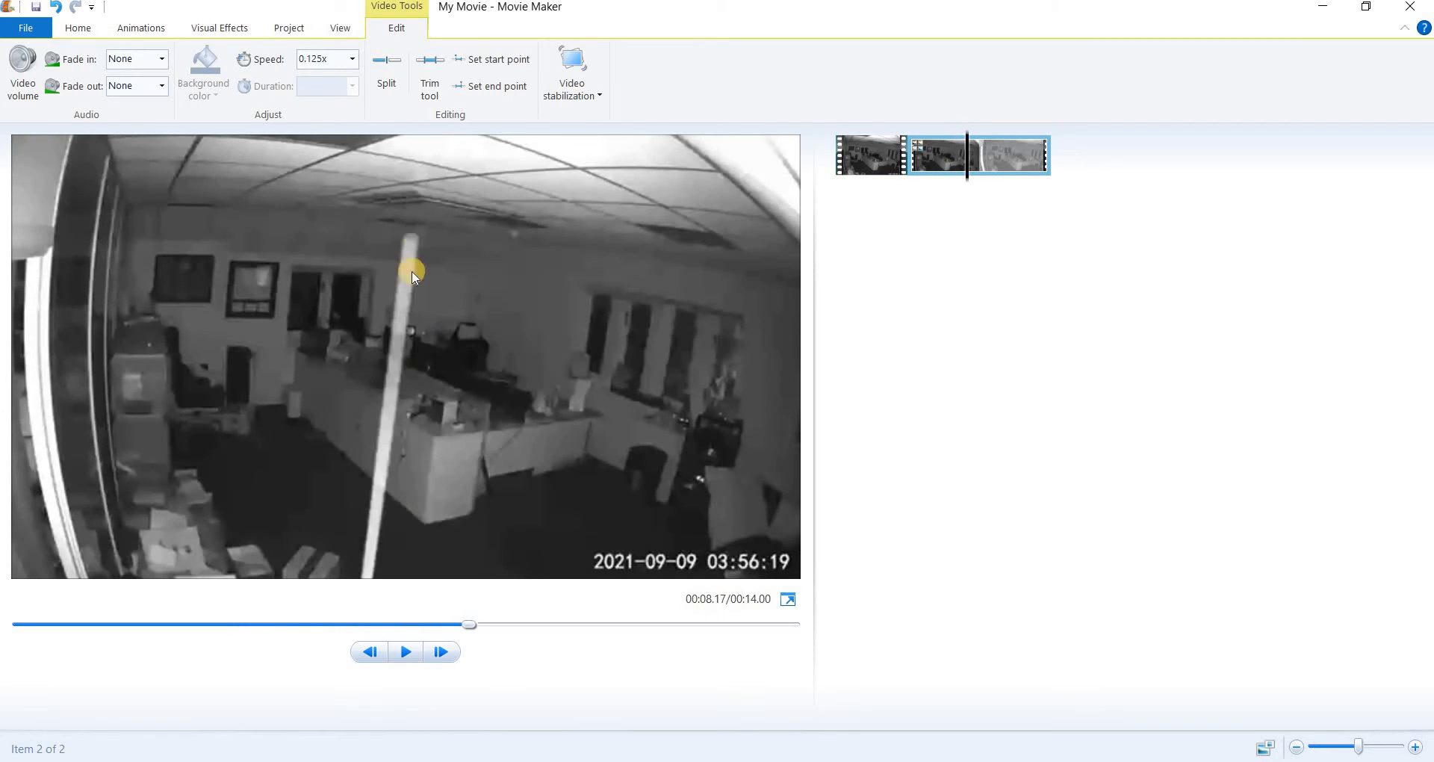
pyautogui.moveTo(390, 279)
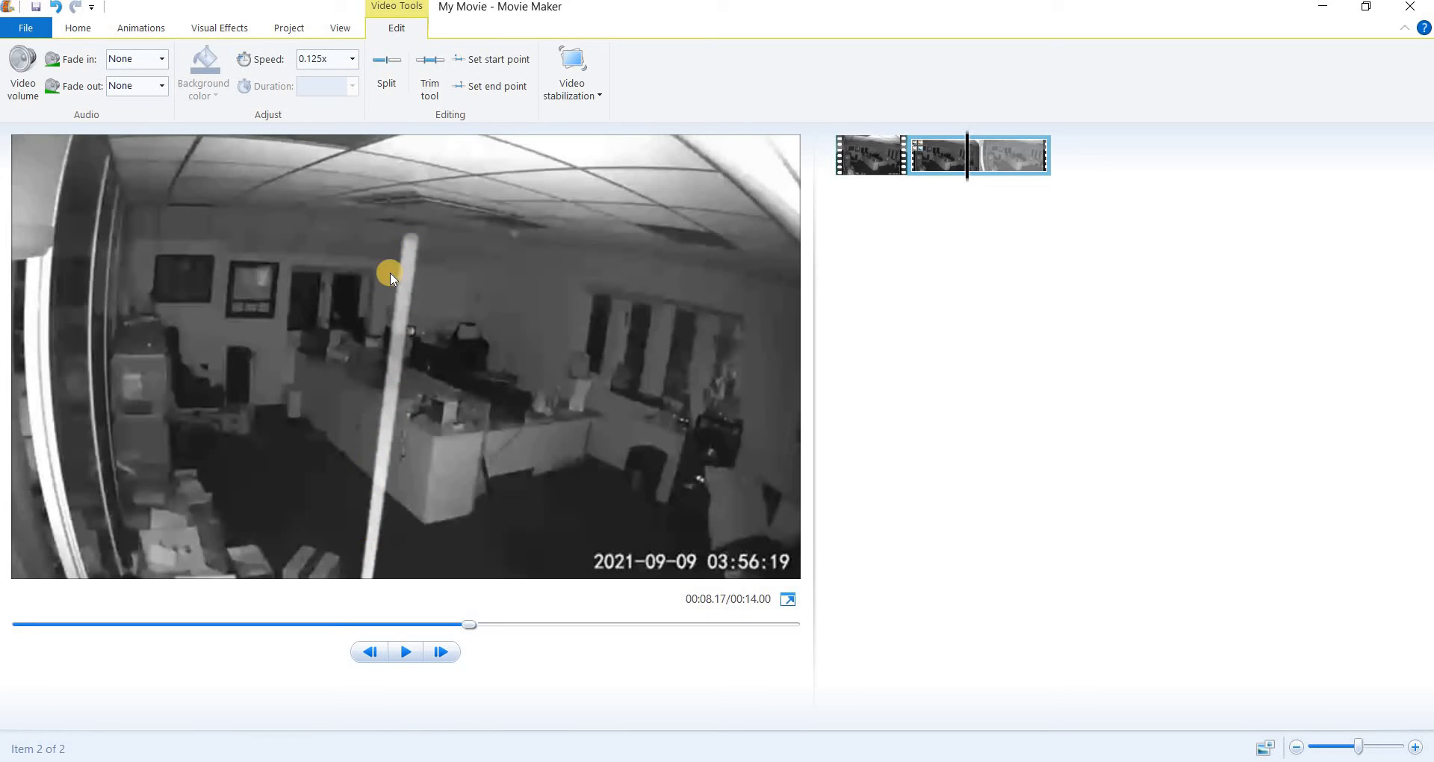
pyautogui.moveTo(352, 567)
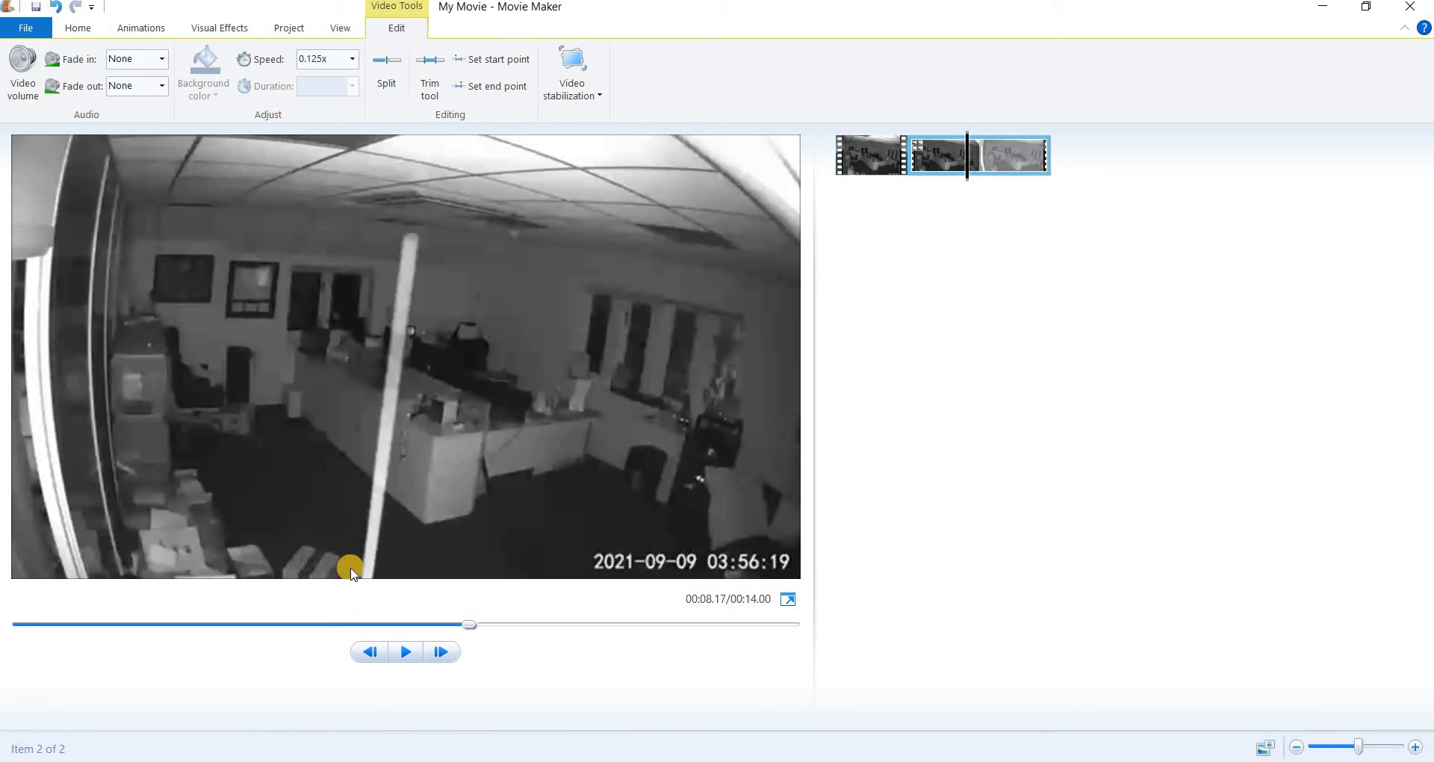
pyautogui.moveTo(430, 303)
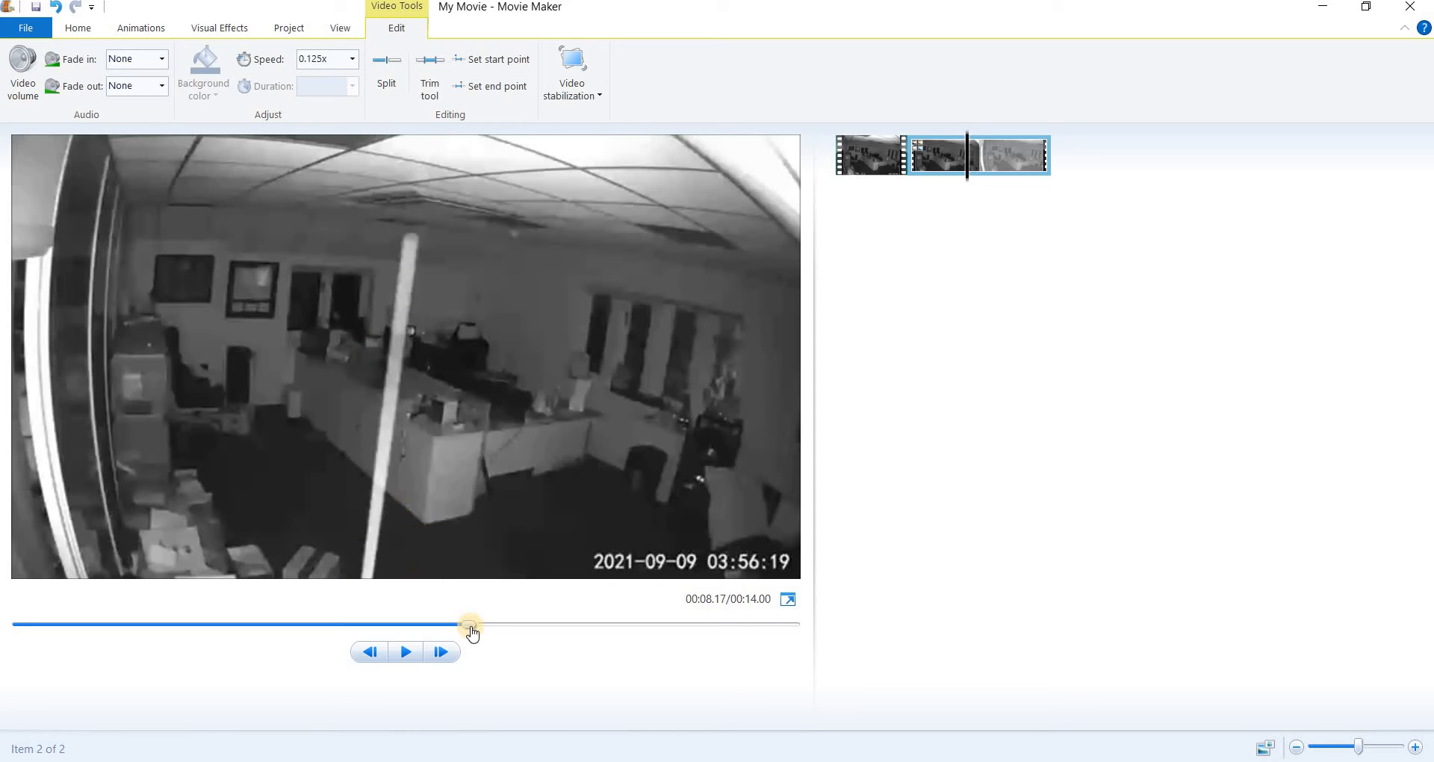
pyautogui.moveTo(471, 624); pyautogui.dragTo(458, 626)
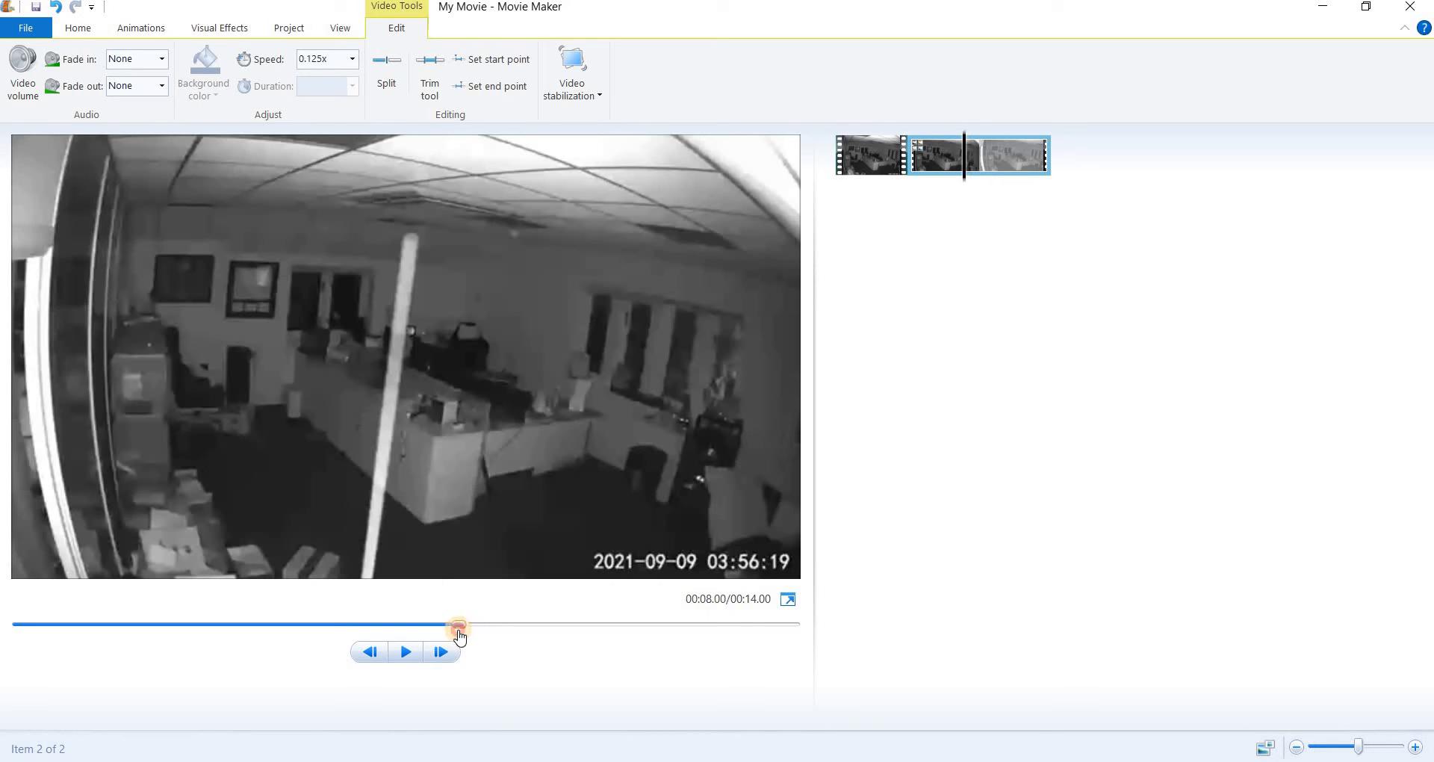
pyautogui.moveTo(457, 626); pyautogui.dragTo(437, 626)
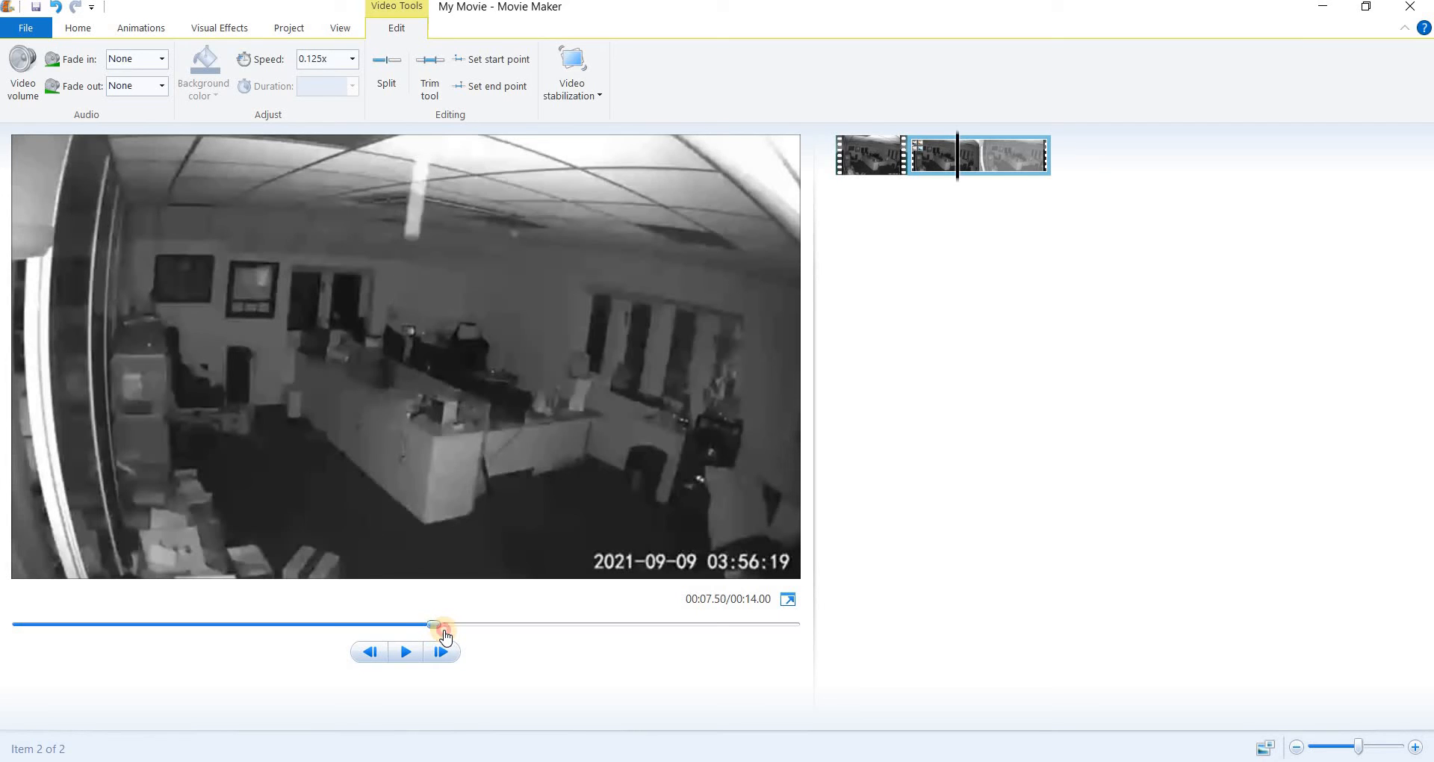
pyautogui.moveTo(440, 625); pyautogui.dragTo(426, 631)
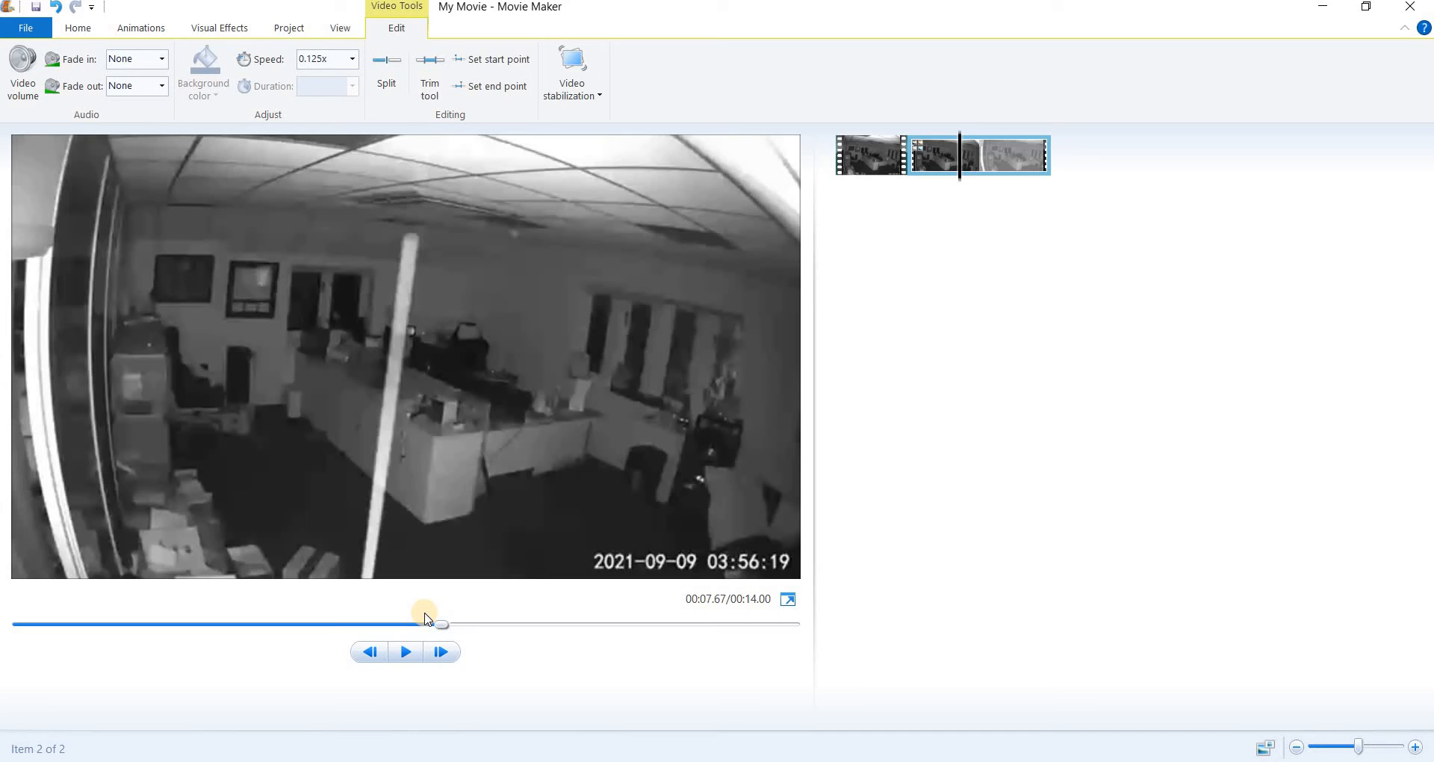
pyautogui.moveTo(465, 548)
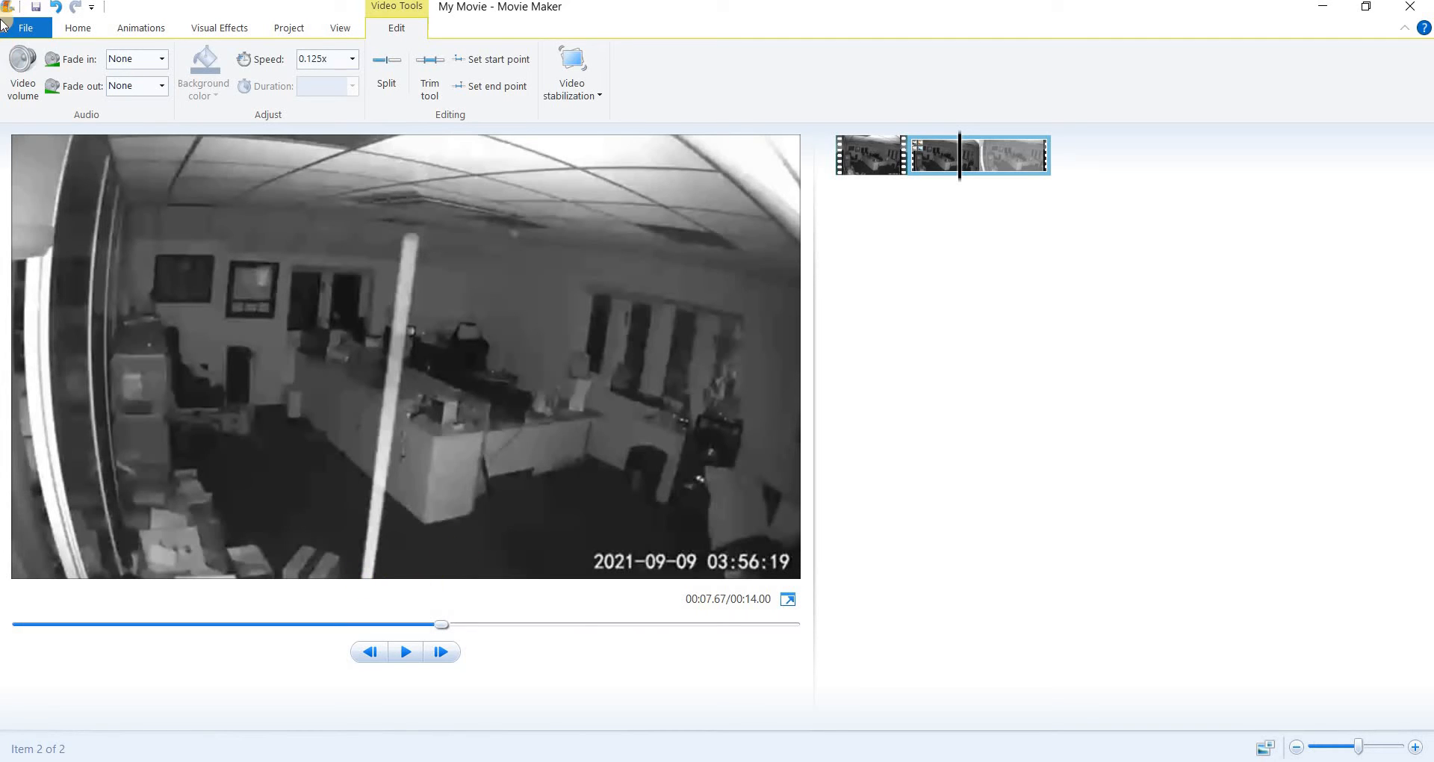
pyautogui.moveTo(26, 27)
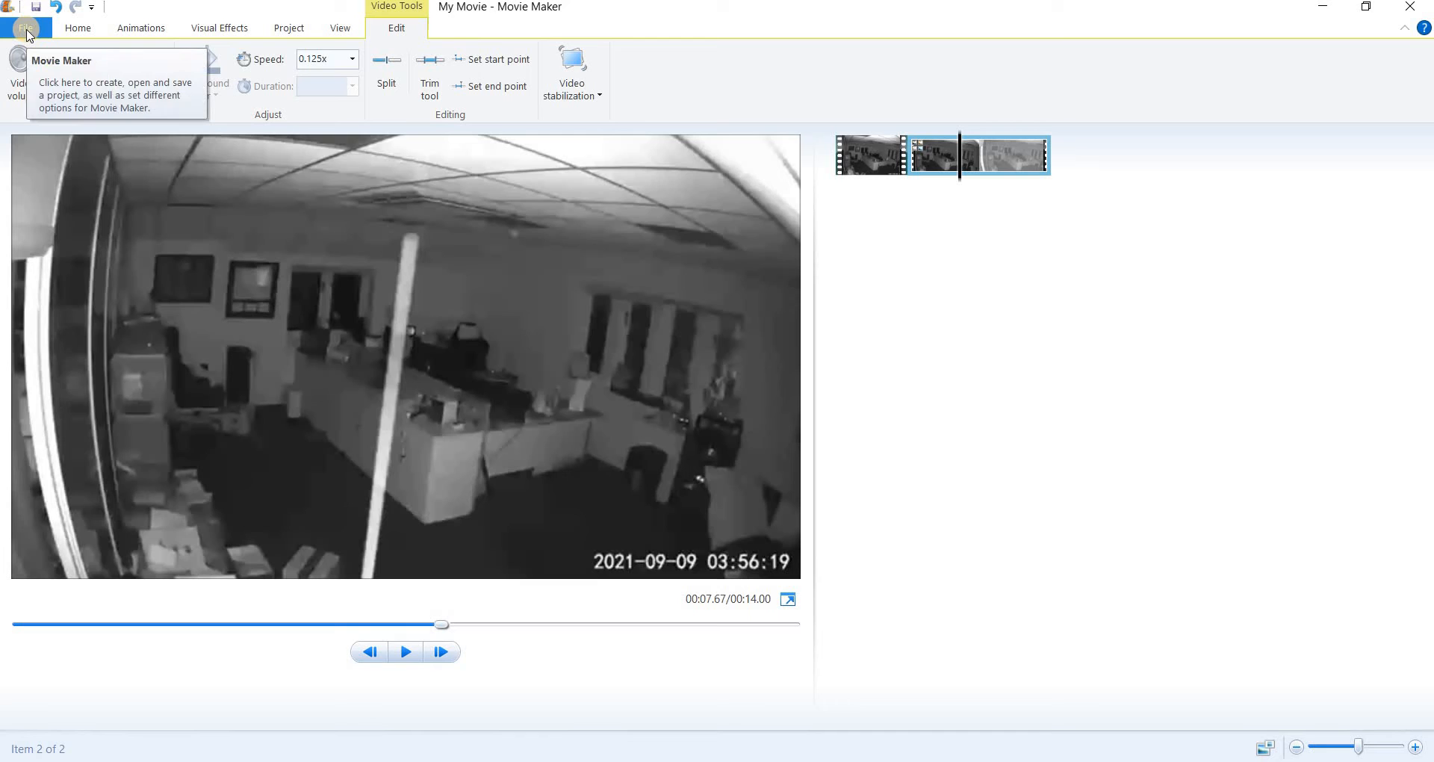
# Save the movie to the Desktop as an MPEG-4 file named DUST 4
pyautogui.click(26, 27)
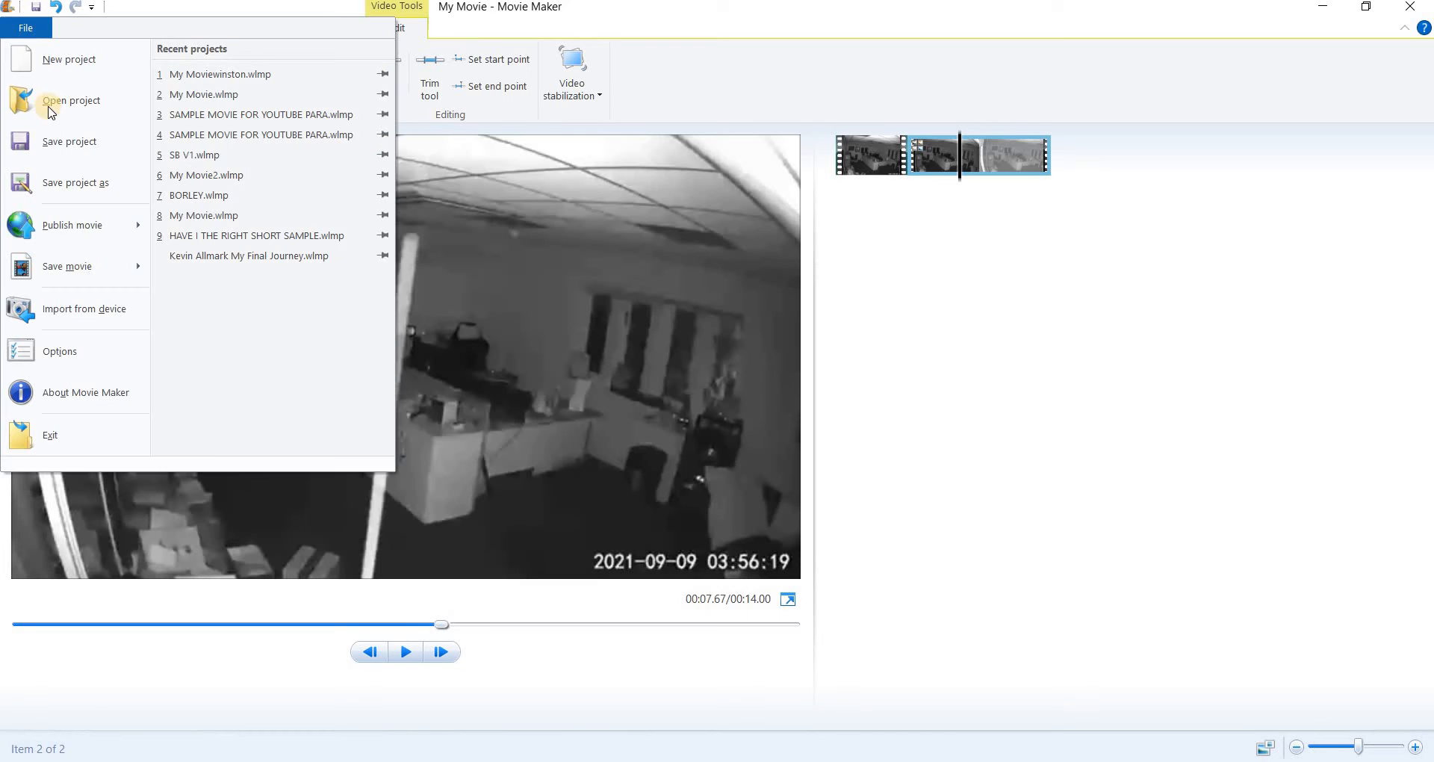
pyautogui.click(67, 266)
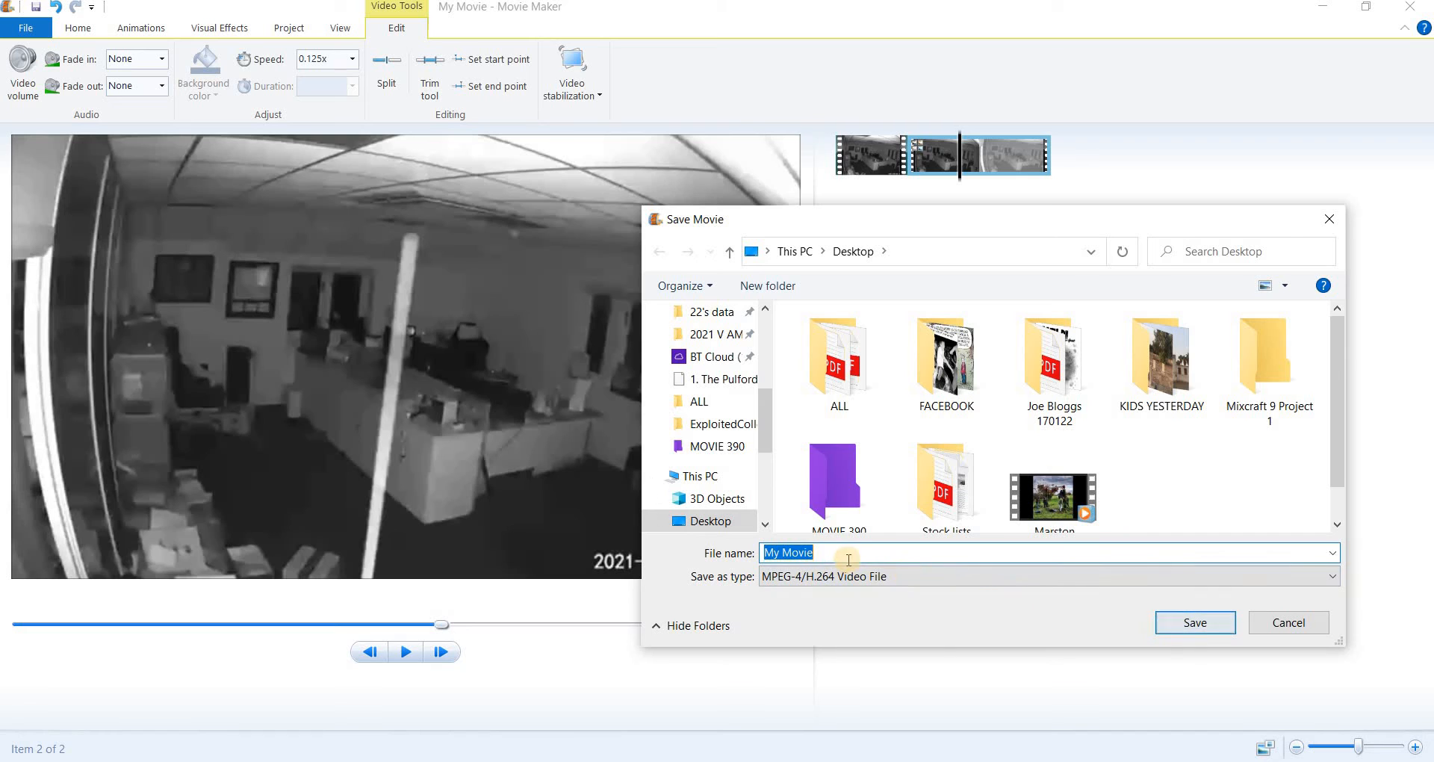
pyautogui.write('D')
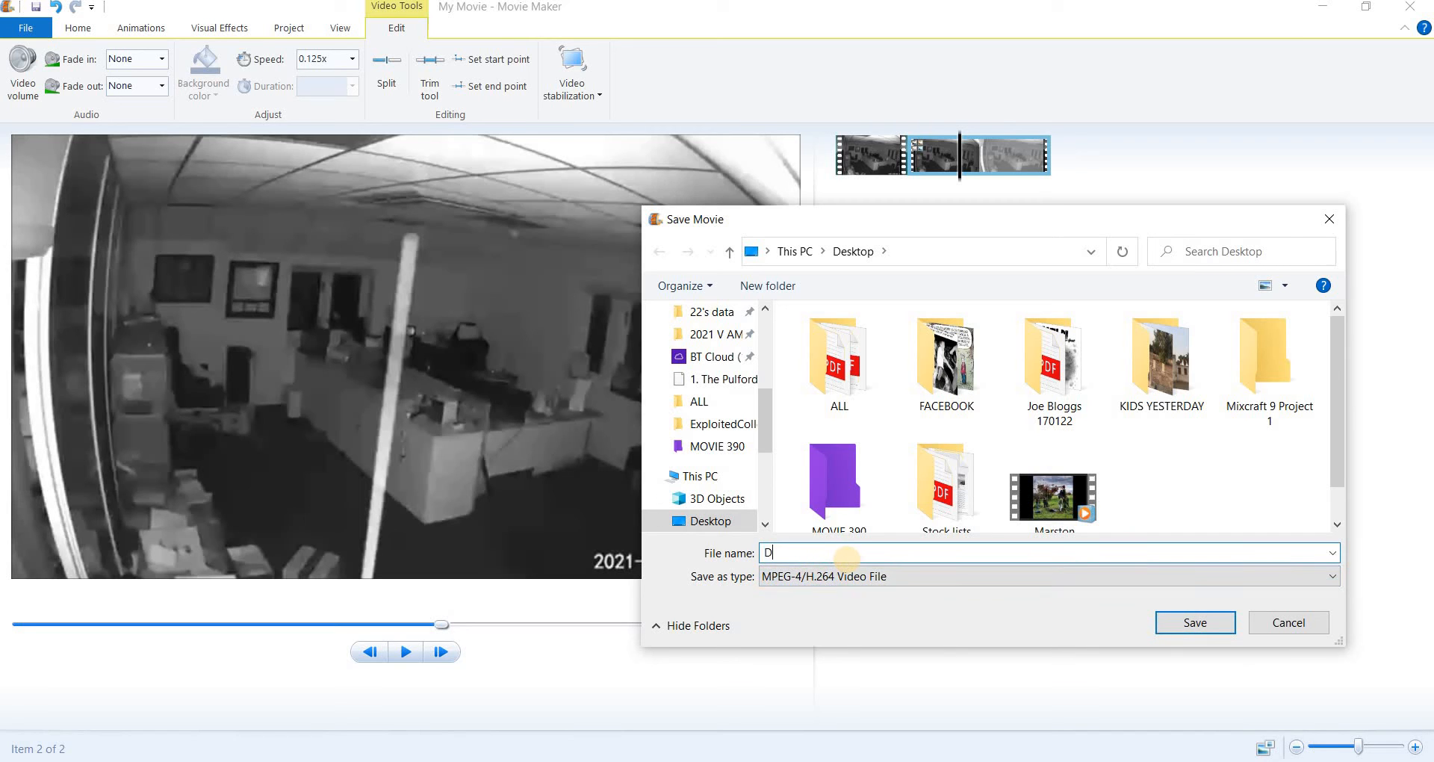
pyautogui.write('UST 4')
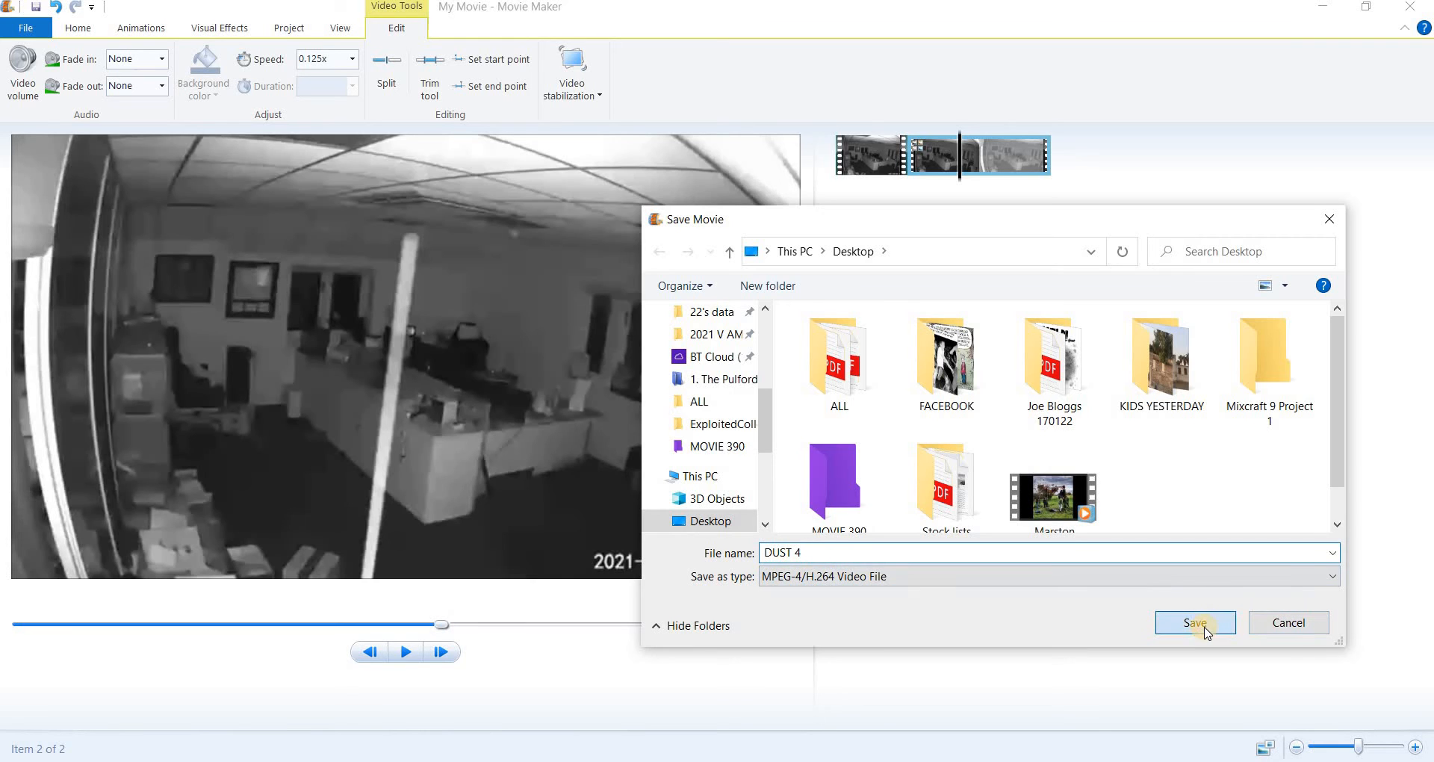
pyautogui.click(1196, 623)
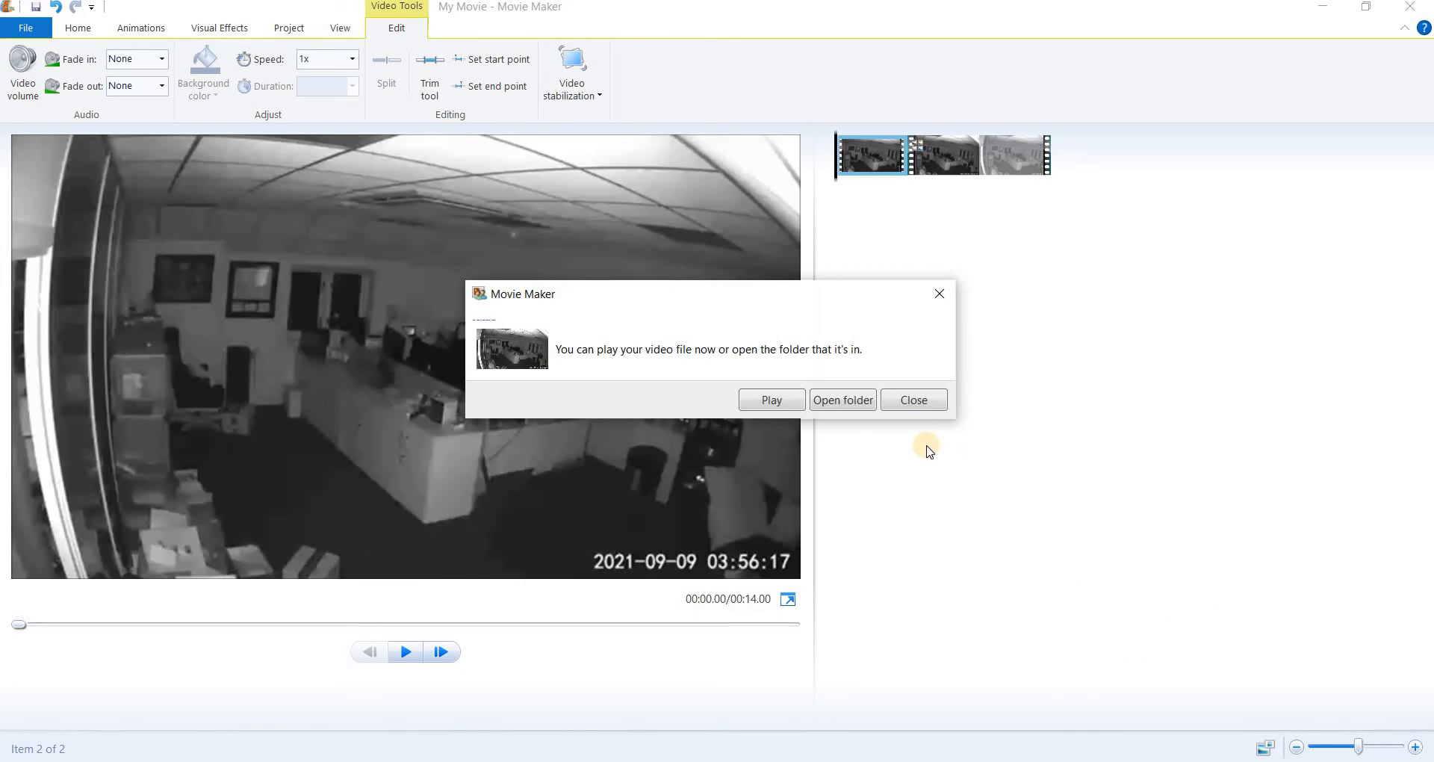
# Dismiss the completion message, save the snip as JPEG DUST on the Desktop, and close Snipping Tool
pyautogui.click(912, 401)
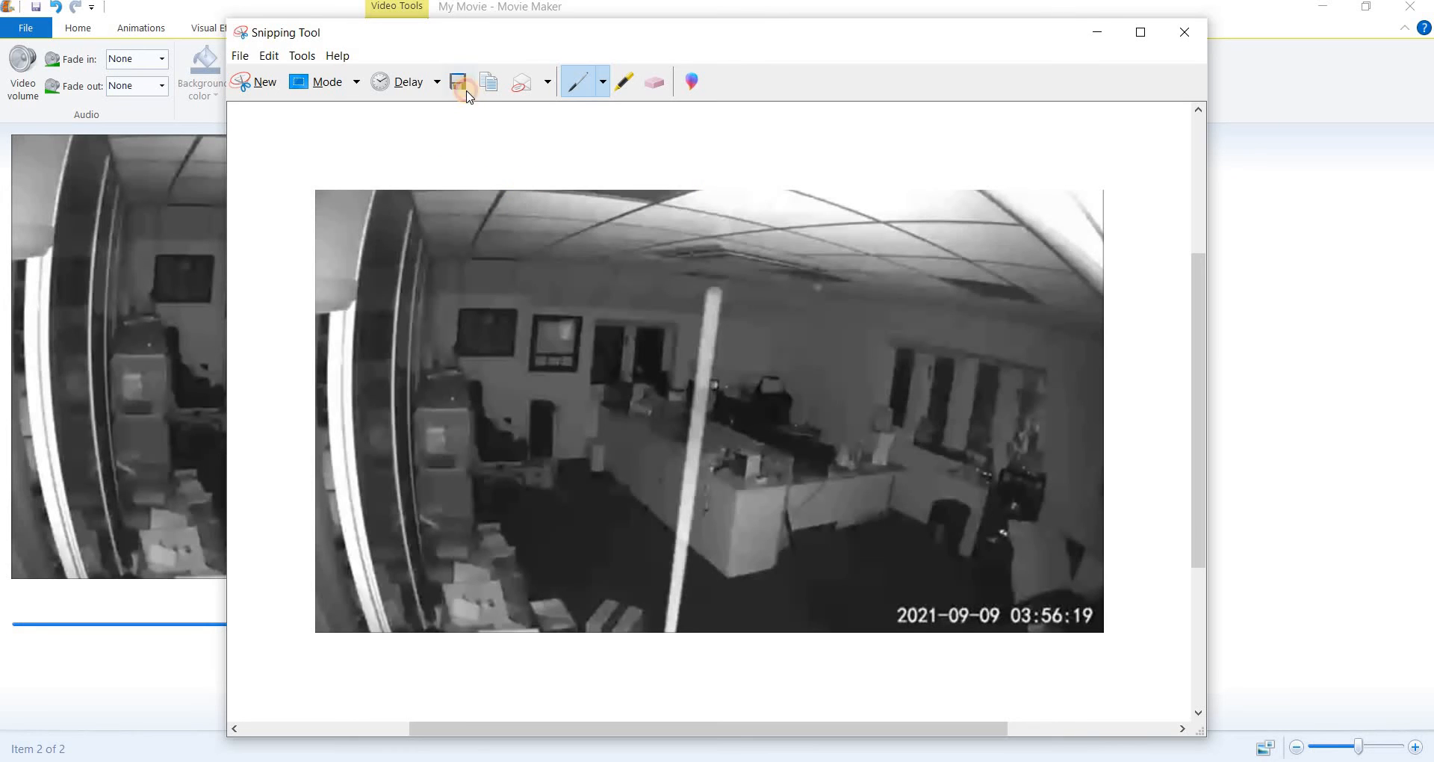
pyautogui.click(459, 81)
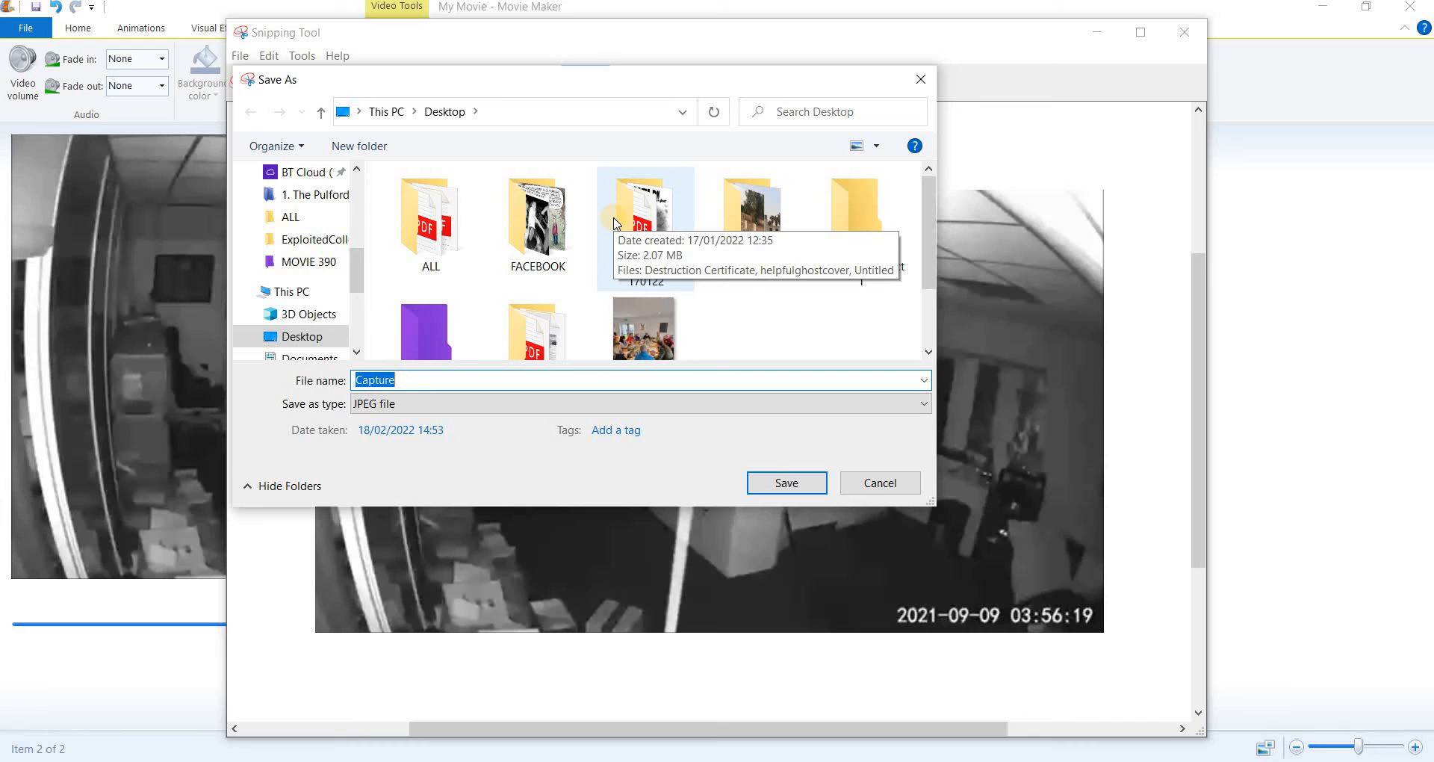
pyautogui.write('DUST')
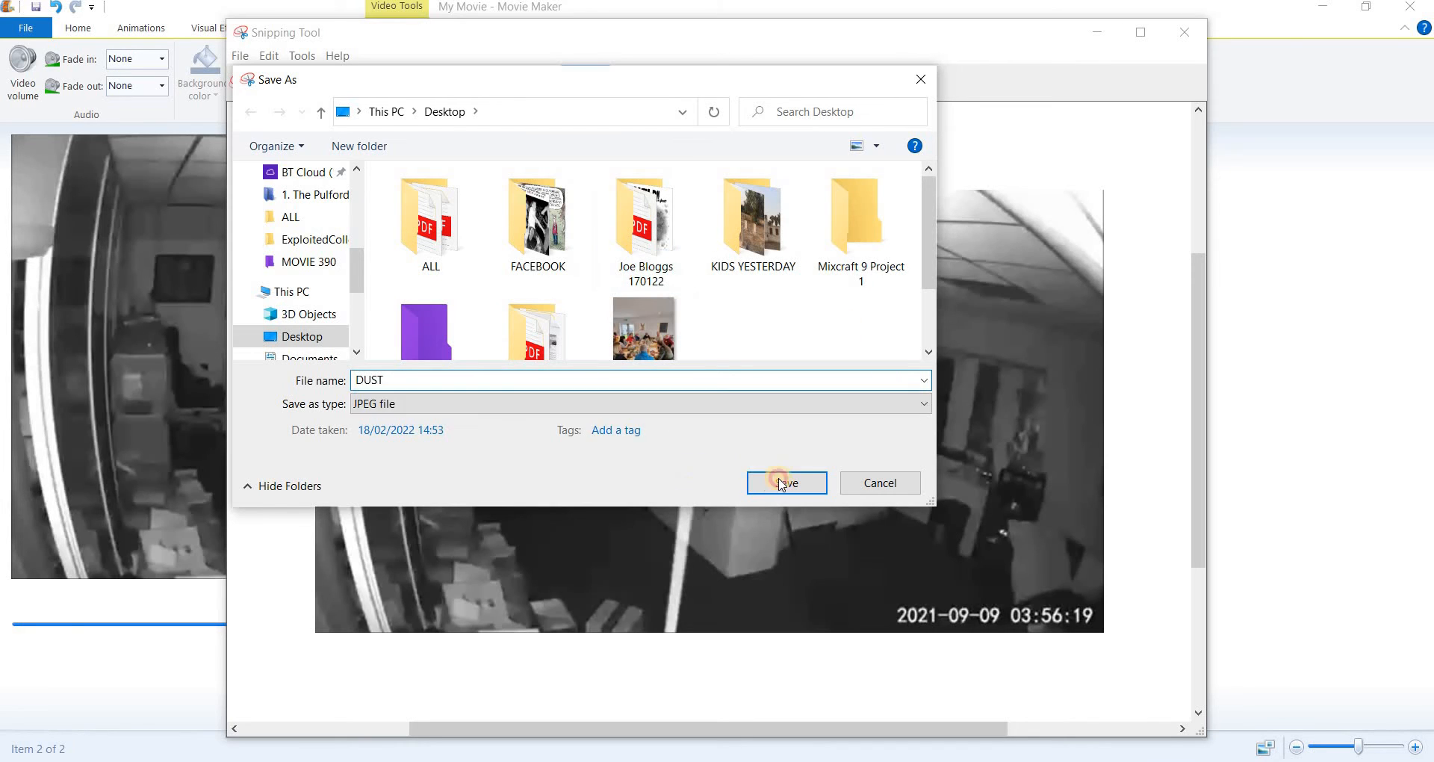
pyautogui.click(785, 483)
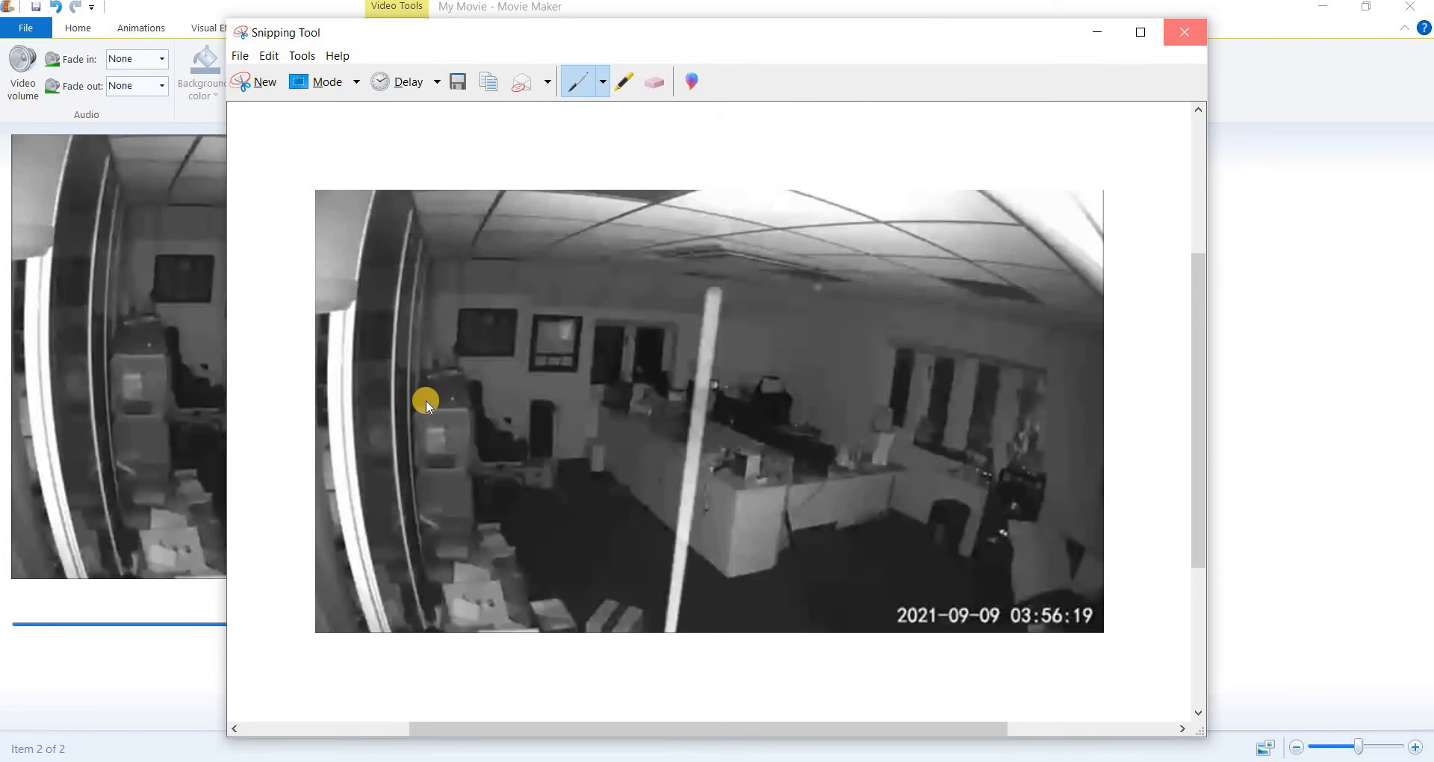
pyautogui.click(1183, 31)
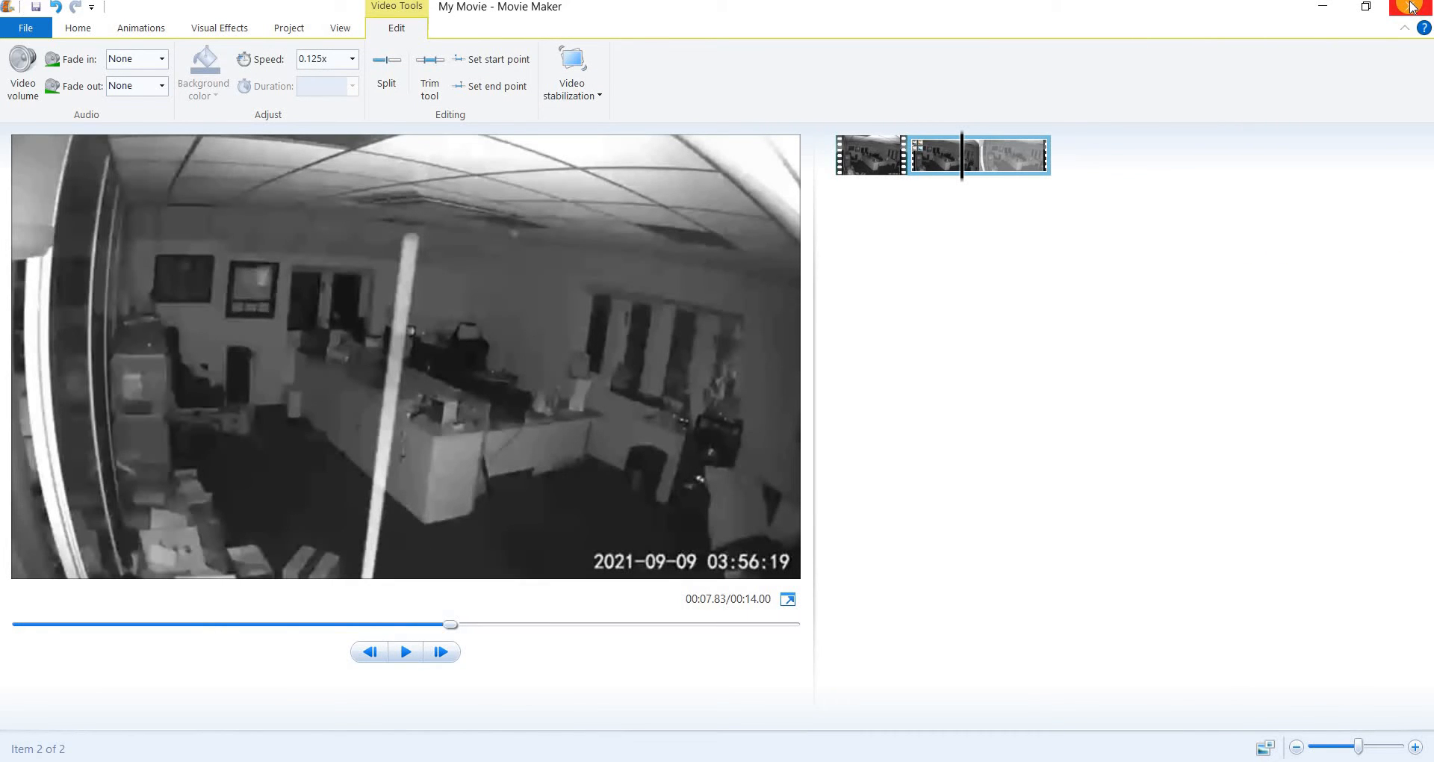
# Close Movie Maker, delete the first video from MOVIE 390, and select all remaining clips
pyautogui.click(1412, 6)
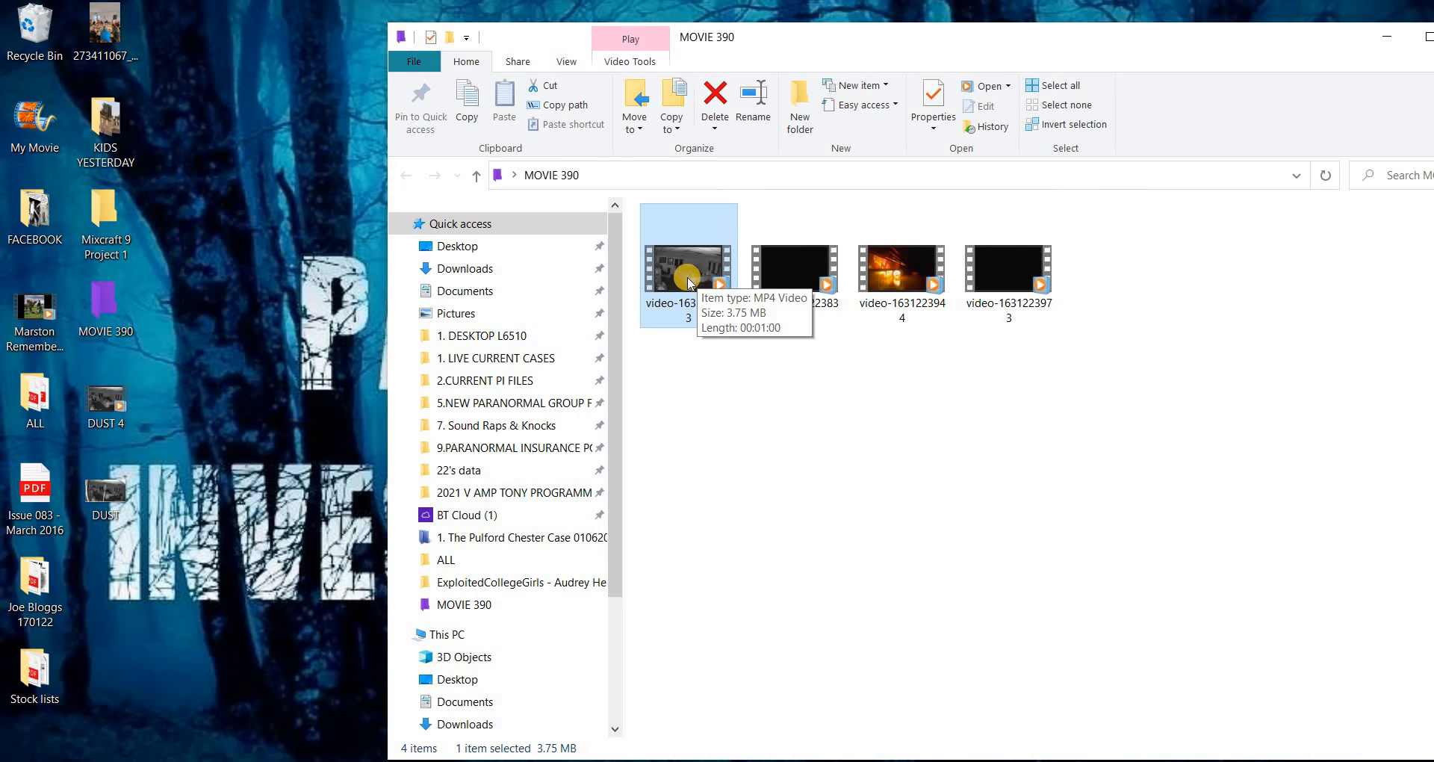
pyautogui.rightClick(687, 266)
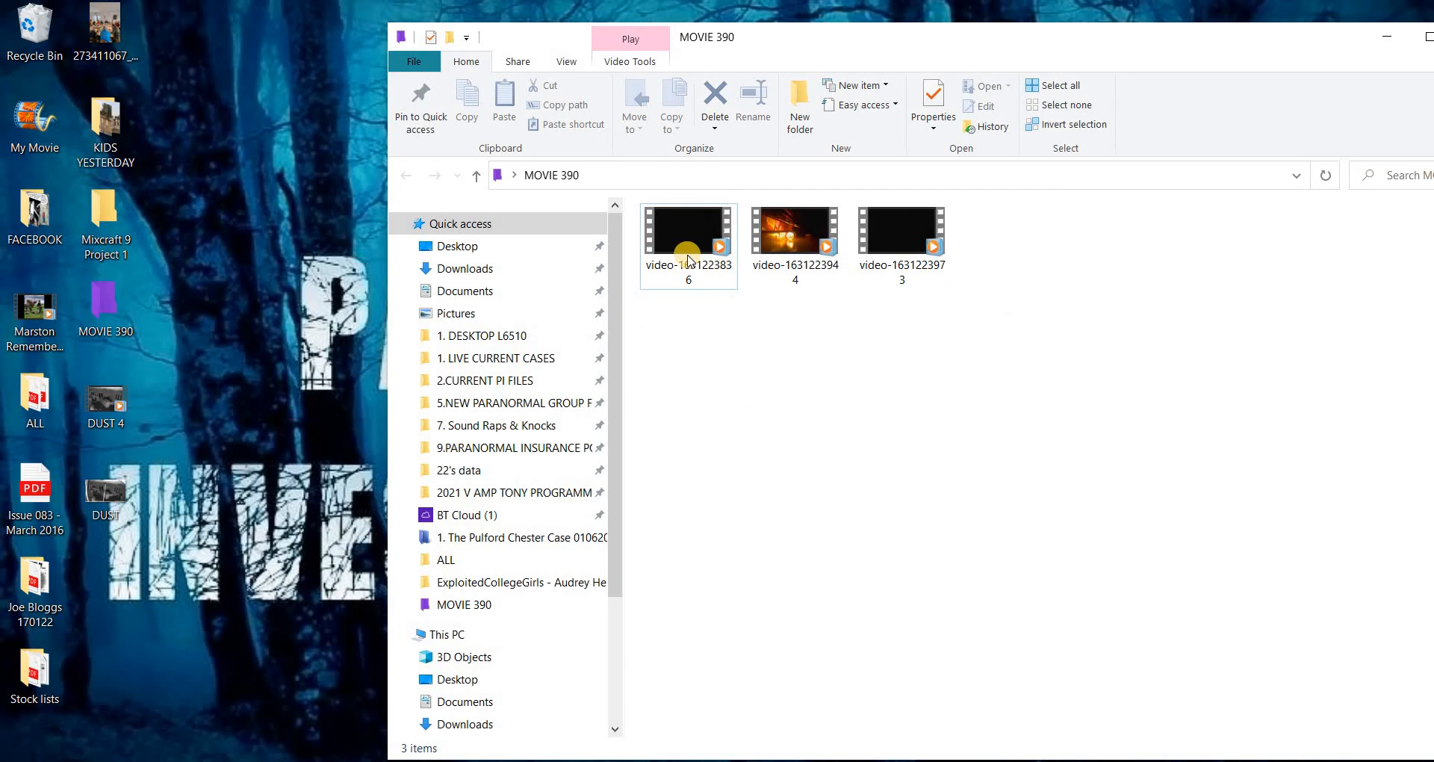
pyautogui.moveTo(687, 242)
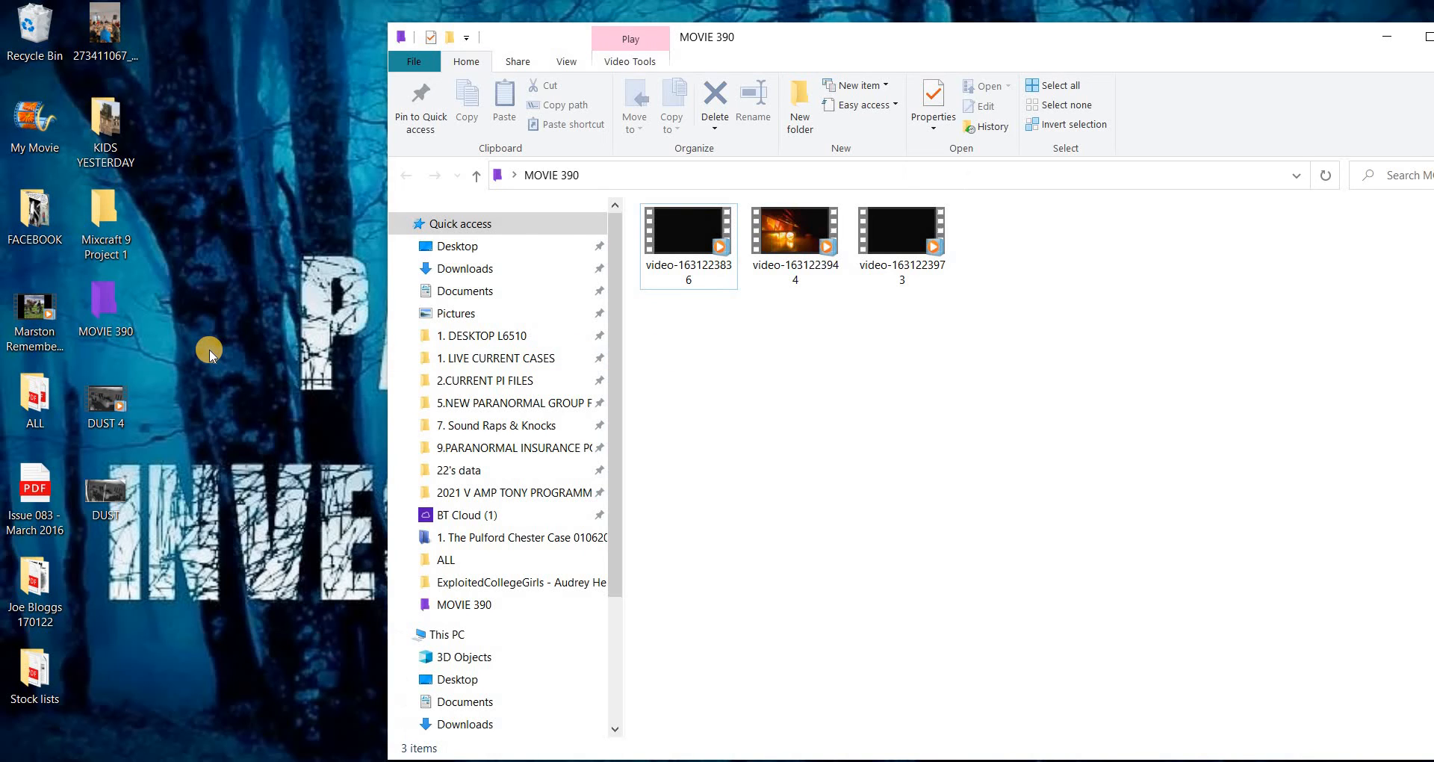
pyautogui.moveTo(371, 367)
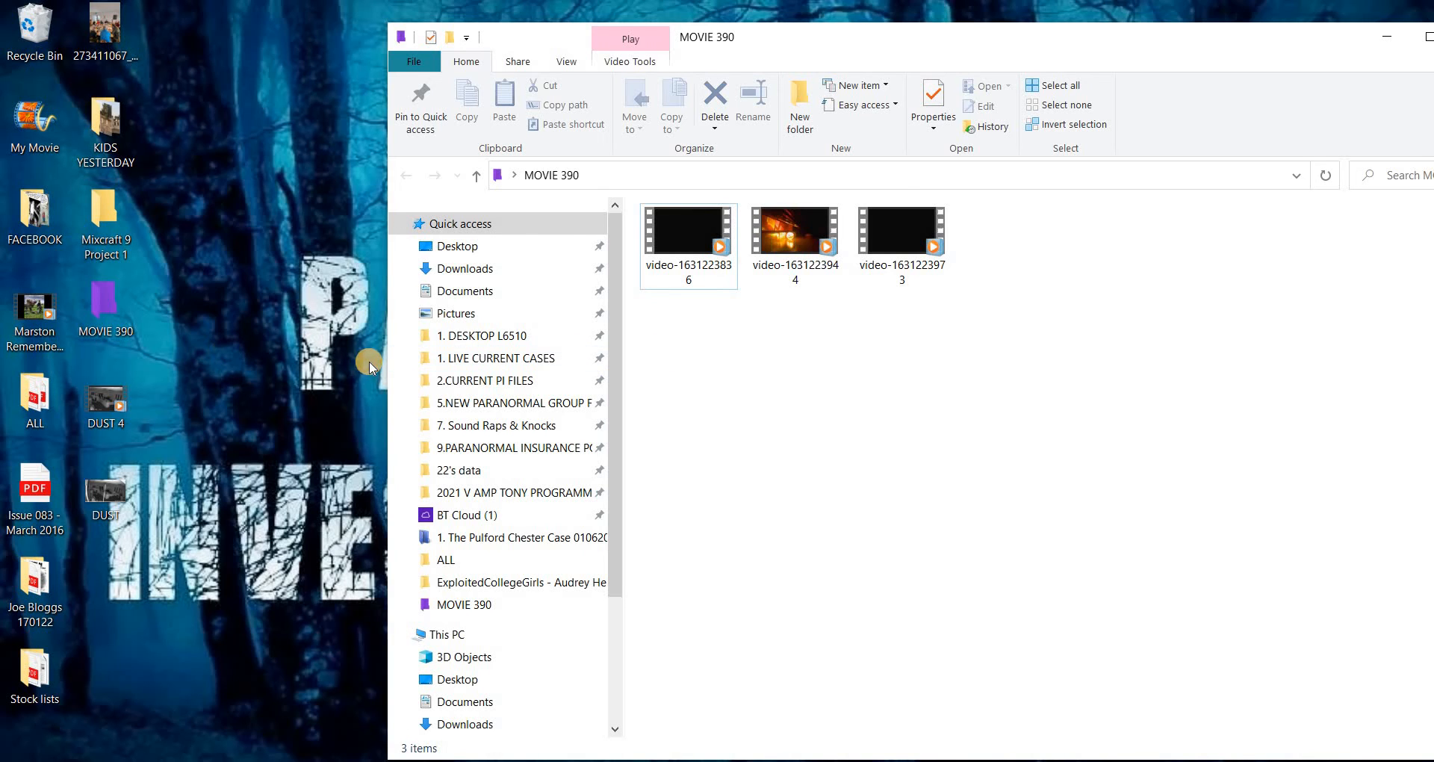
pyautogui.click(687, 233)
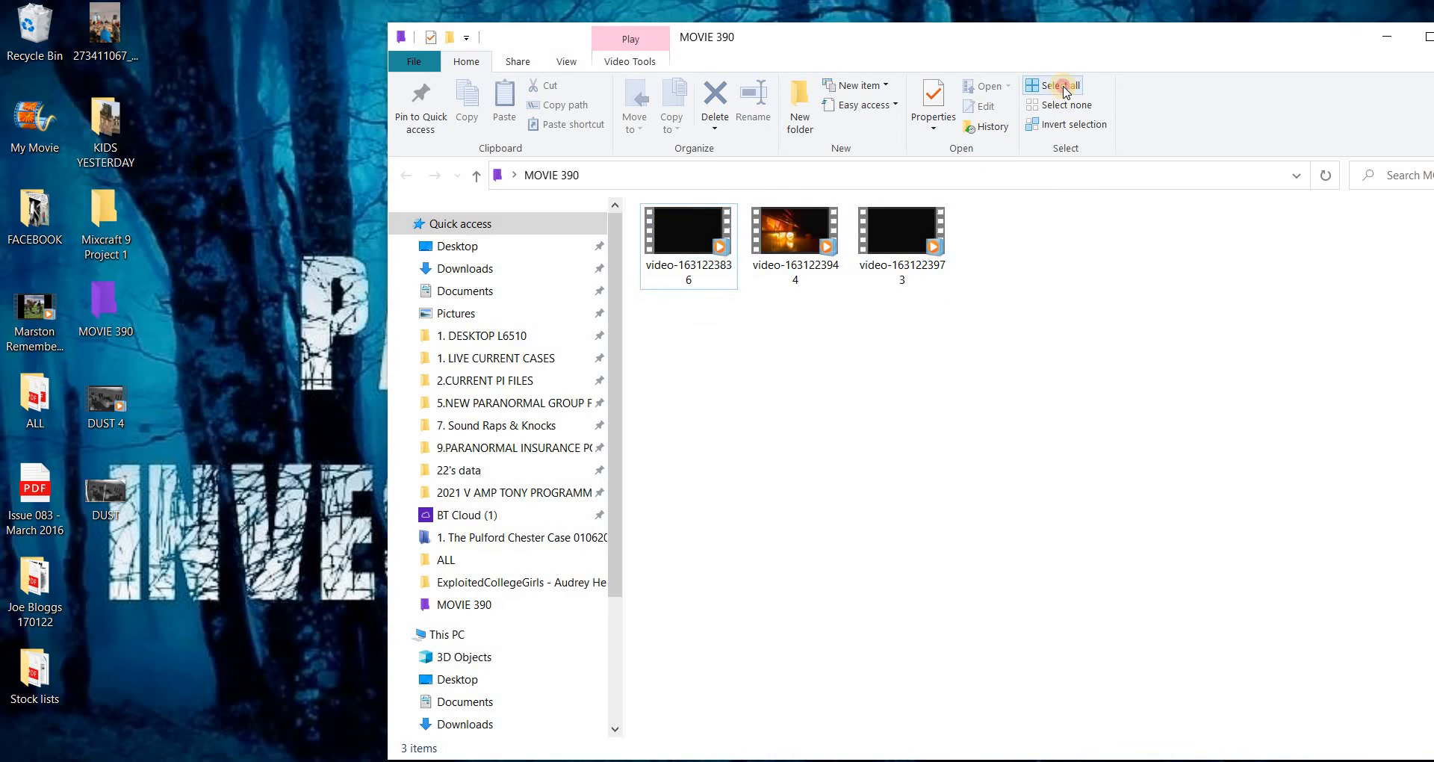
pyautogui.click(1061, 85)
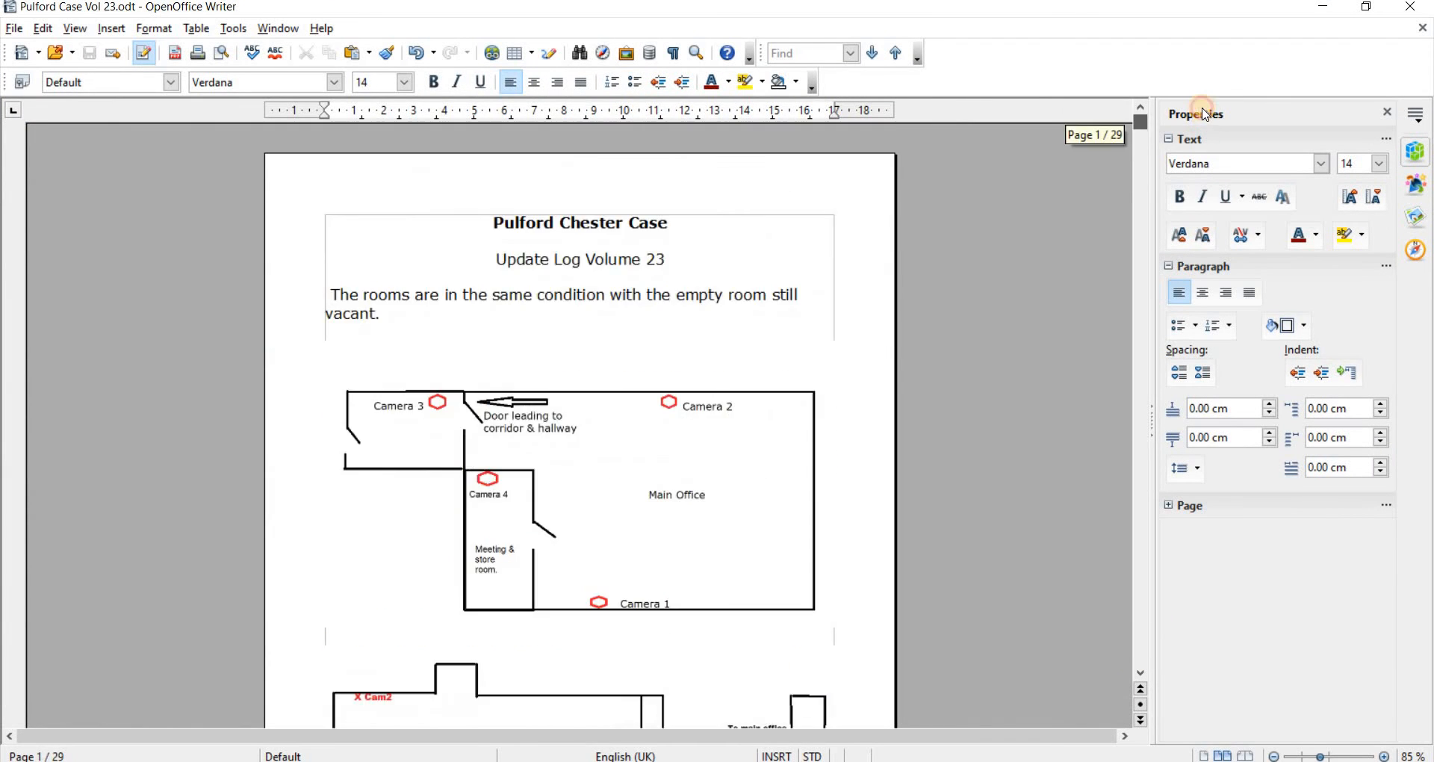
pyautogui.moveTo(650, 414)
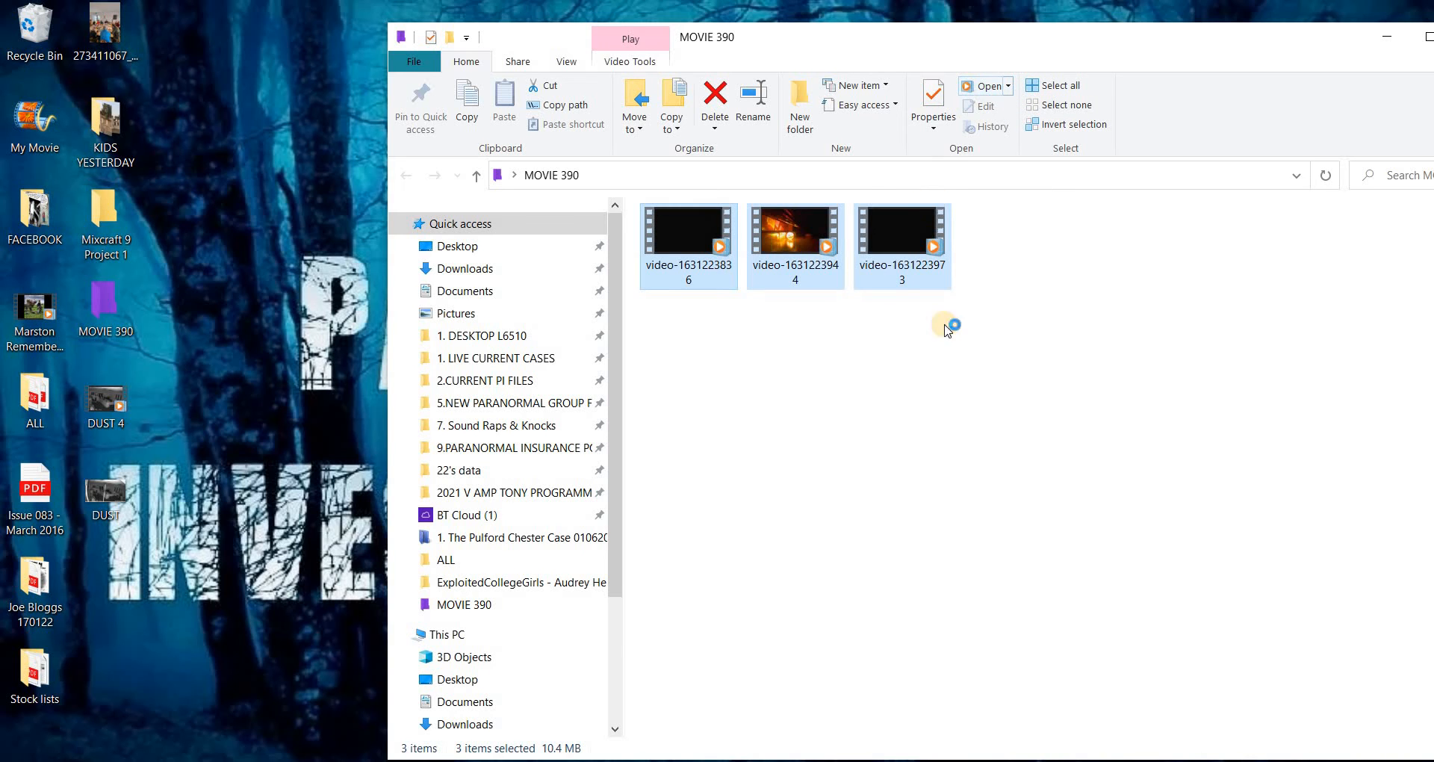
pyautogui.doubleClick(687, 227)
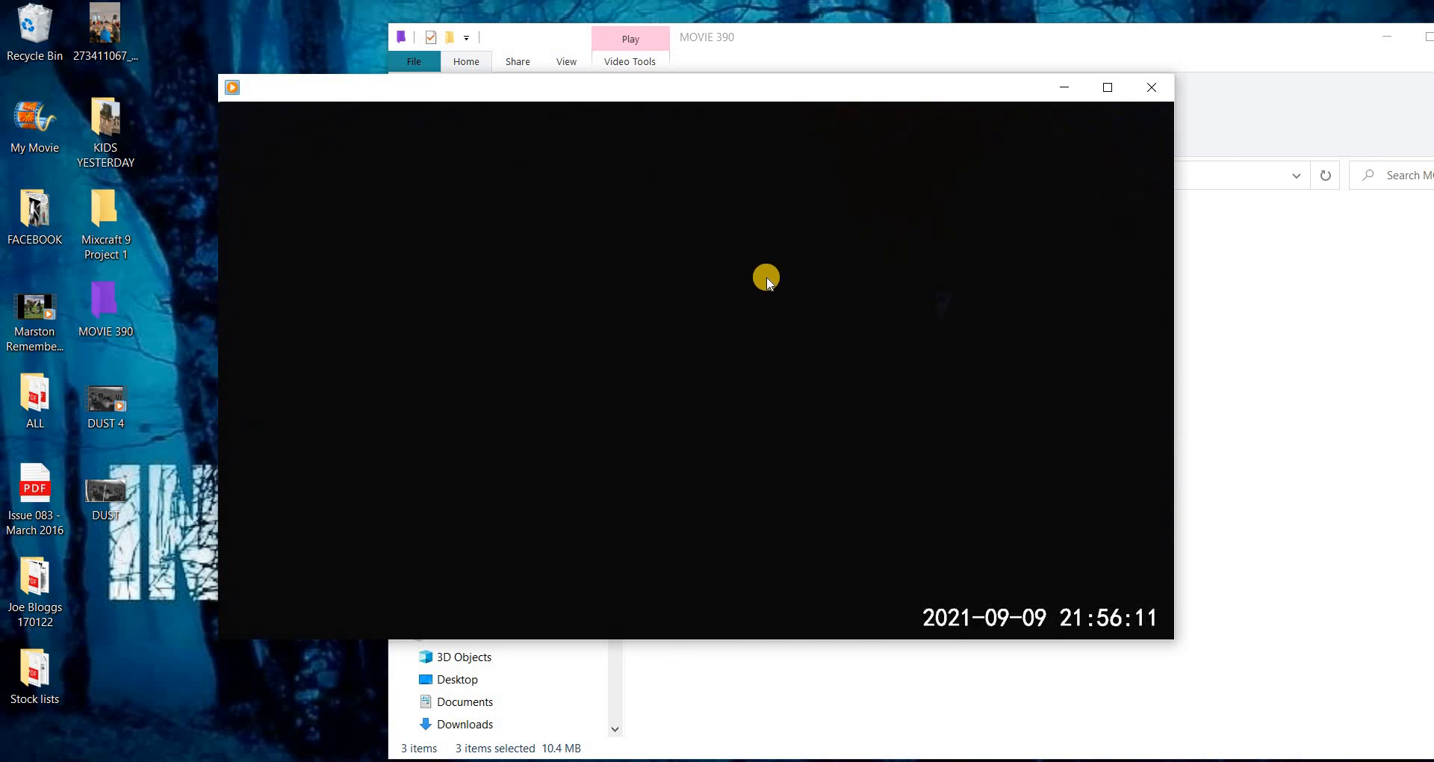
pyautogui.click(766, 278)
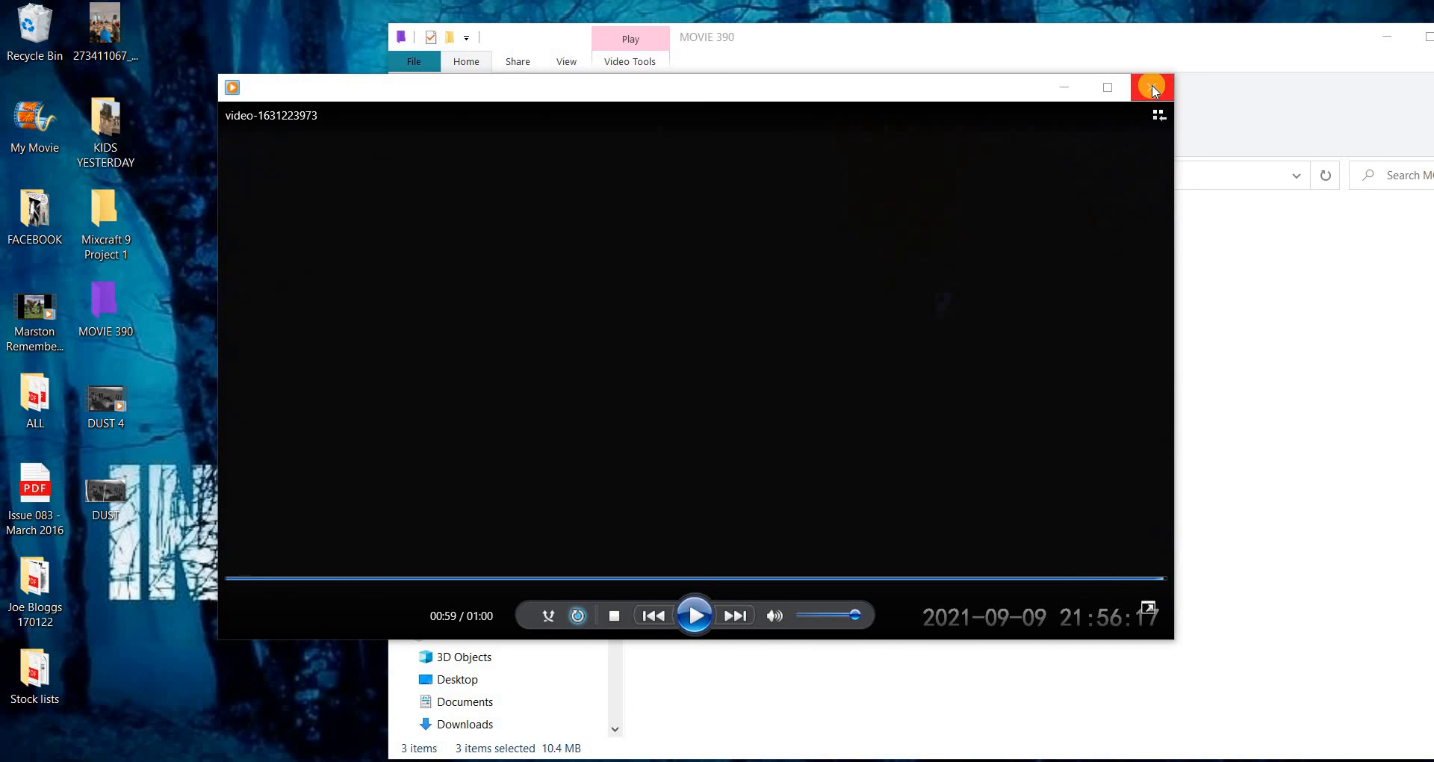
pyautogui.click(1152, 87)
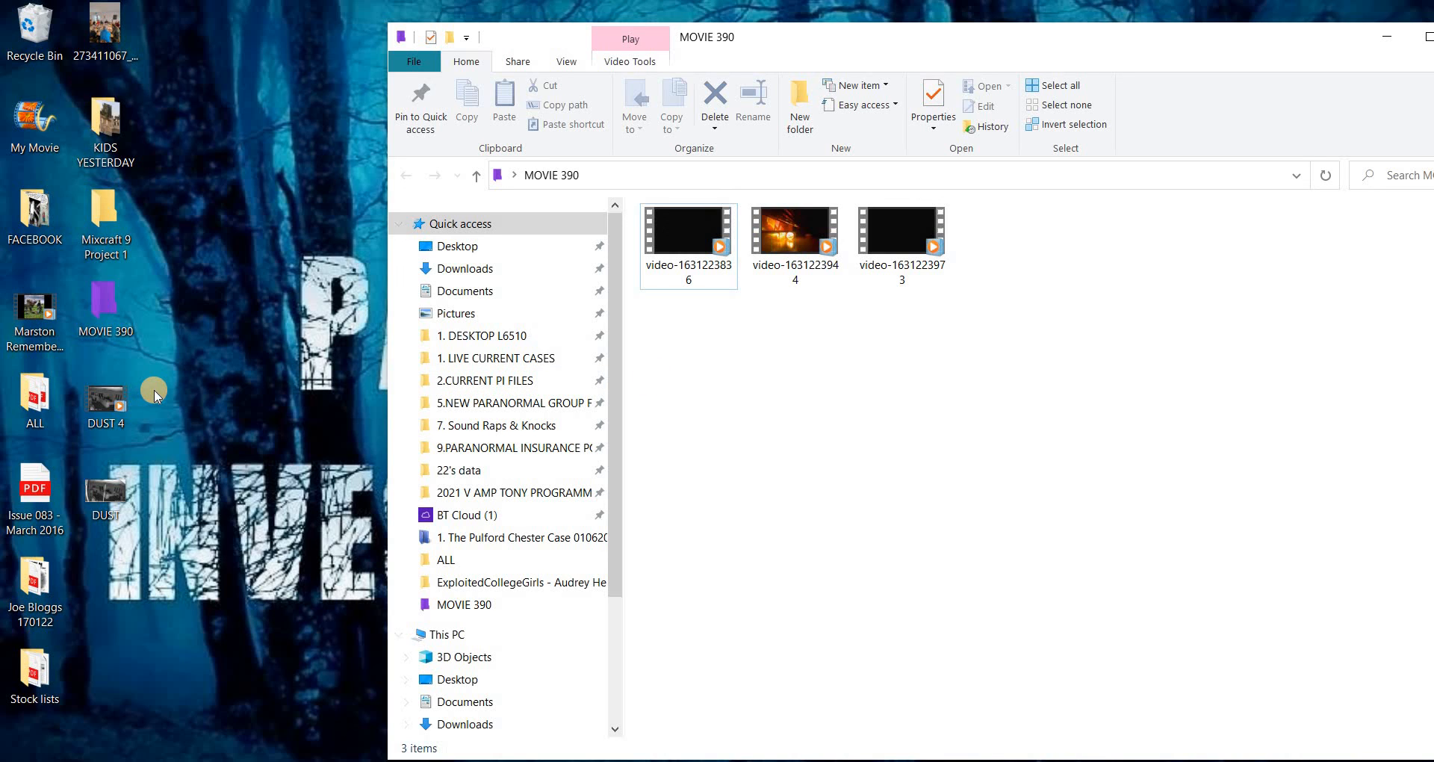
pyautogui.moveTo(898, 393)
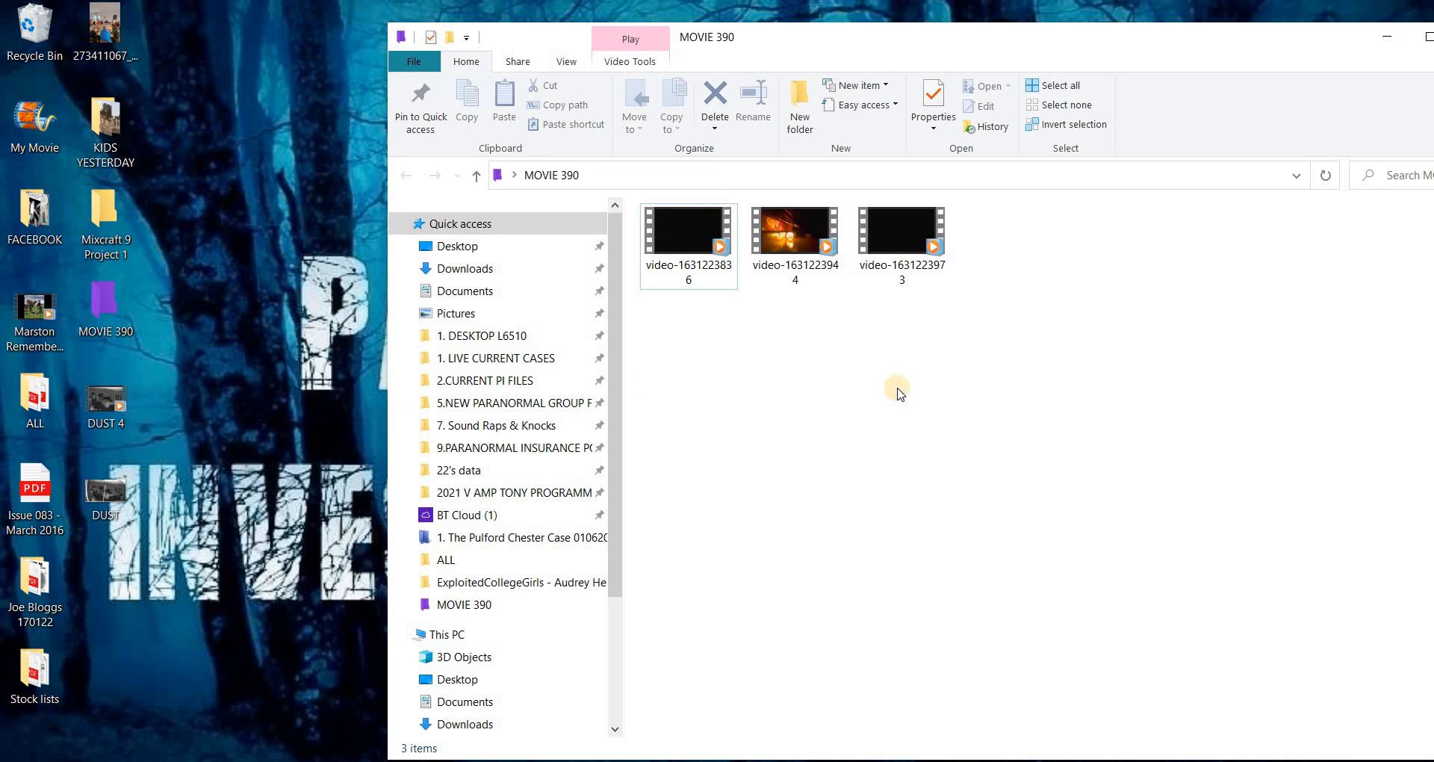
pyautogui.click(795, 232)
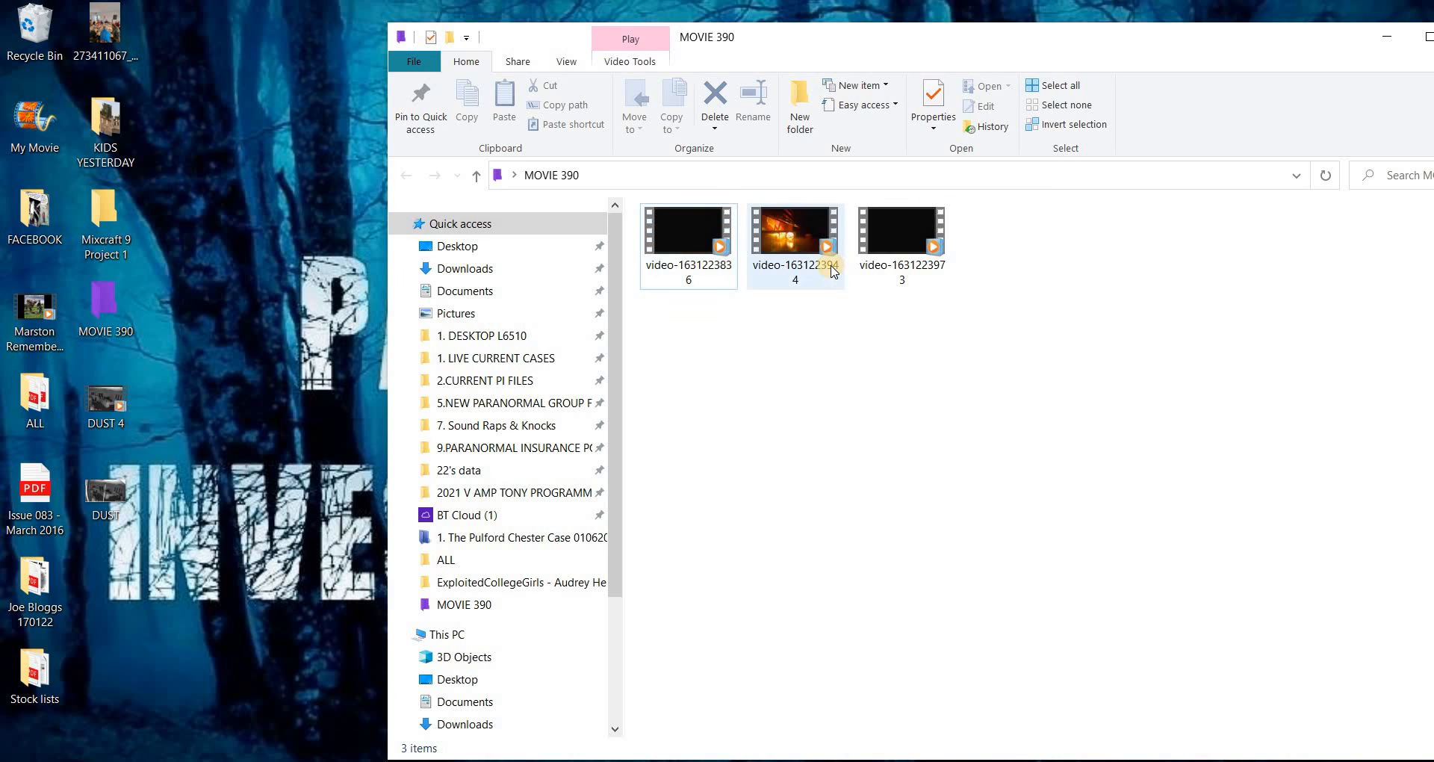
pyautogui.moveTo(831, 270)
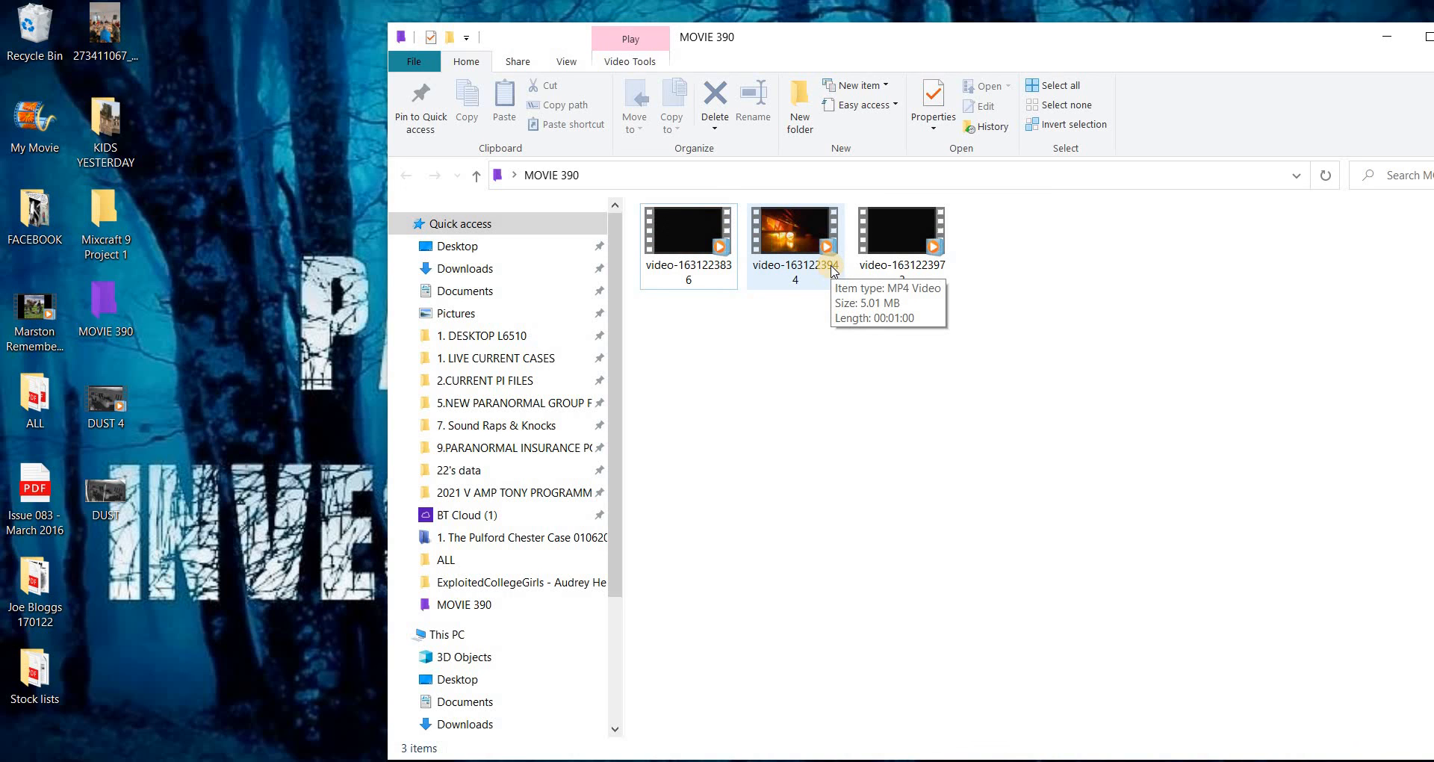
pyautogui.moveTo(763, 268)
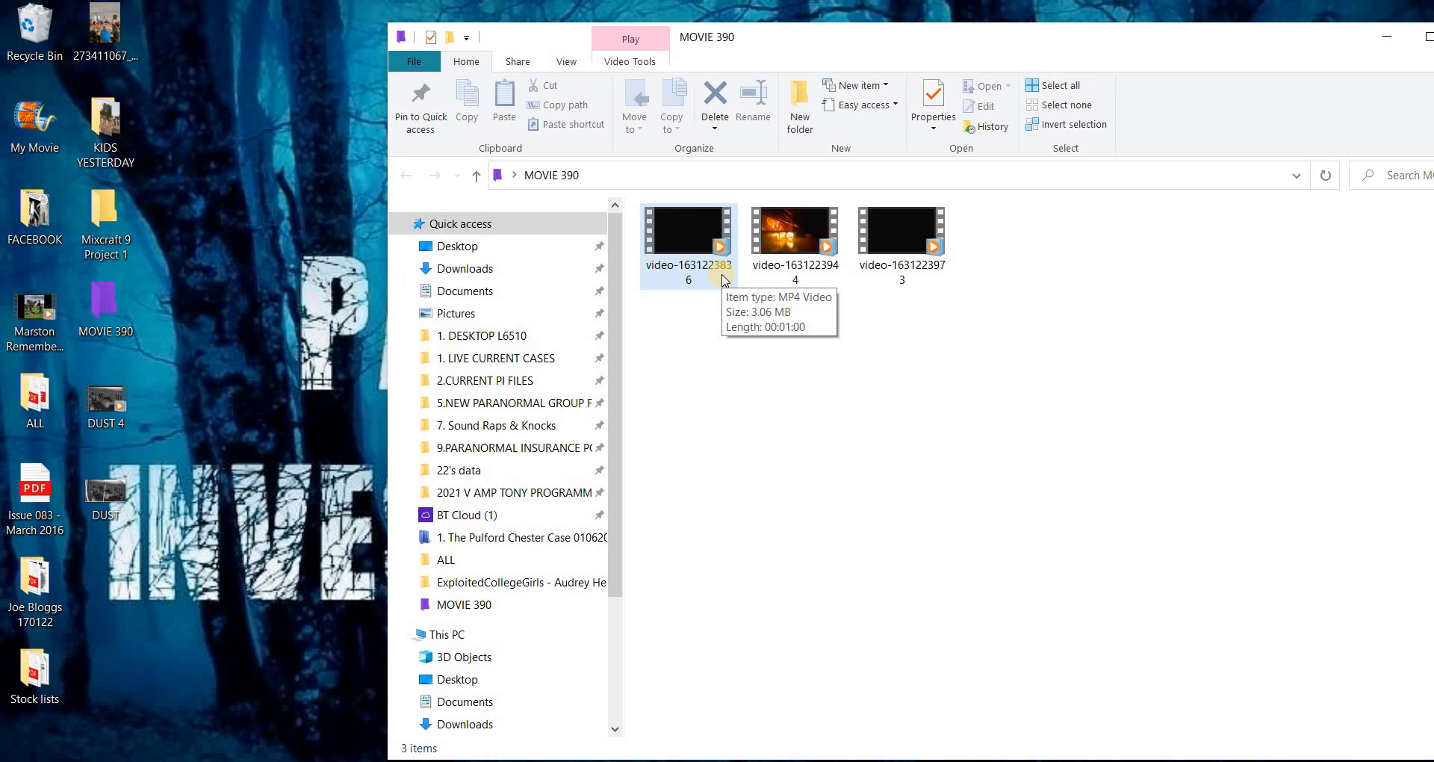
pyautogui.moveTo(927, 302)
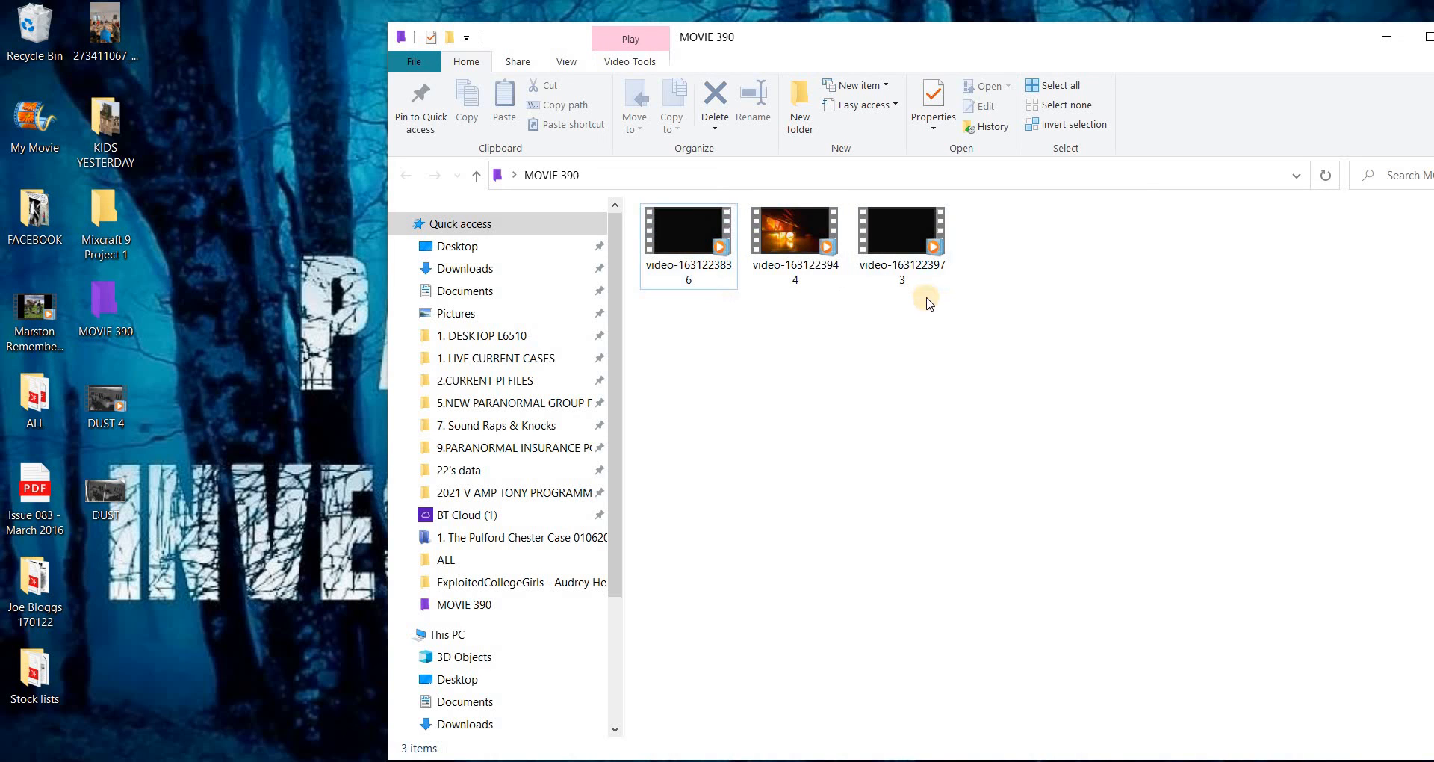